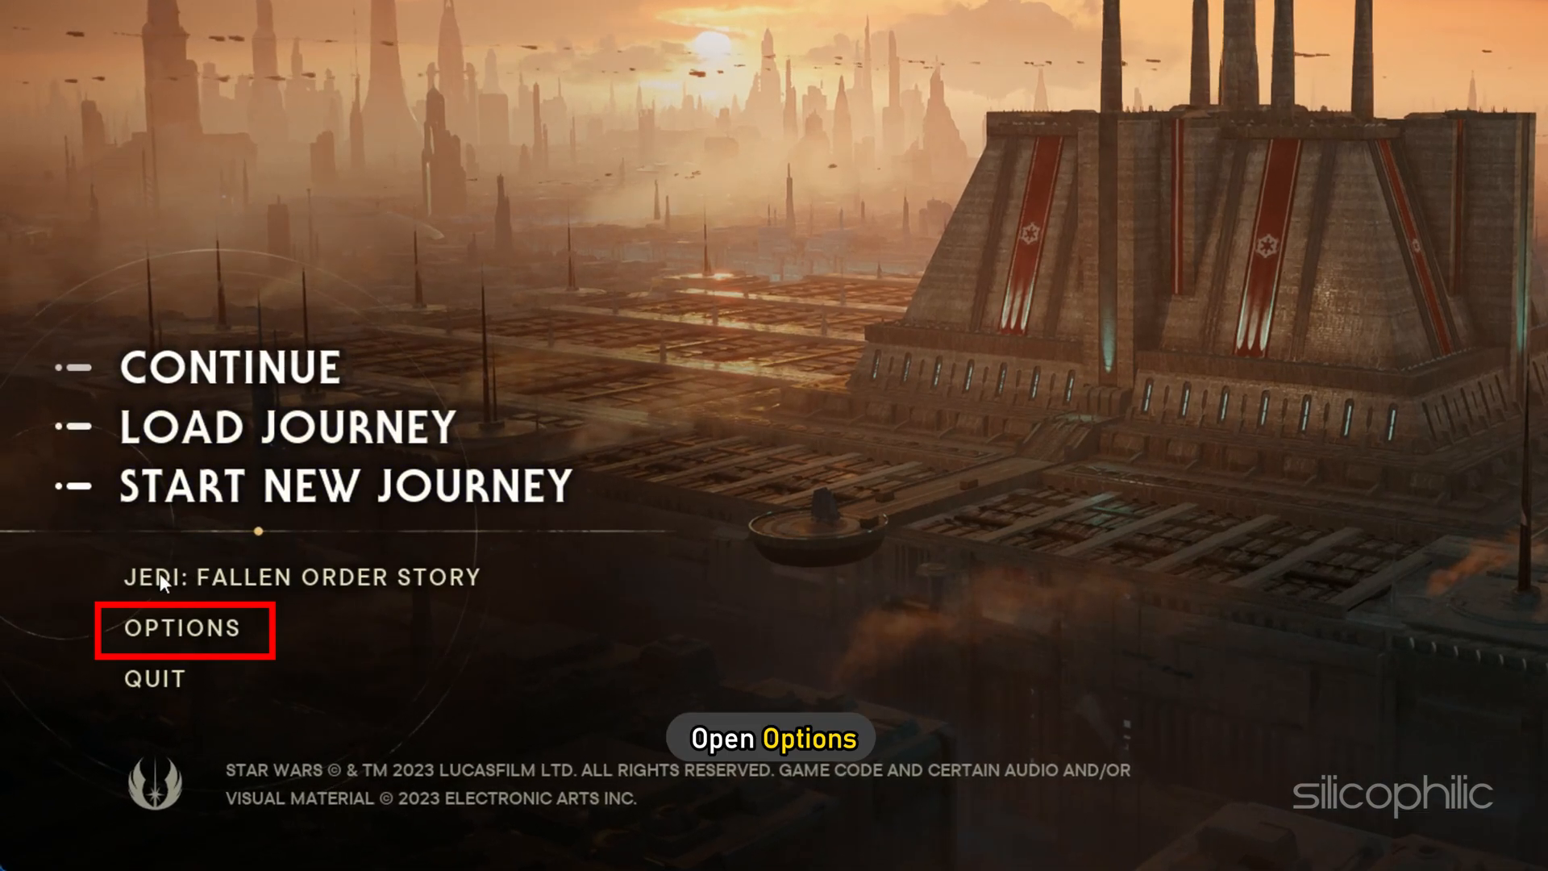
Show the Visuals settings from the game's main-menu Options
{"action": "left_click", "coordinate": [179, 628]}
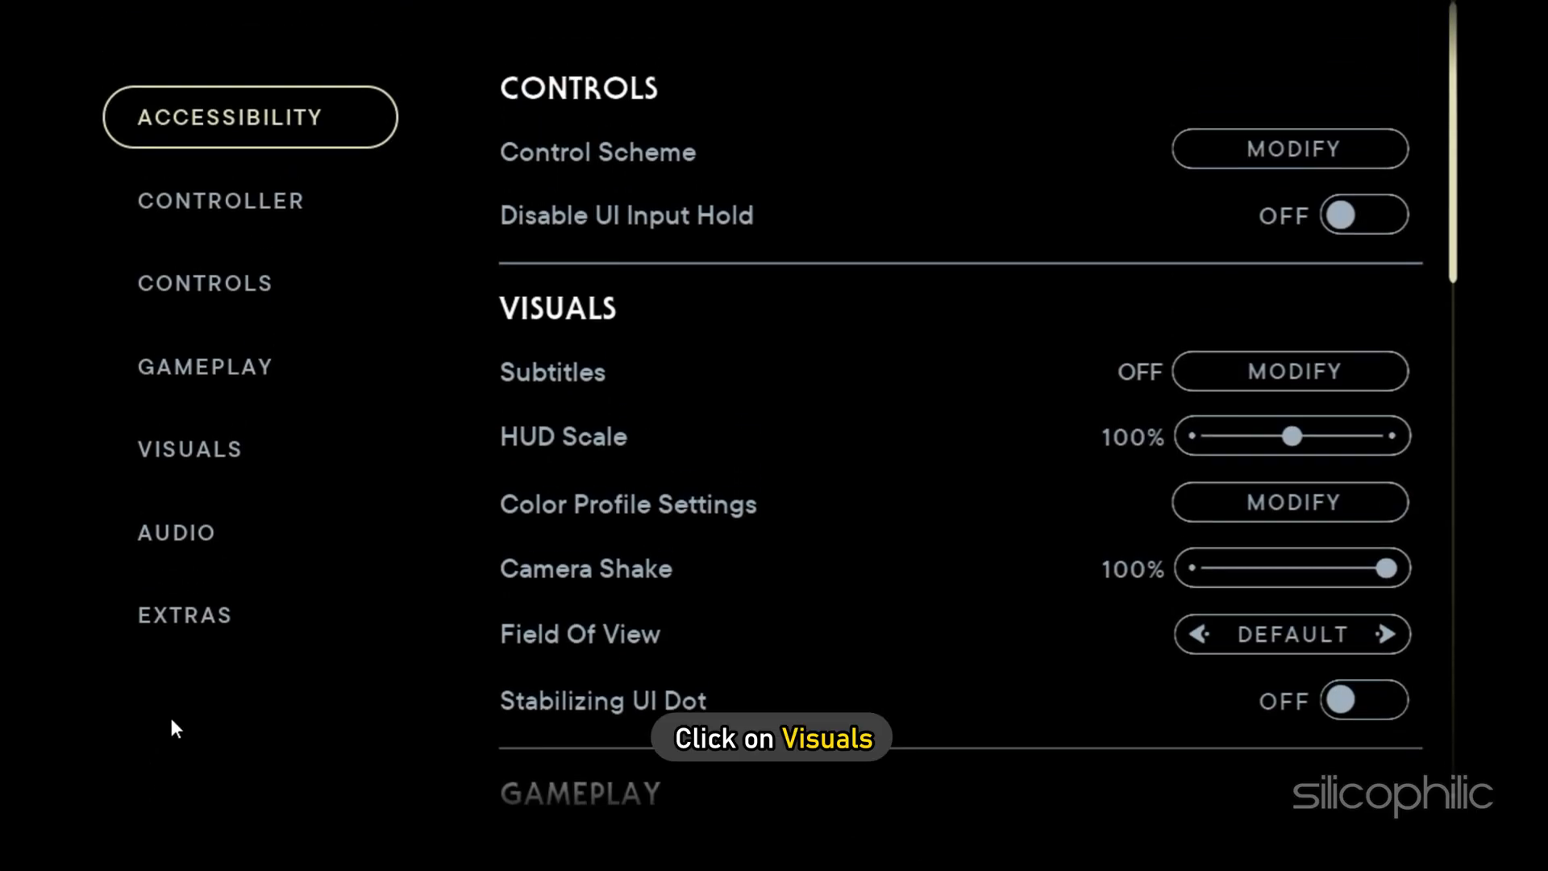
{"action": "left_click", "coordinate": [191, 448]}
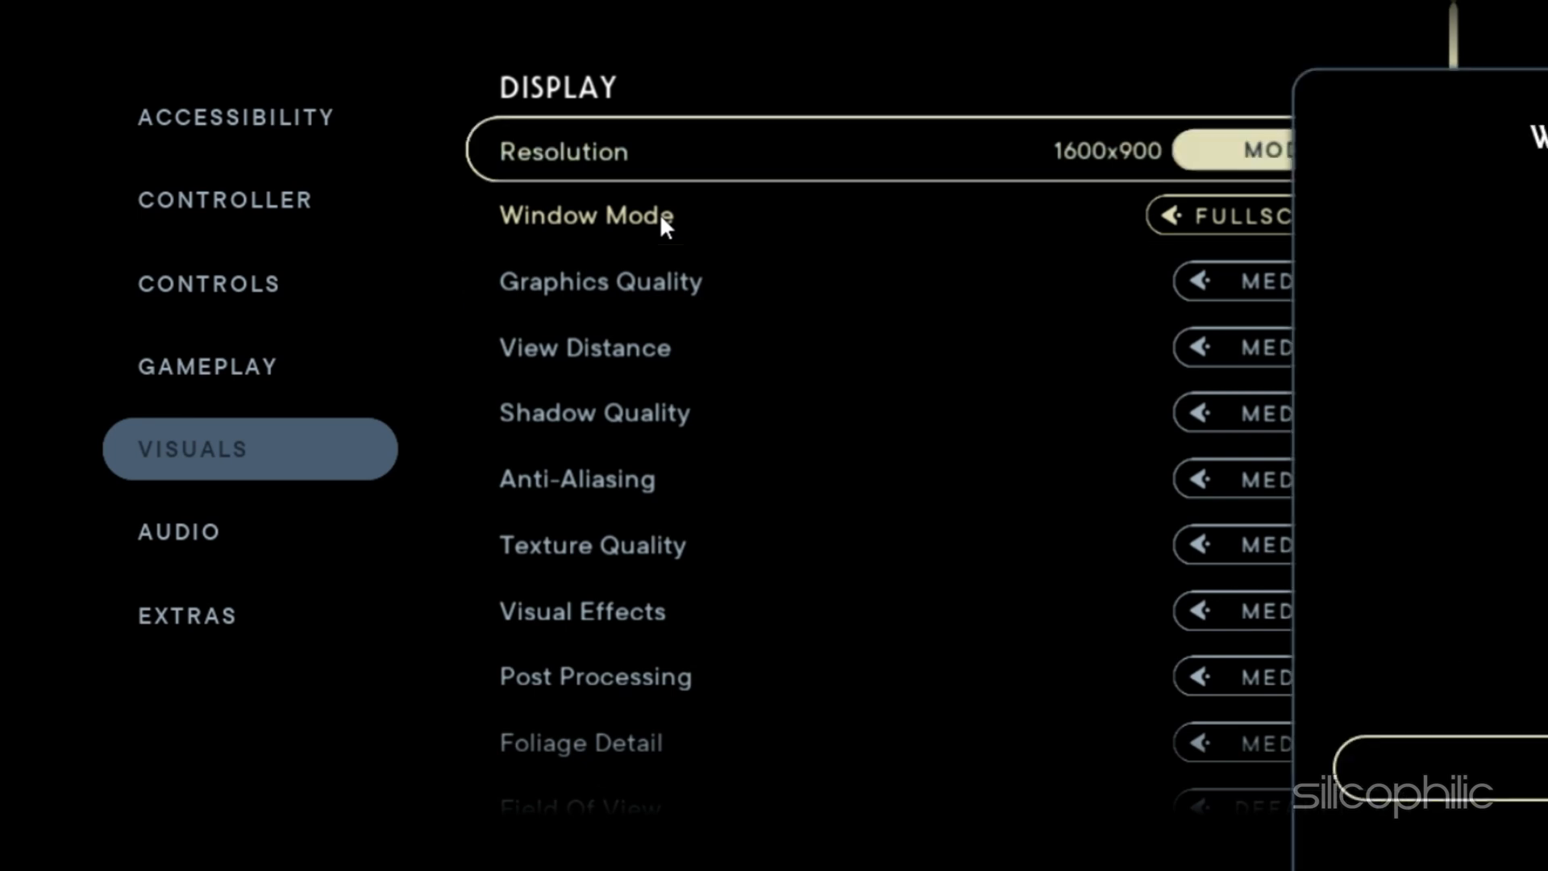
Set the game resolution to 1920x1080 (Full HD) and accept it
{"action": "left_click", "coordinate": [1107, 152]}
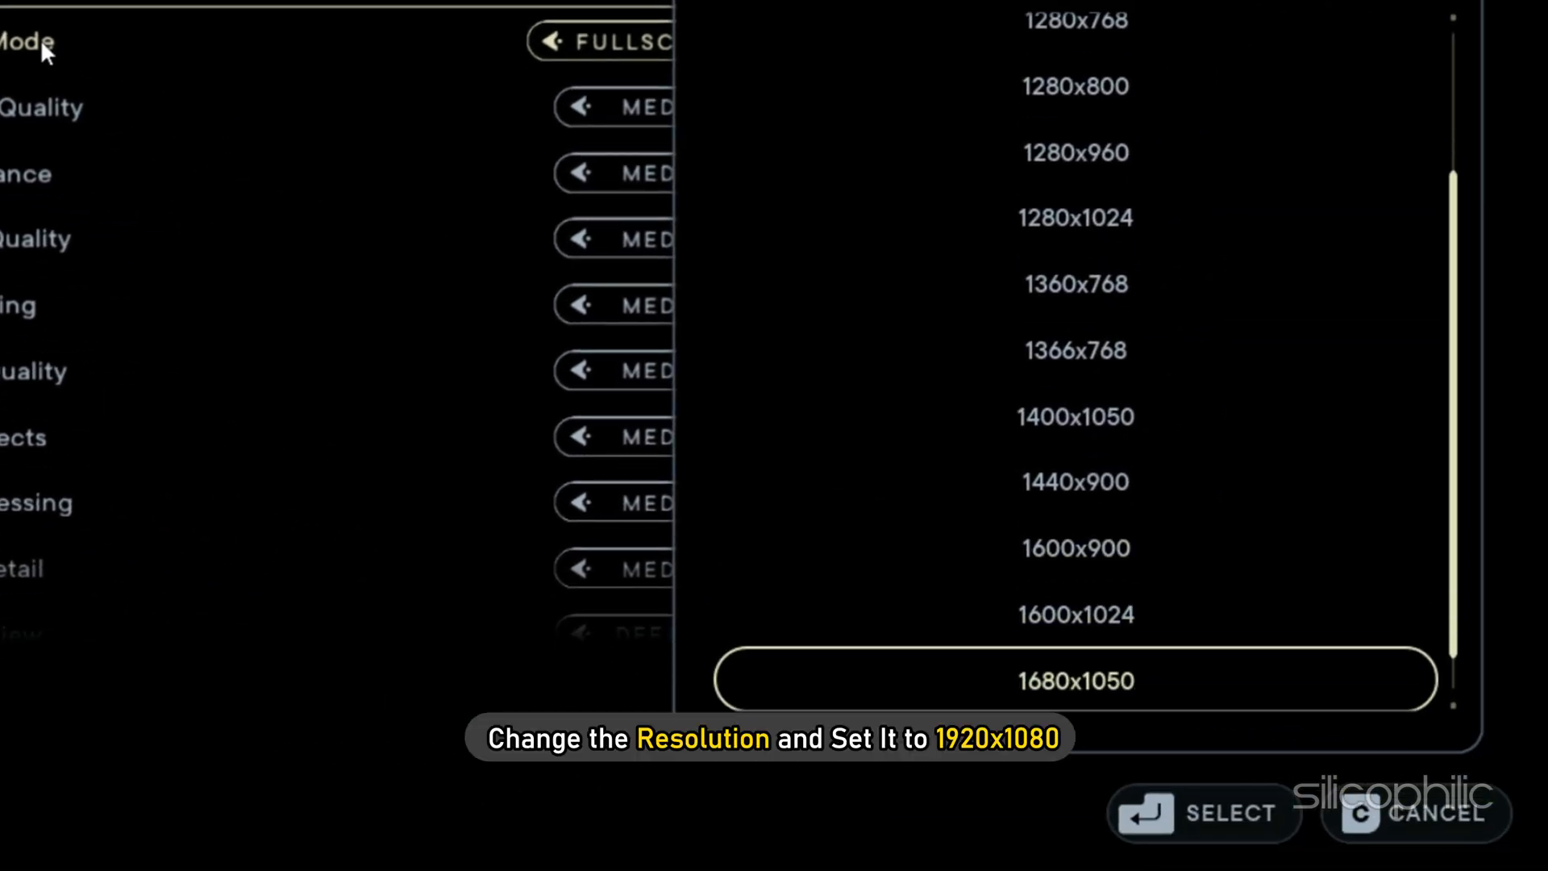
{"action": "scroll", "scroll_direction": "down", "scroll_amount": 3}
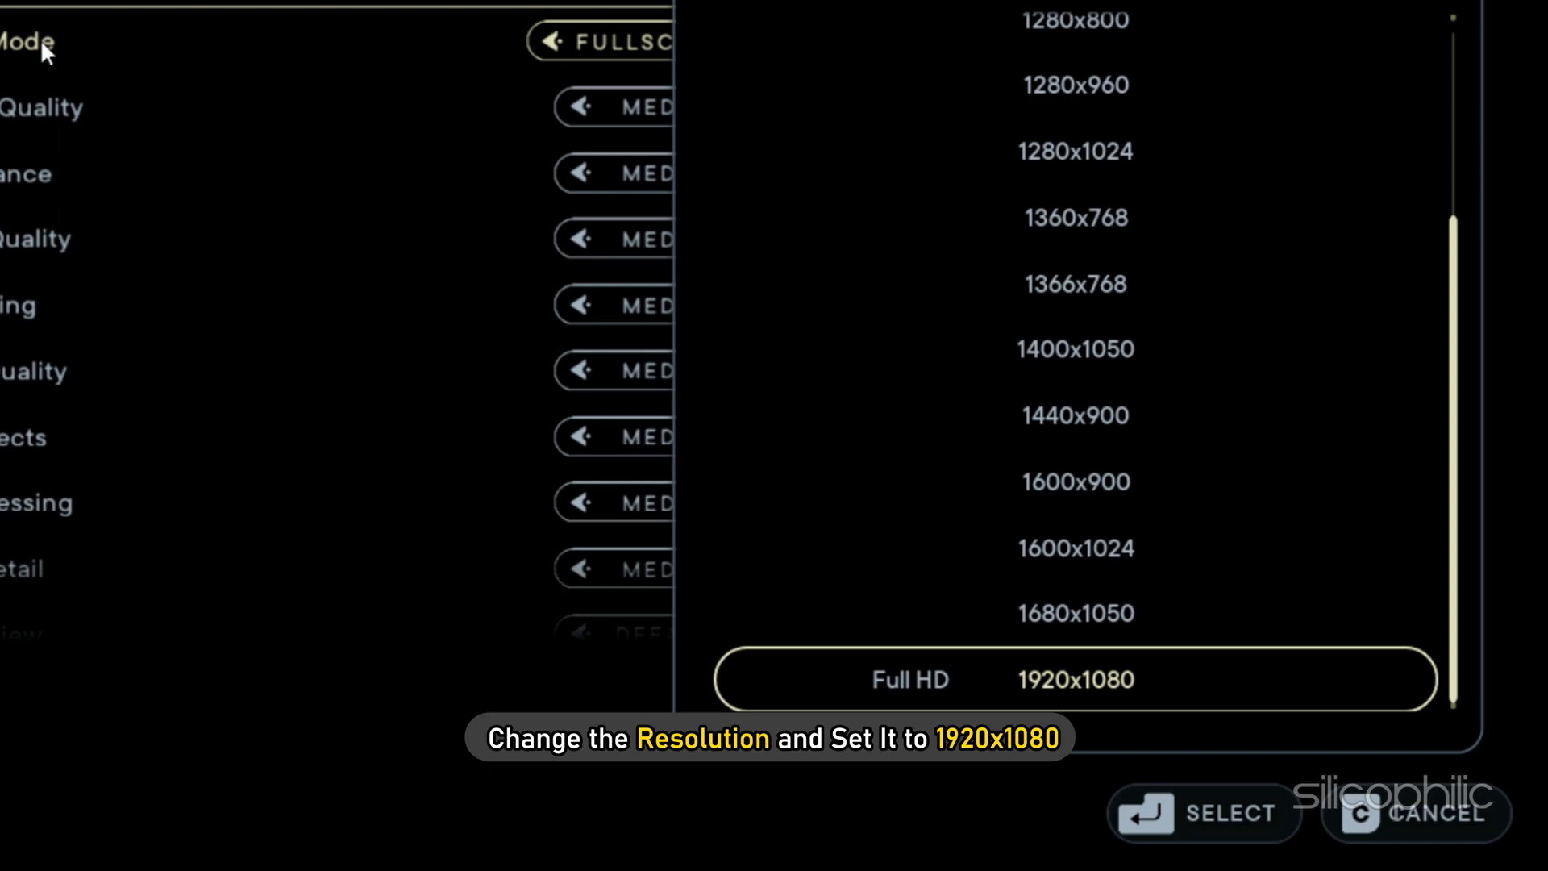
{"action": "left_click", "coordinate": [1074, 679]}
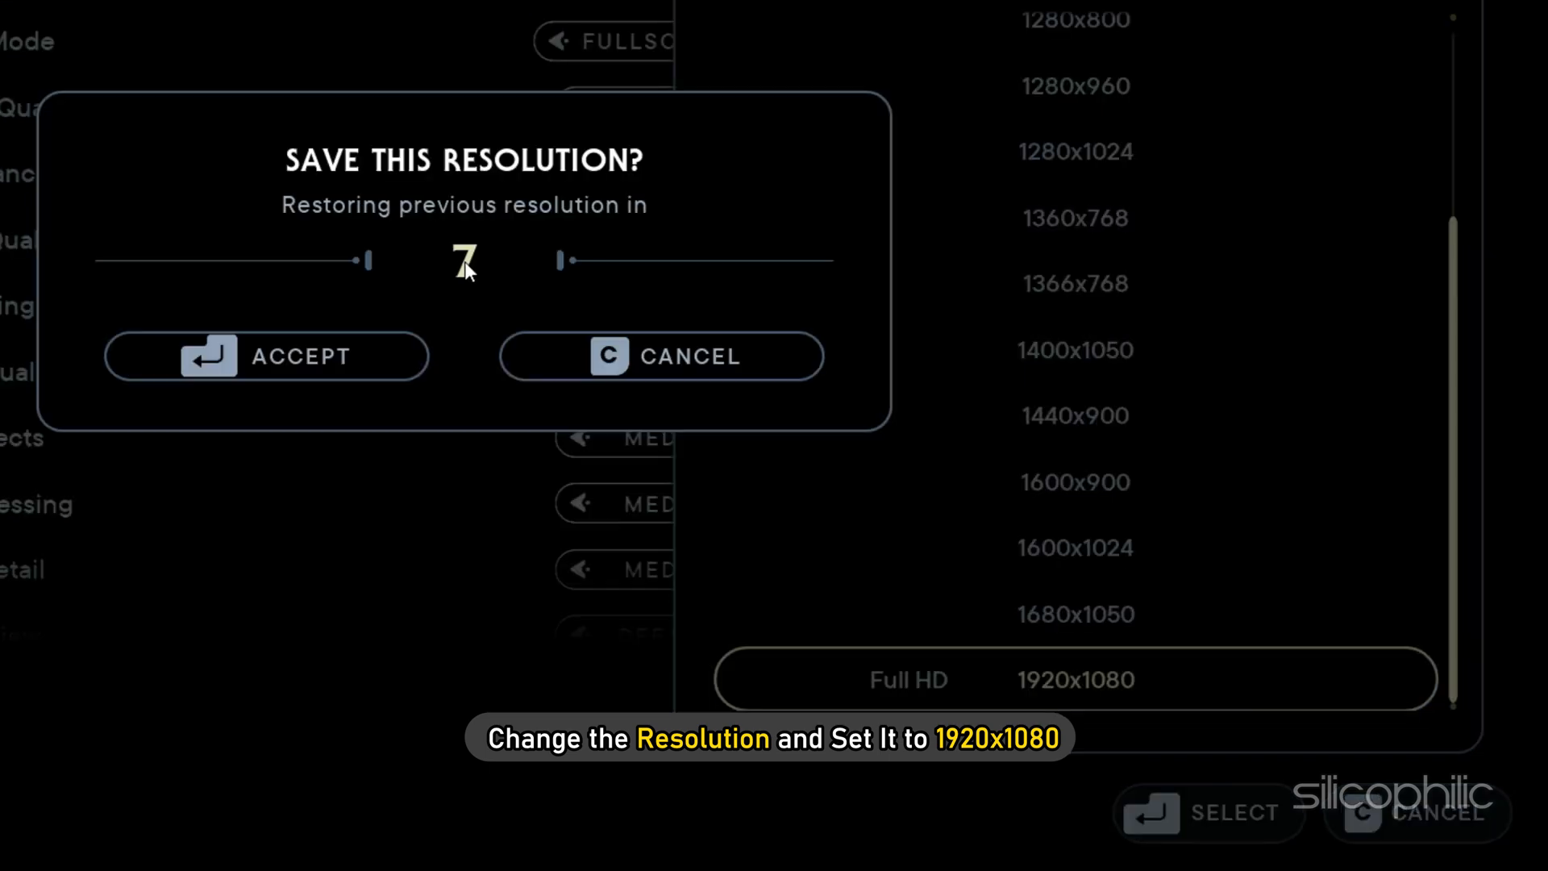
{"action": "left_click", "coordinate": [266, 357]}
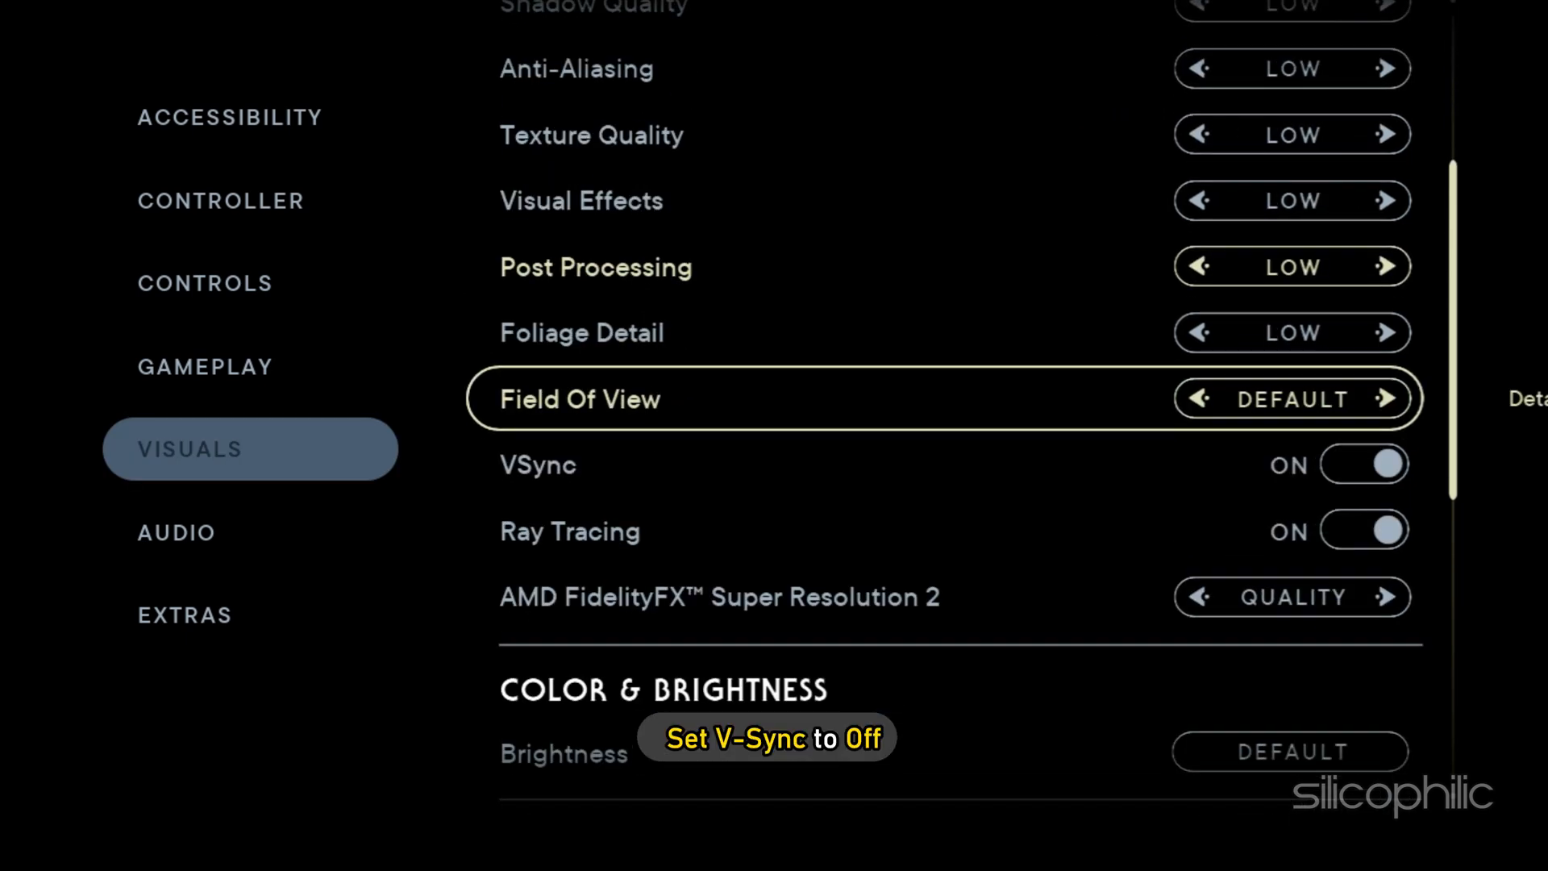
Turn VSync, Ray Tracing and Motion Blur off and set FSR 2 to Ultra Performance
{"action": "left_click", "coordinate": [1364, 464]}
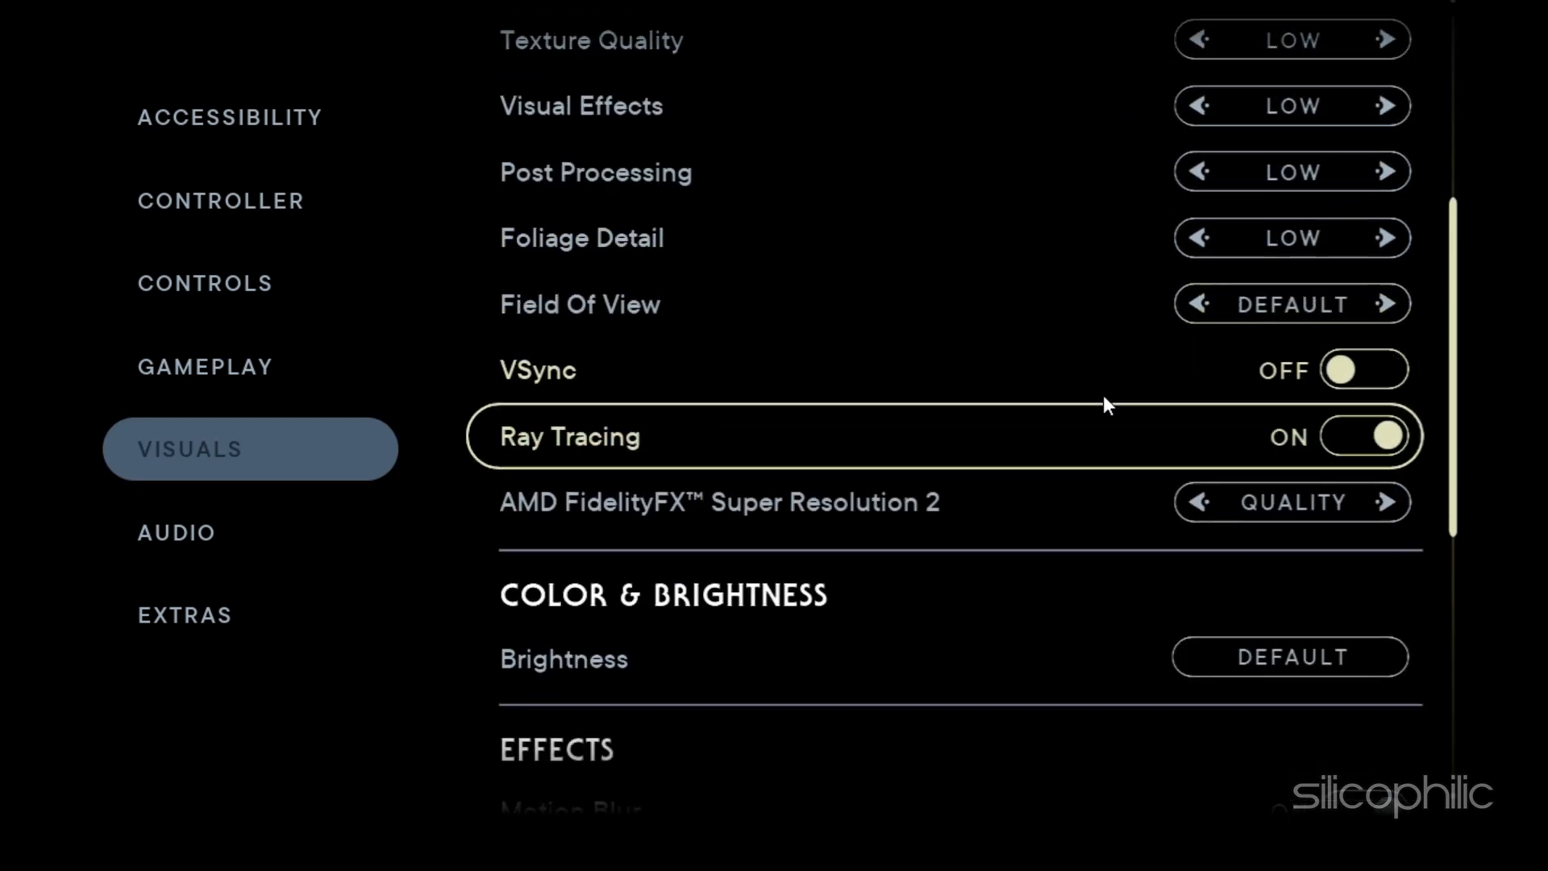
{"action": "left_click", "coordinate": [1364, 437]}
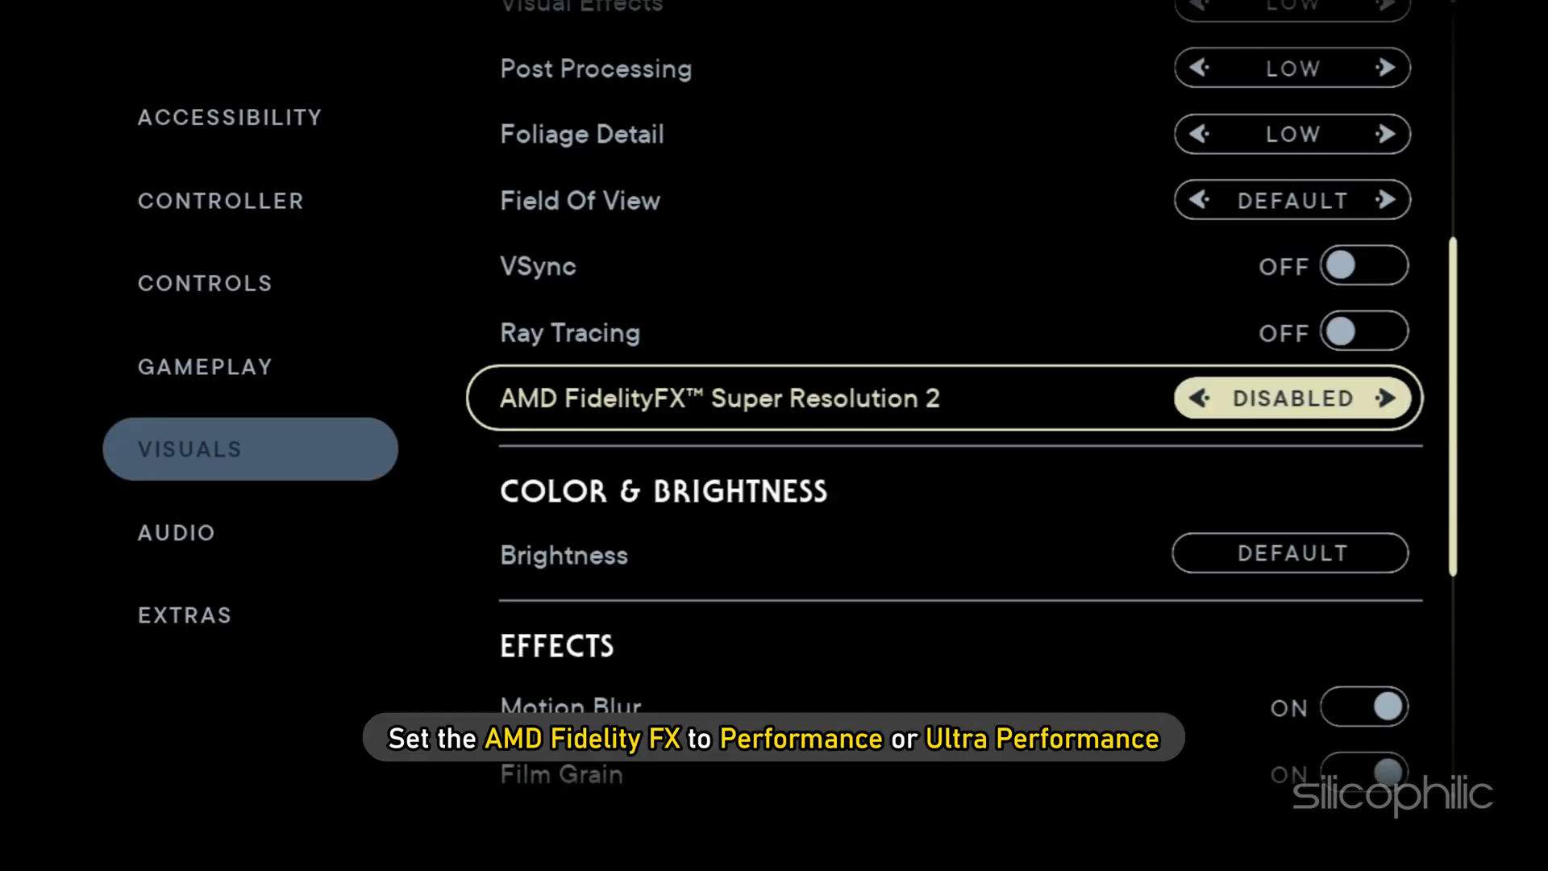
{"action": "left_click", "coordinate": [1393, 399]}
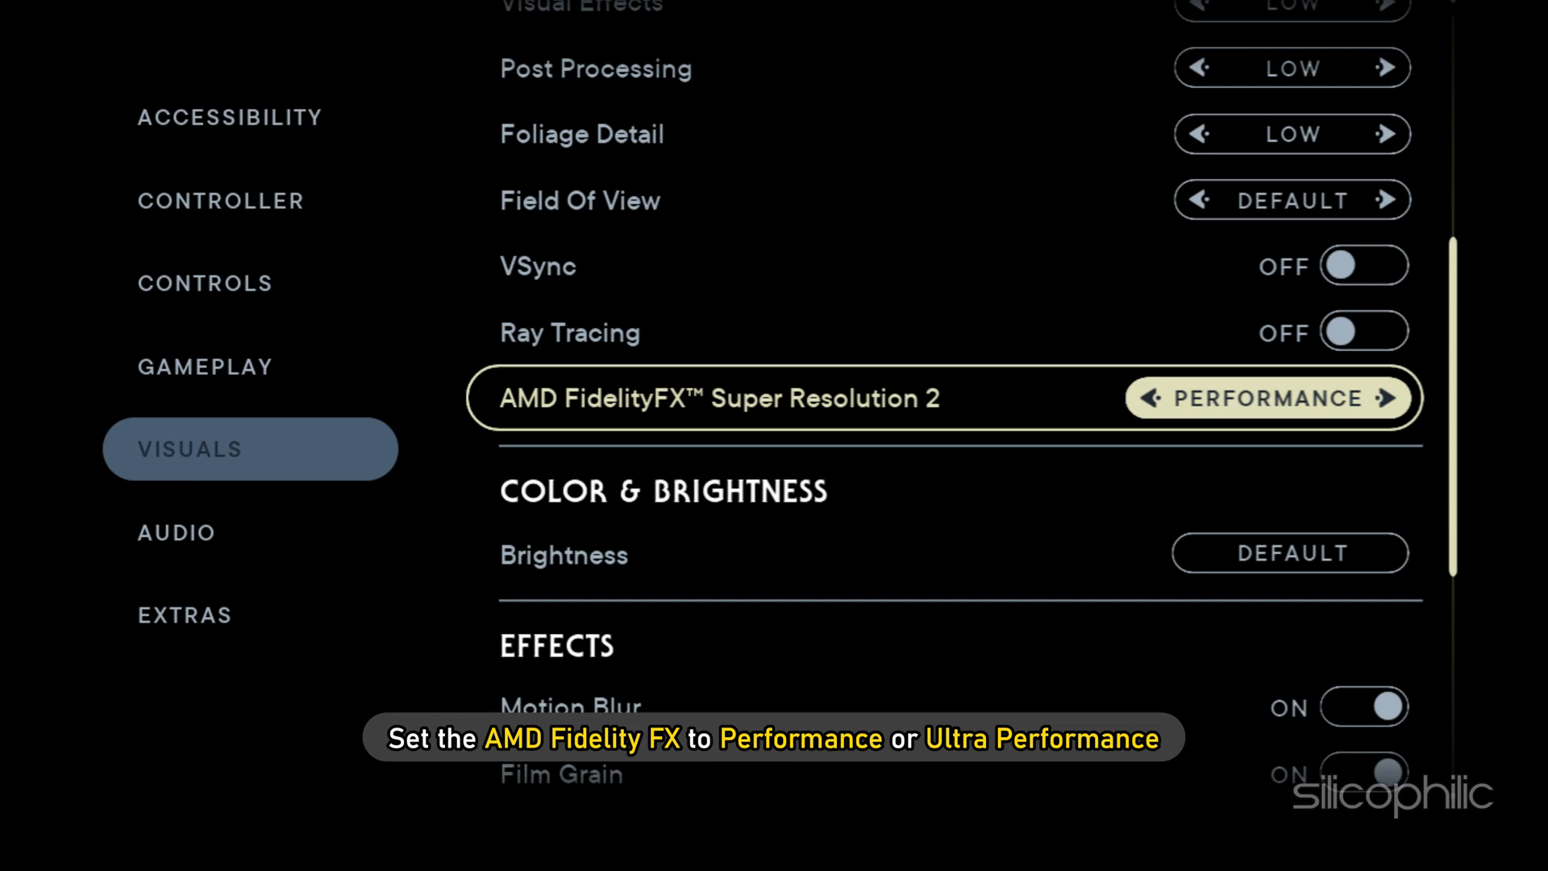
{"action": "left_click", "coordinate": [1395, 398]}
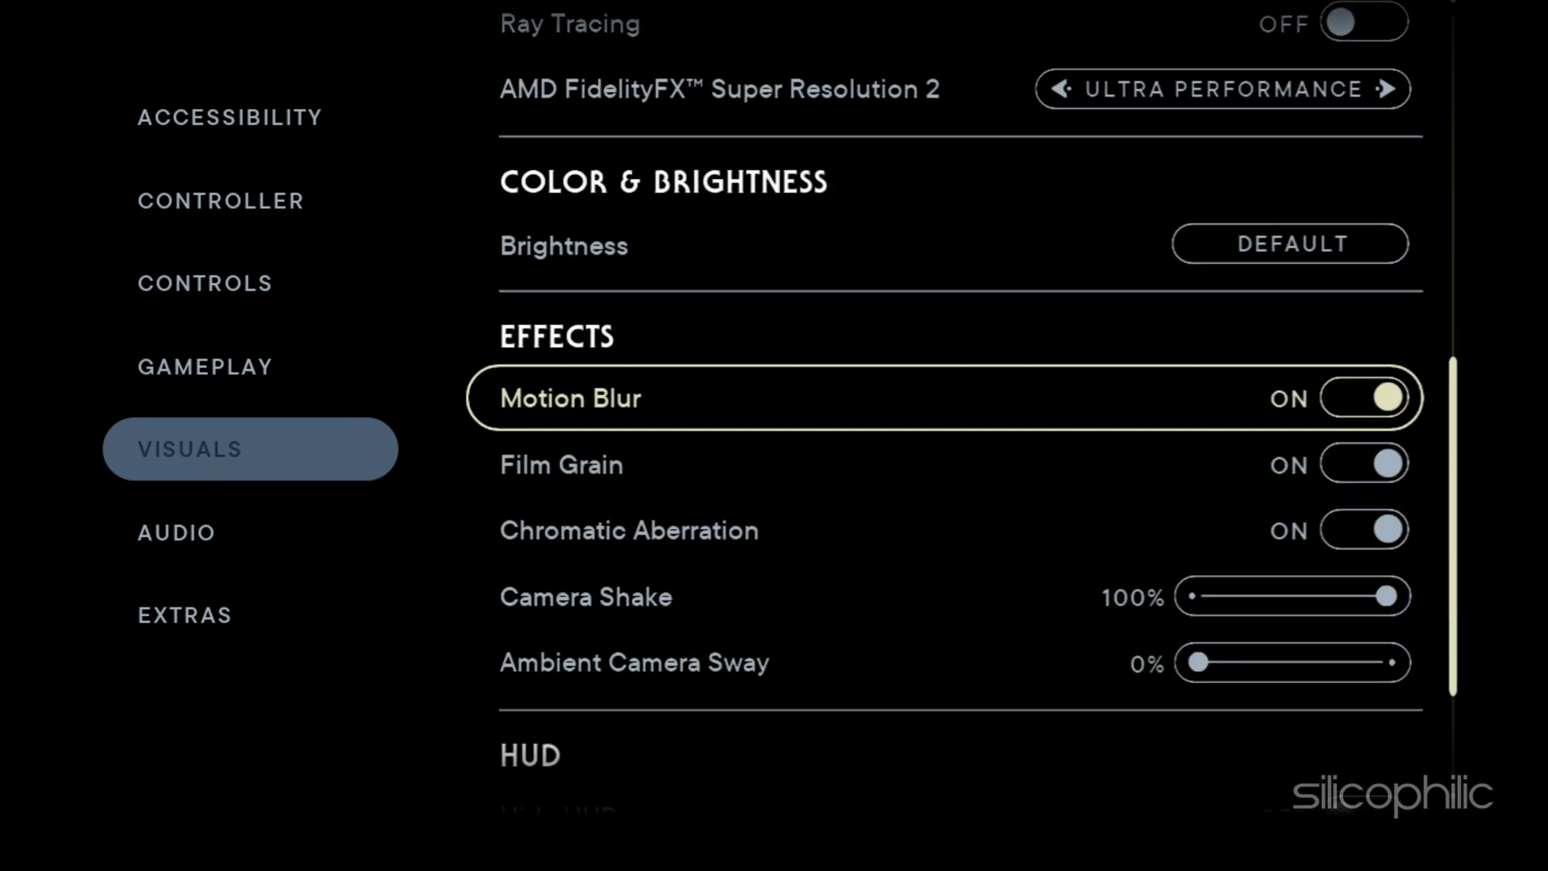
{"action": "left_click", "coordinate": [1366, 398]}
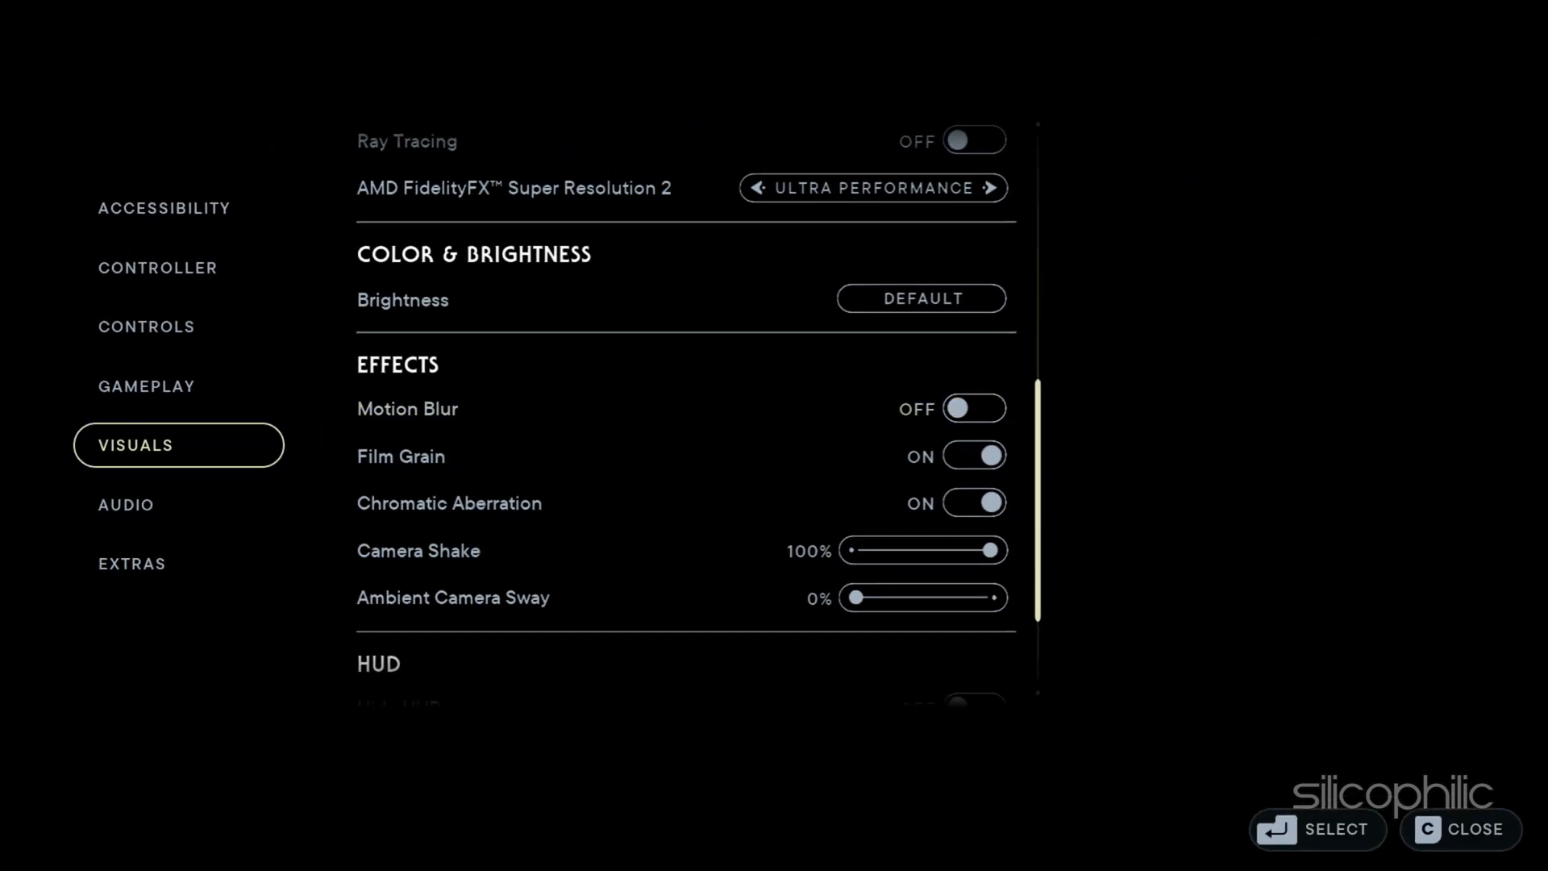
{"action": "left_click", "coordinate": [1470, 829]}
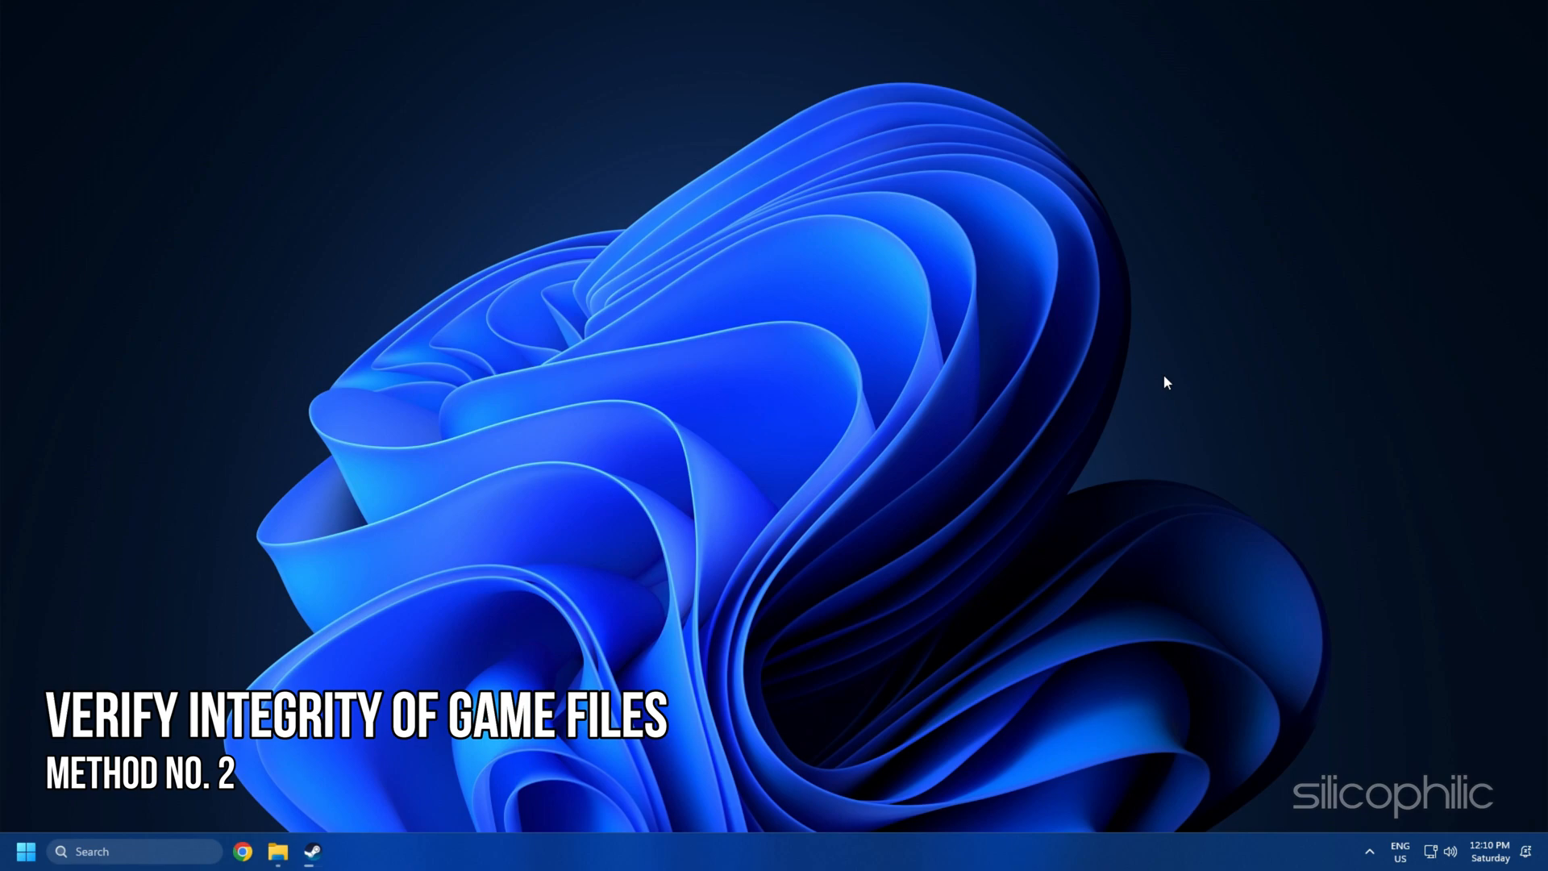
{"action": "mouse_move", "coordinate": [311, 851]}
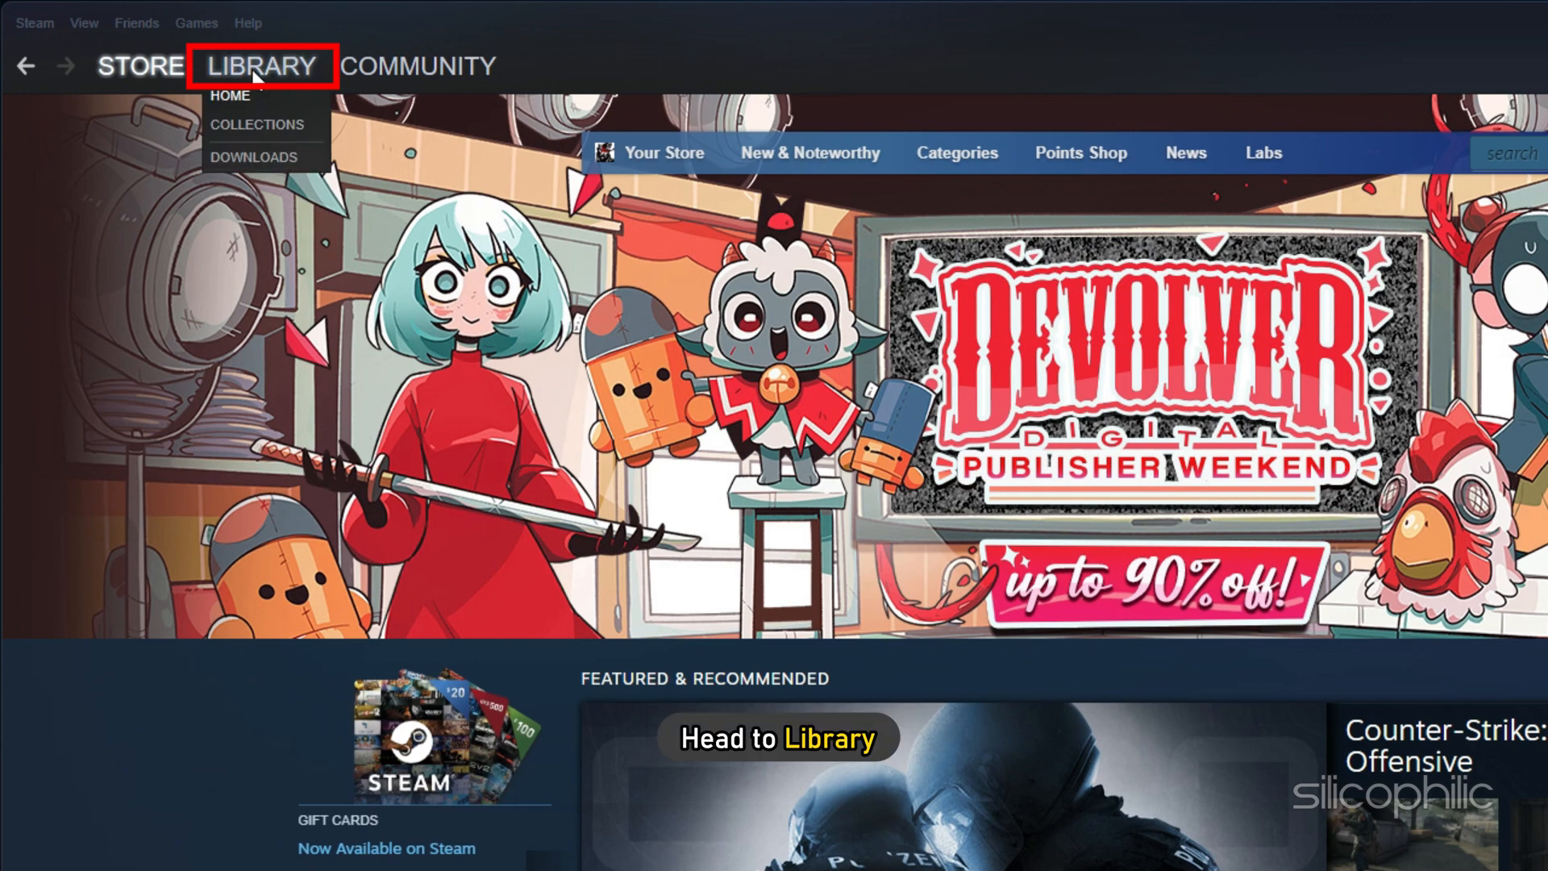
From the Steam library, verify integrity of STAR WARS Jedi: Survivor's local game files
{"action": "left_click", "coordinate": [261, 66]}
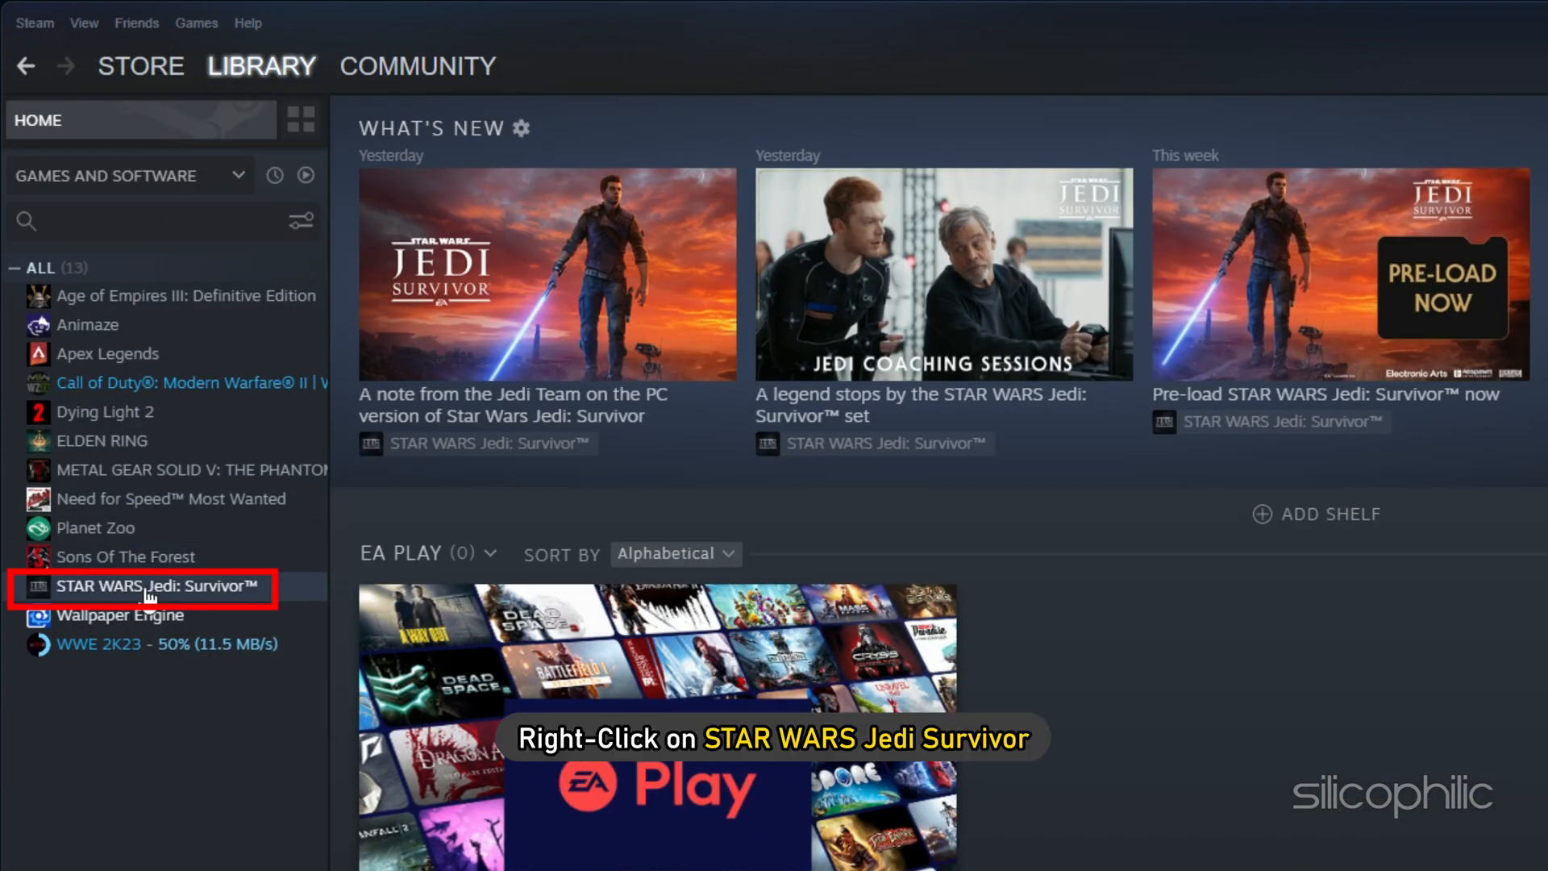
{"action": "right_click", "coordinate": [148, 586]}
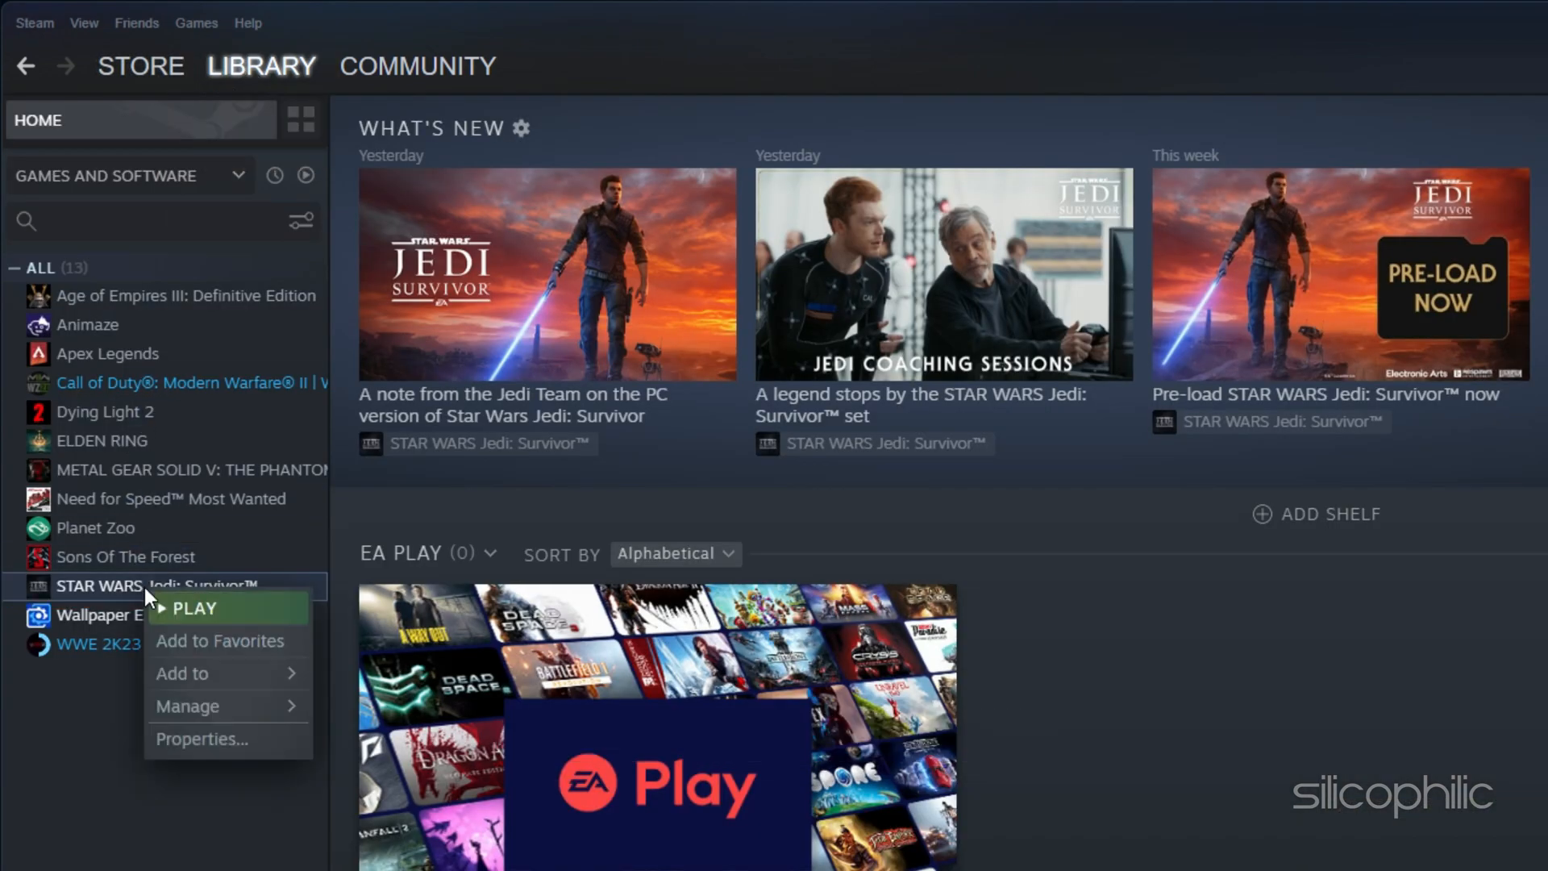
{"action": "left_click", "coordinate": [201, 738]}
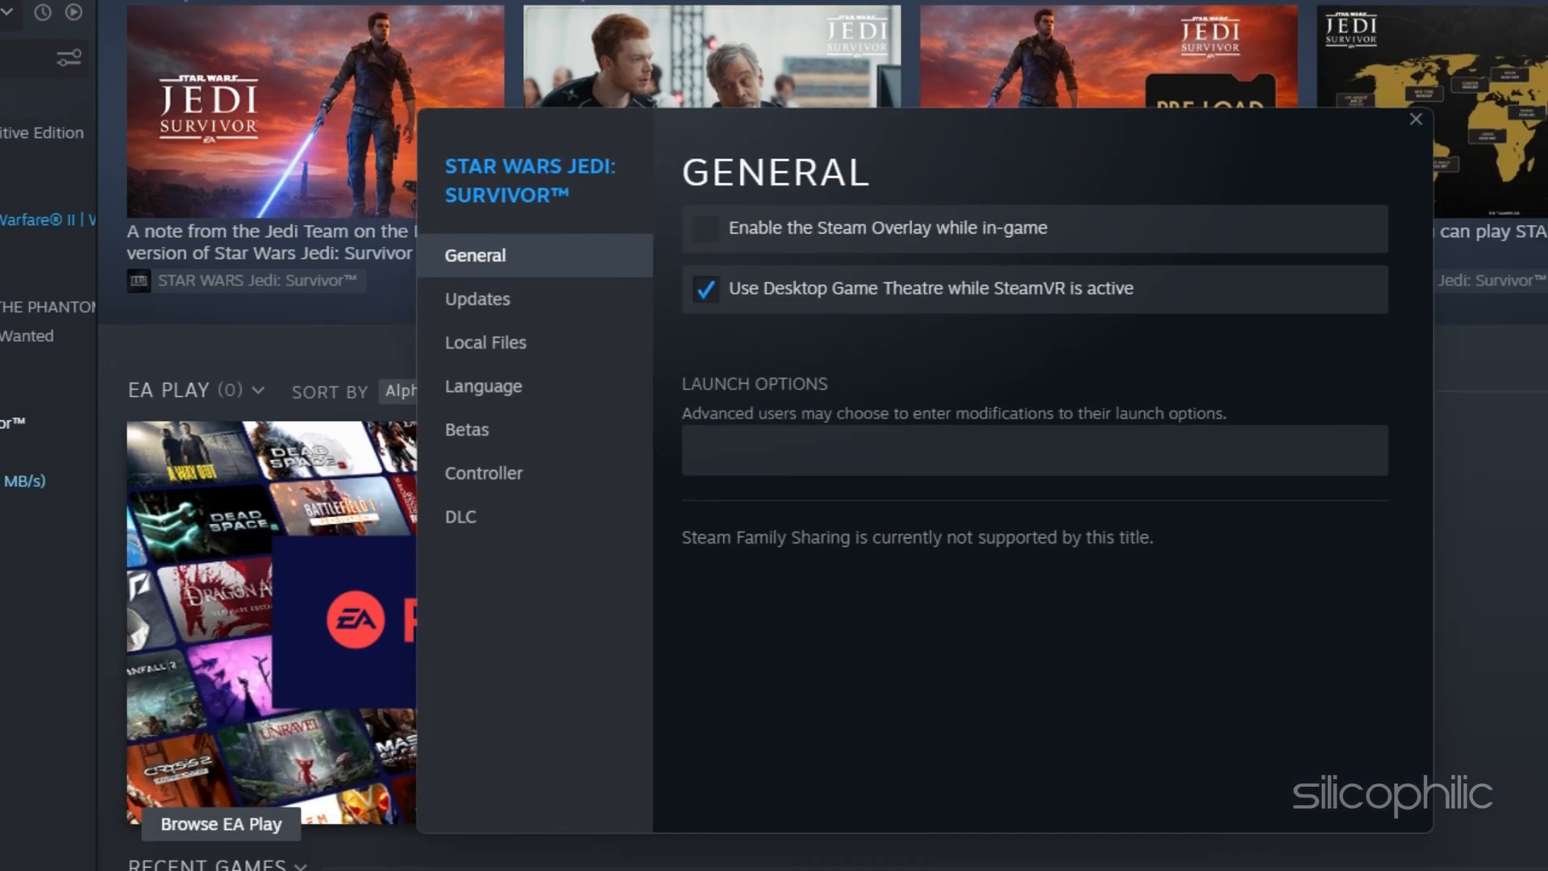
{"action": "left_click", "coordinate": [485, 342]}
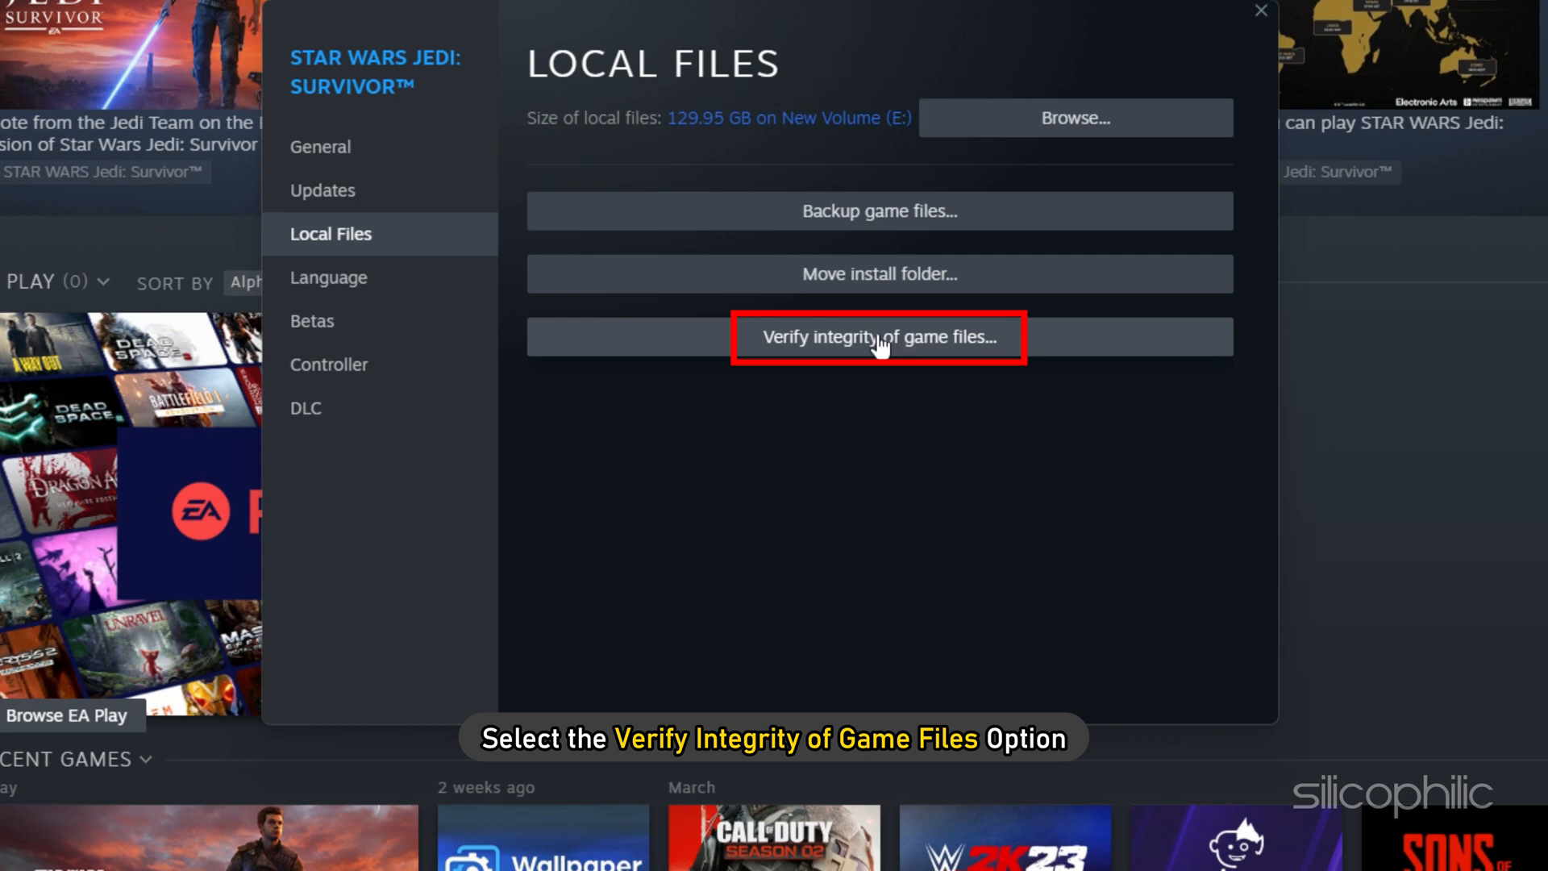
{"action": "left_click", "coordinate": [877, 336]}
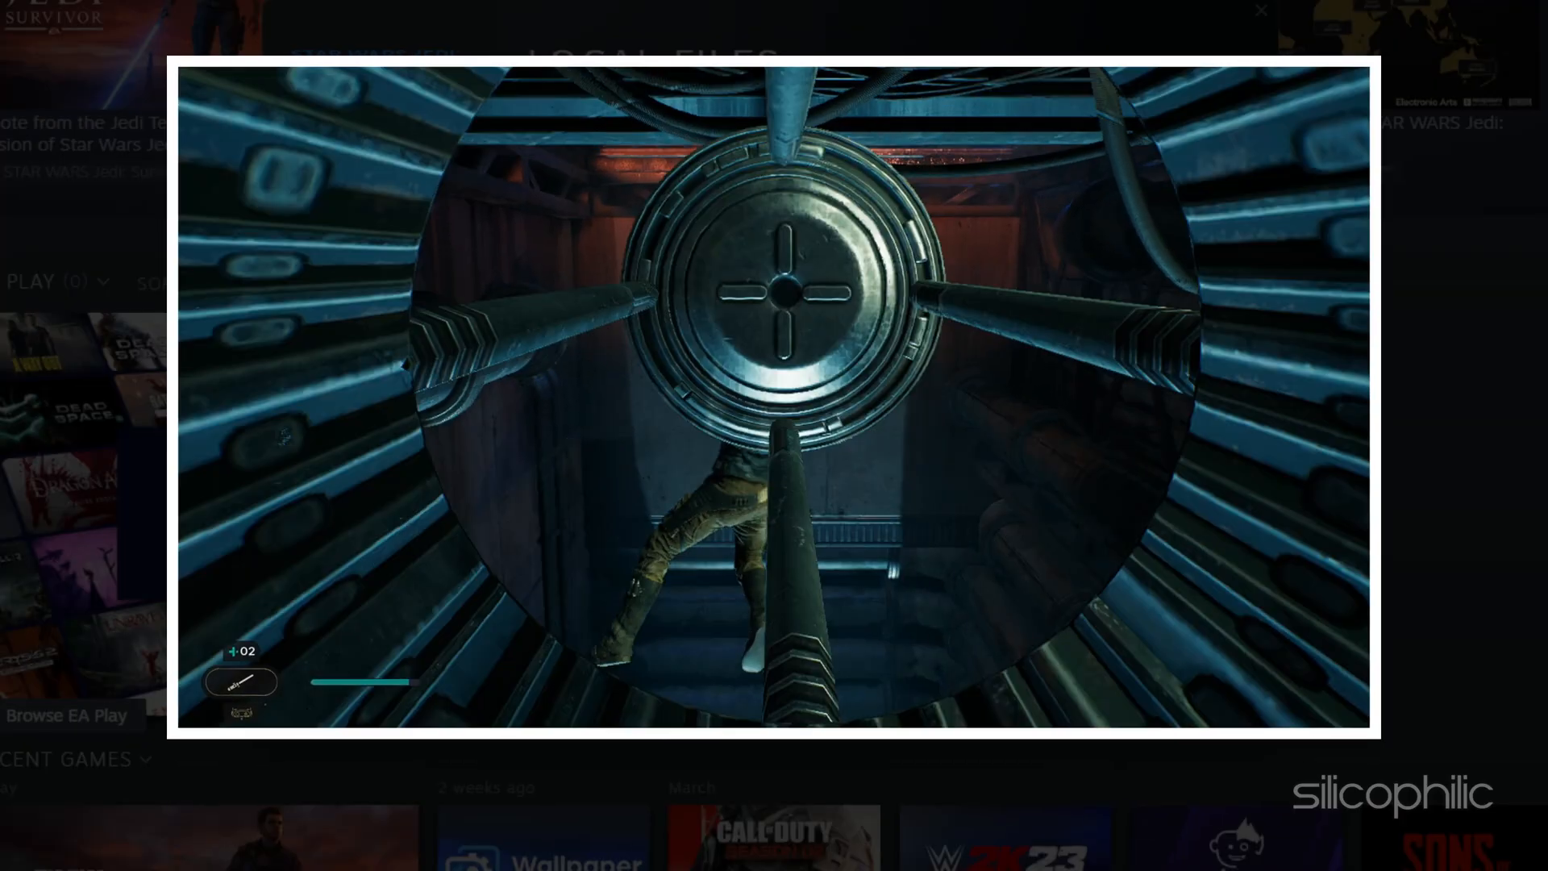
{"action": "left_click", "coordinate": [1261, 10]}
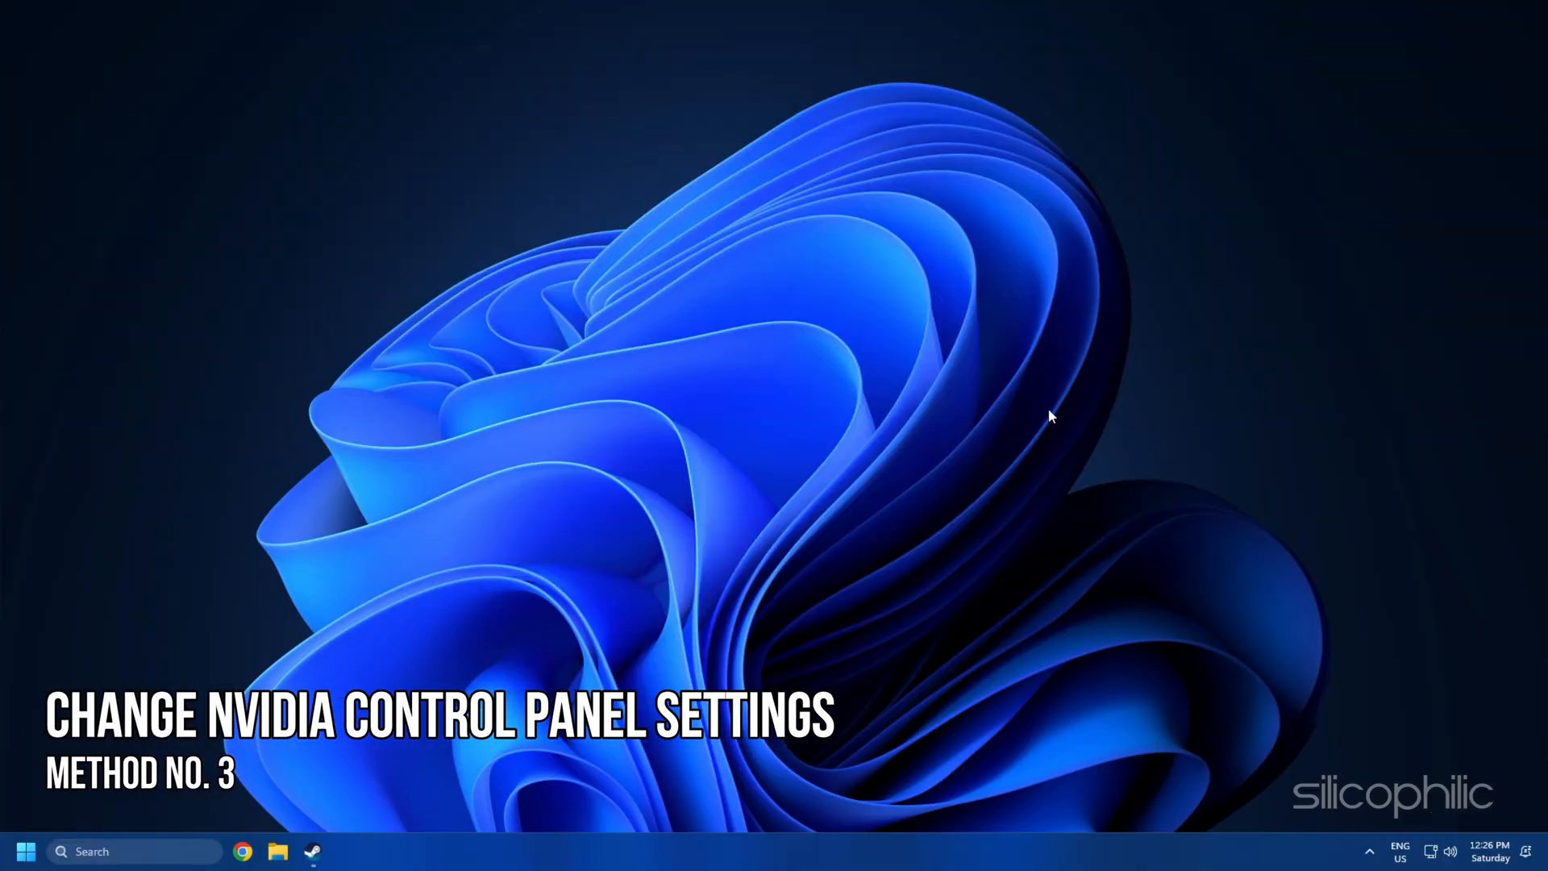
{"action": "mouse_move", "coordinate": [1032, 424]}
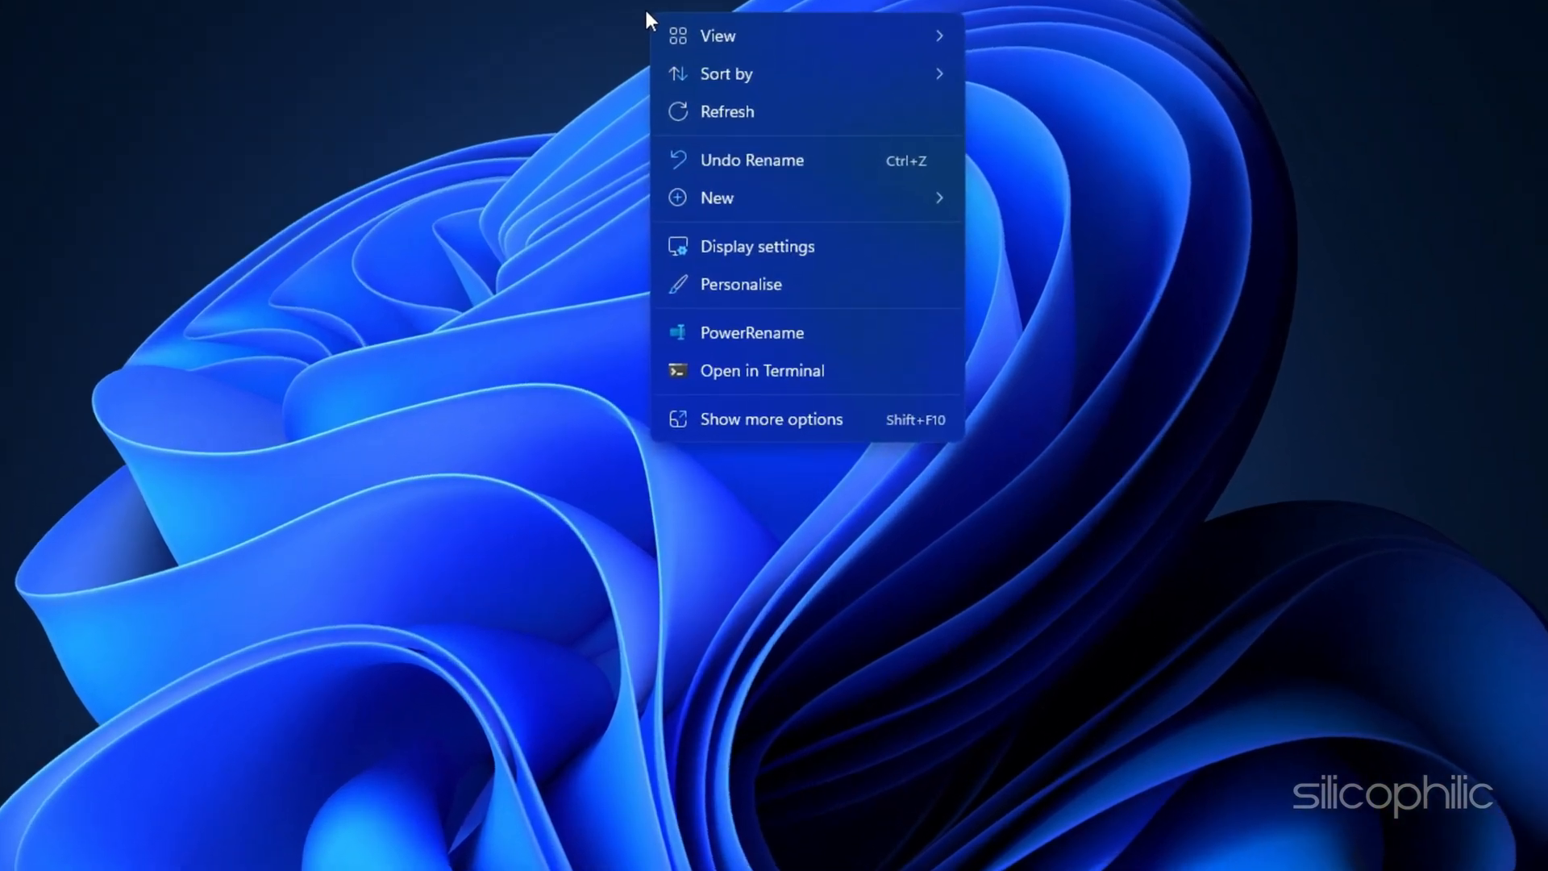
Launch NVIDIA Control Panel from the desktop's extended context menu
{"action": "left_click", "coordinate": [771, 419]}
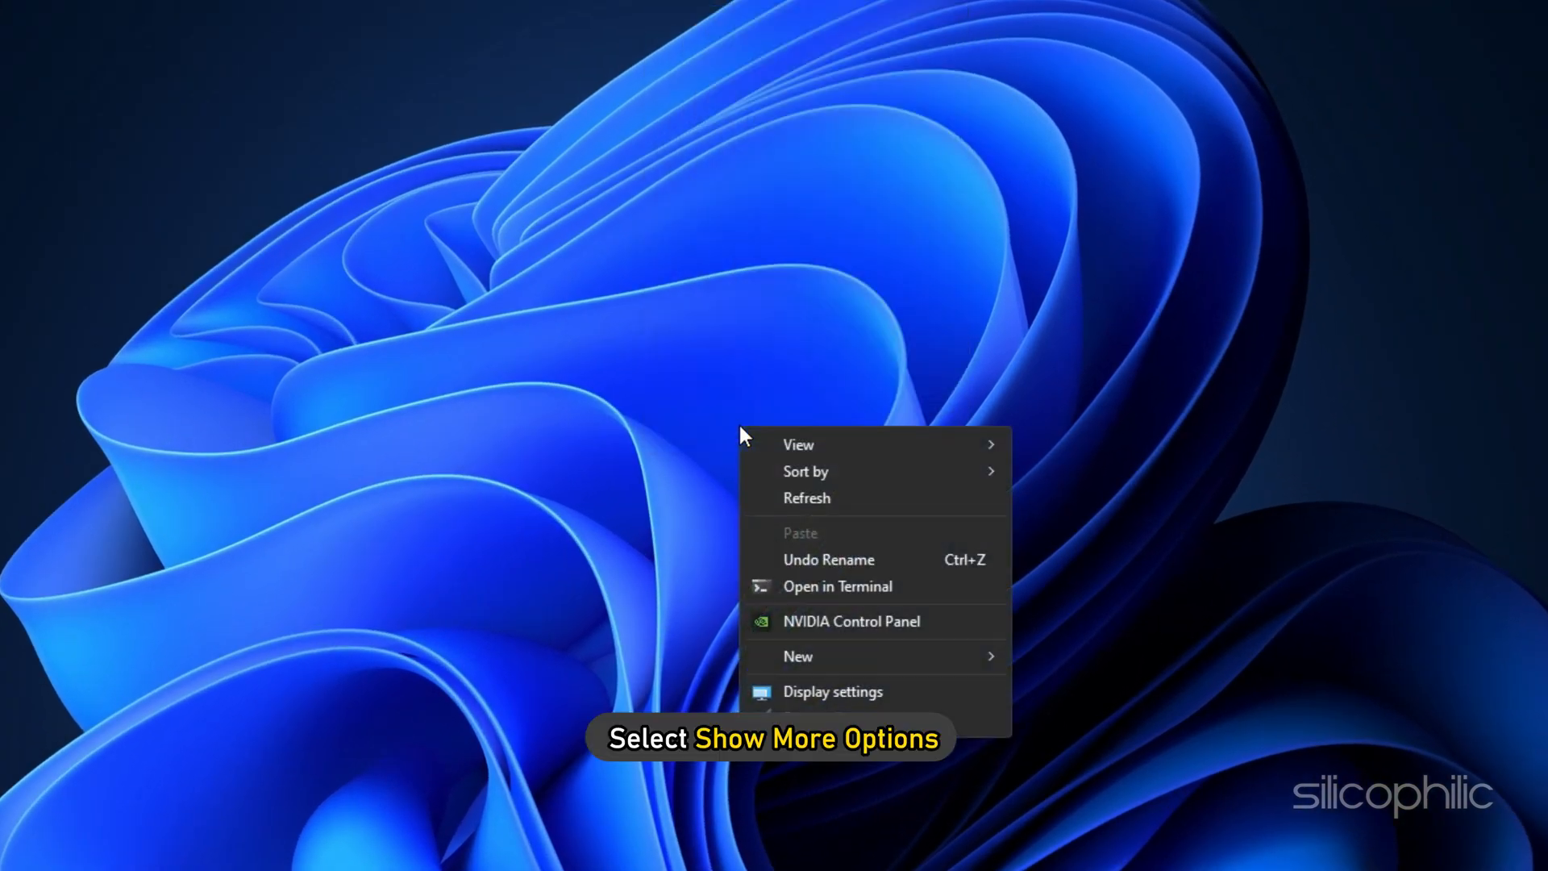
{"action": "left_click", "coordinate": [852, 621]}
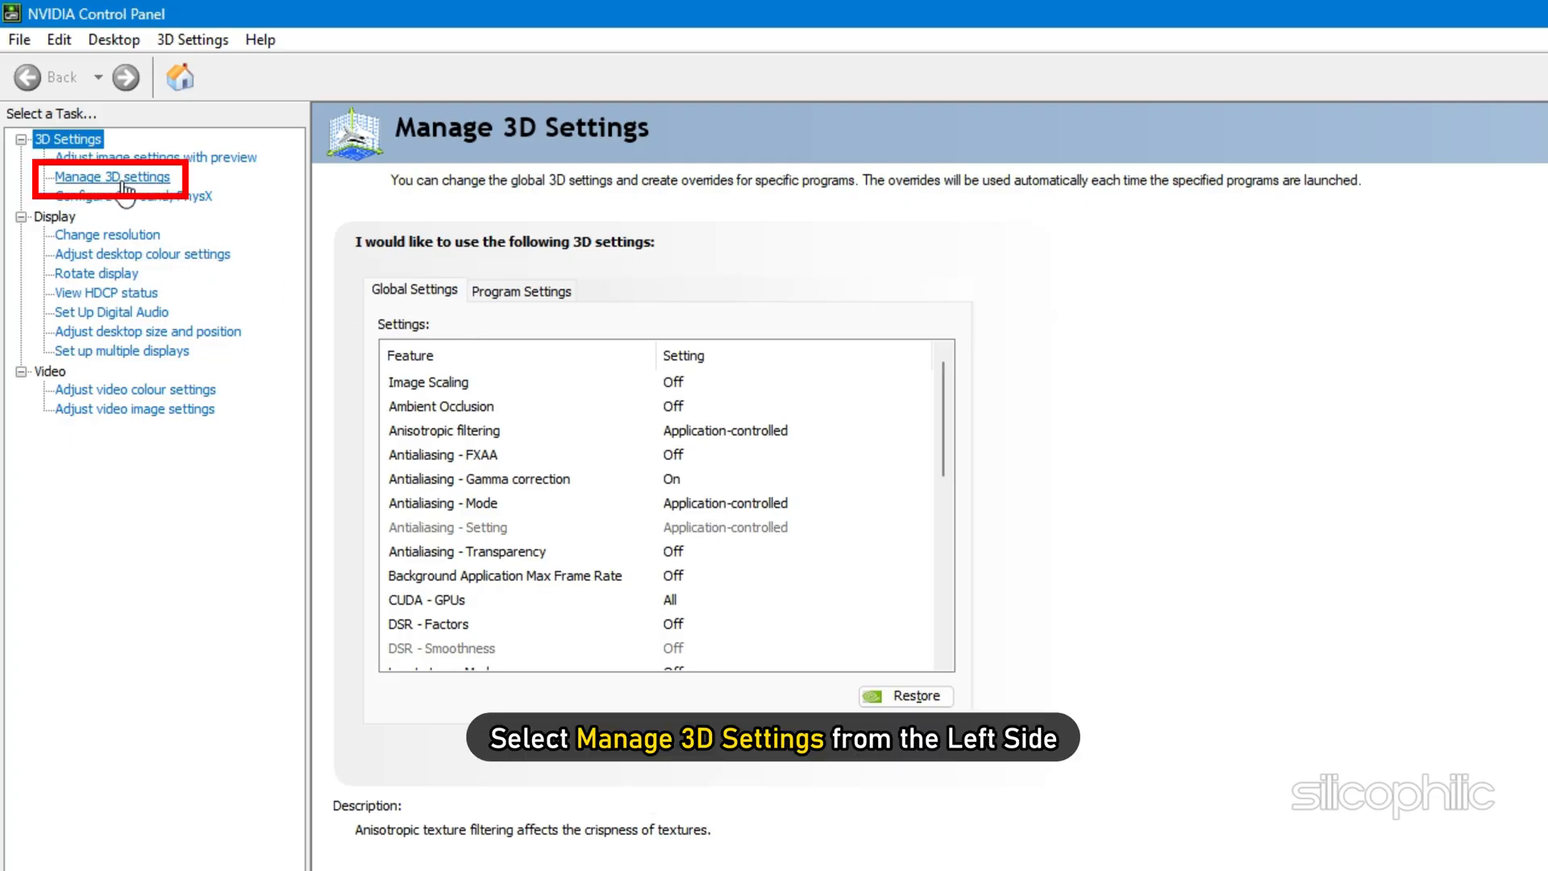
In Manage 3D Settings, set global Shader Cache Size to Unlimited and apply
{"action": "left_click", "coordinate": [521, 288]}
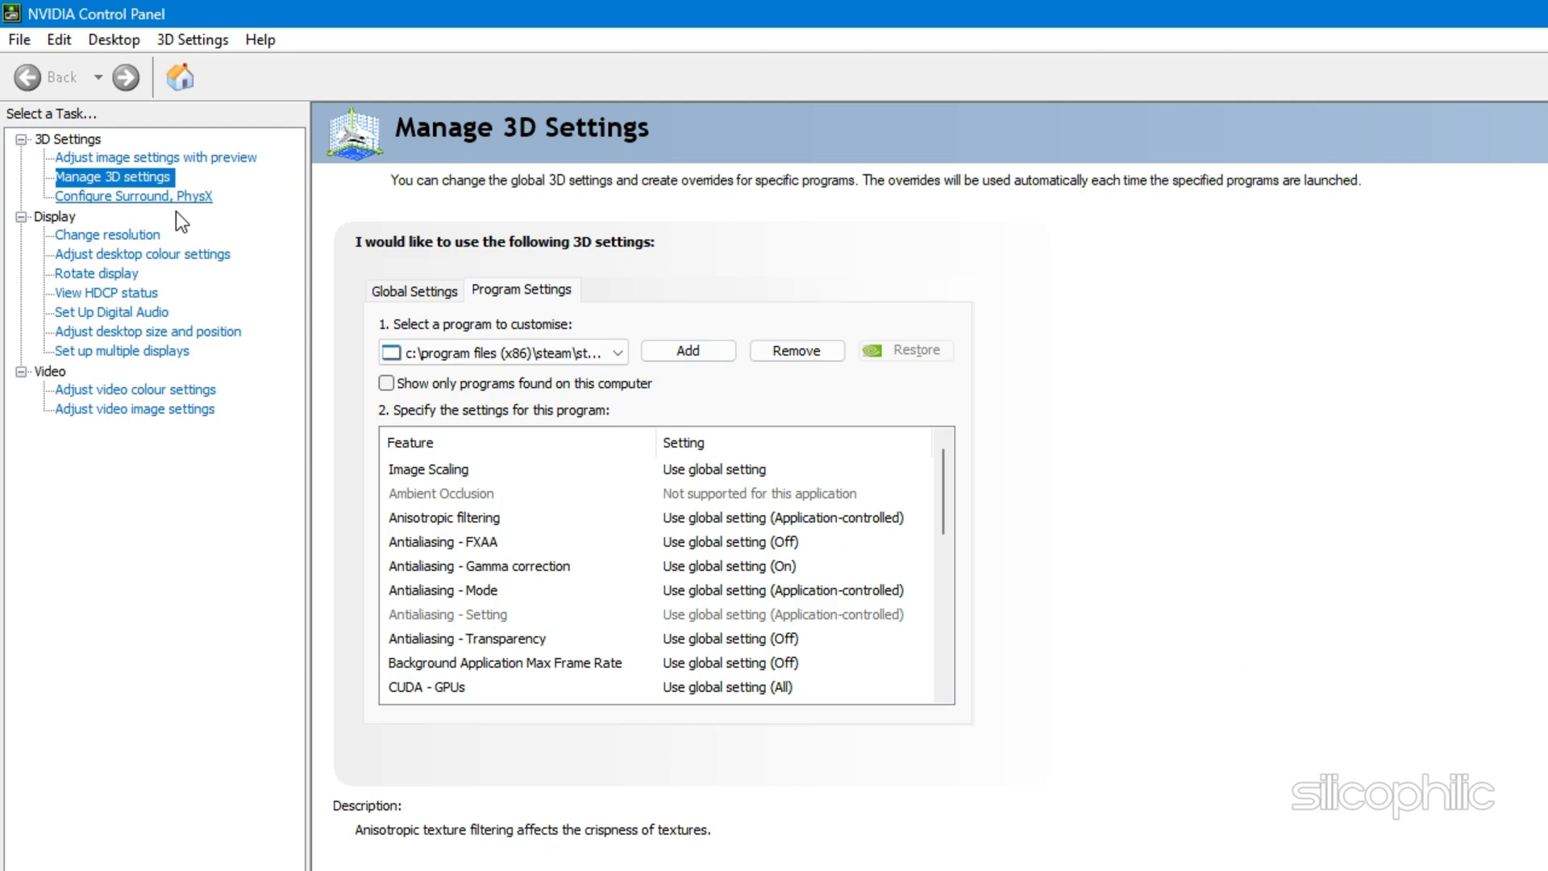
{"action": "left_click", "coordinate": [414, 288]}
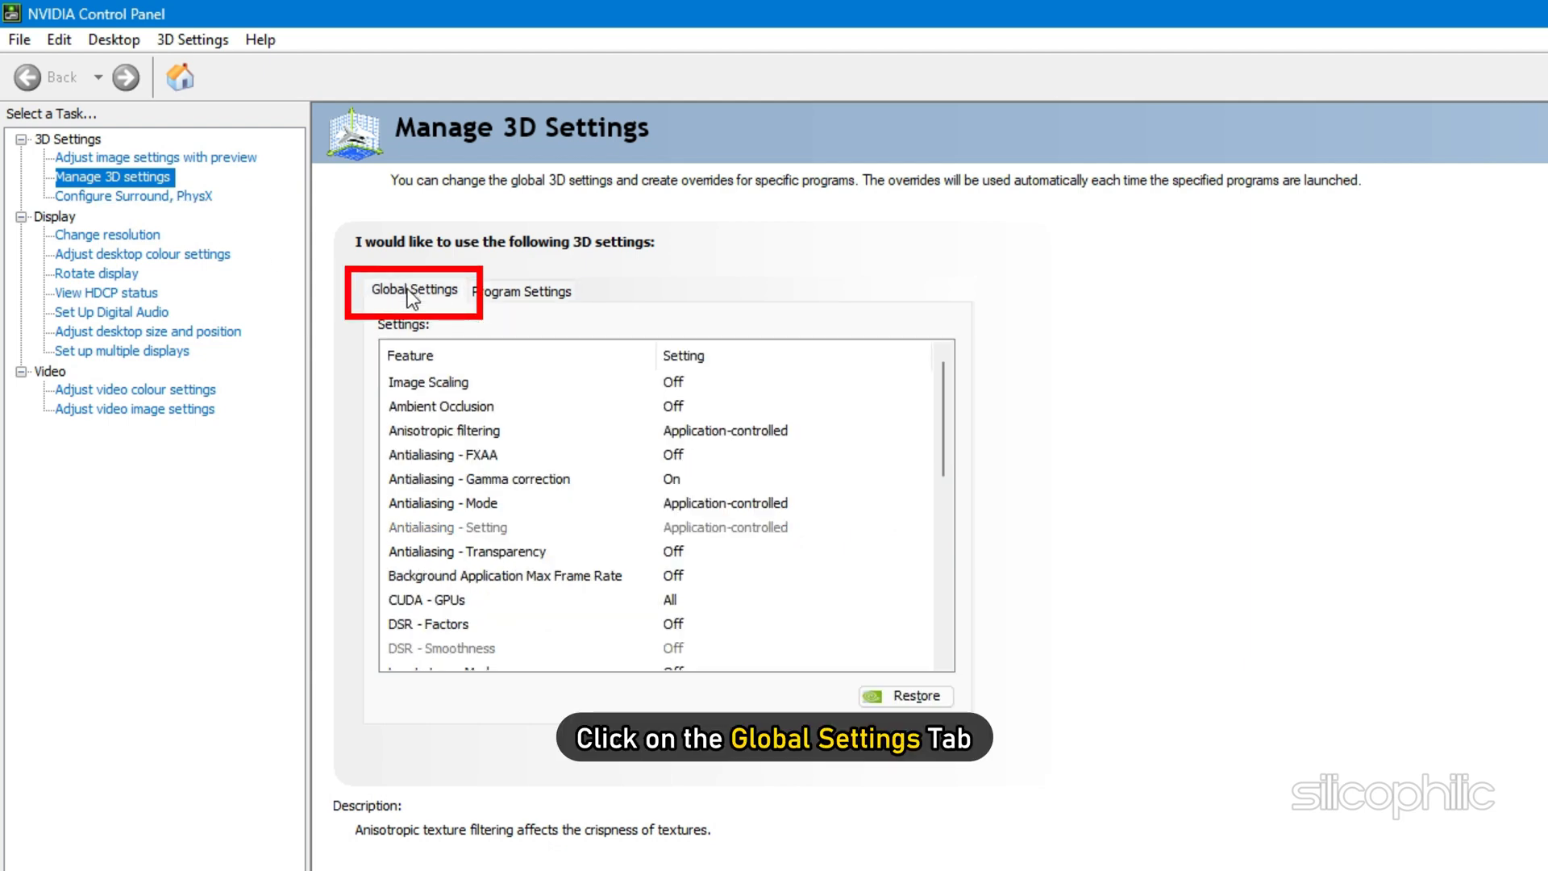
{"action": "scroll", "scroll_direction": "down", "scroll_amount": 3}
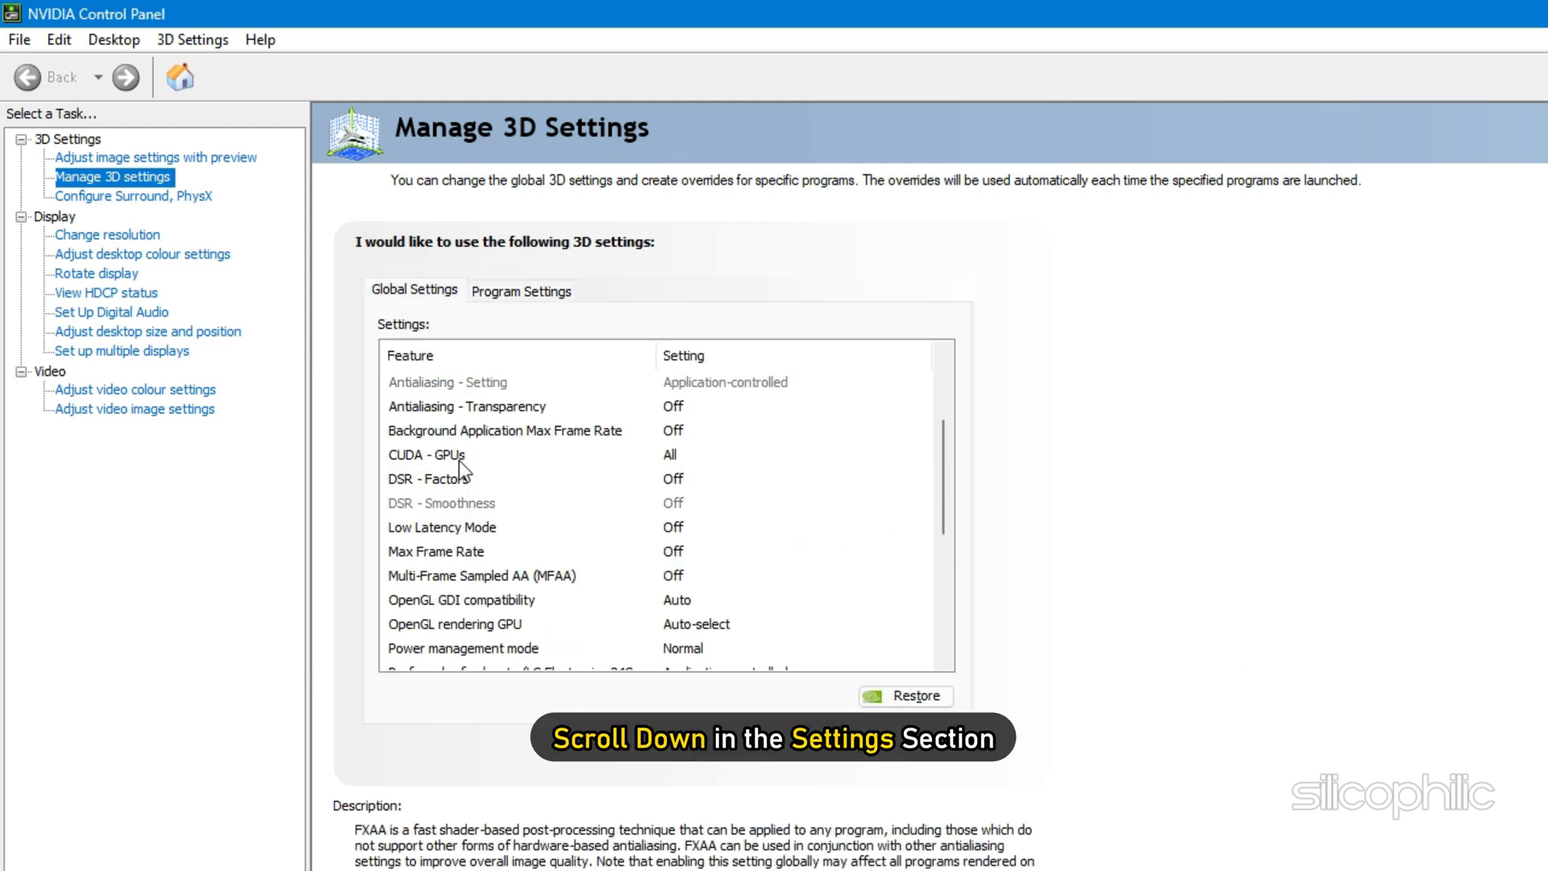
{"action": "scroll", "scroll_direction": "down", "scroll_amount": 3}
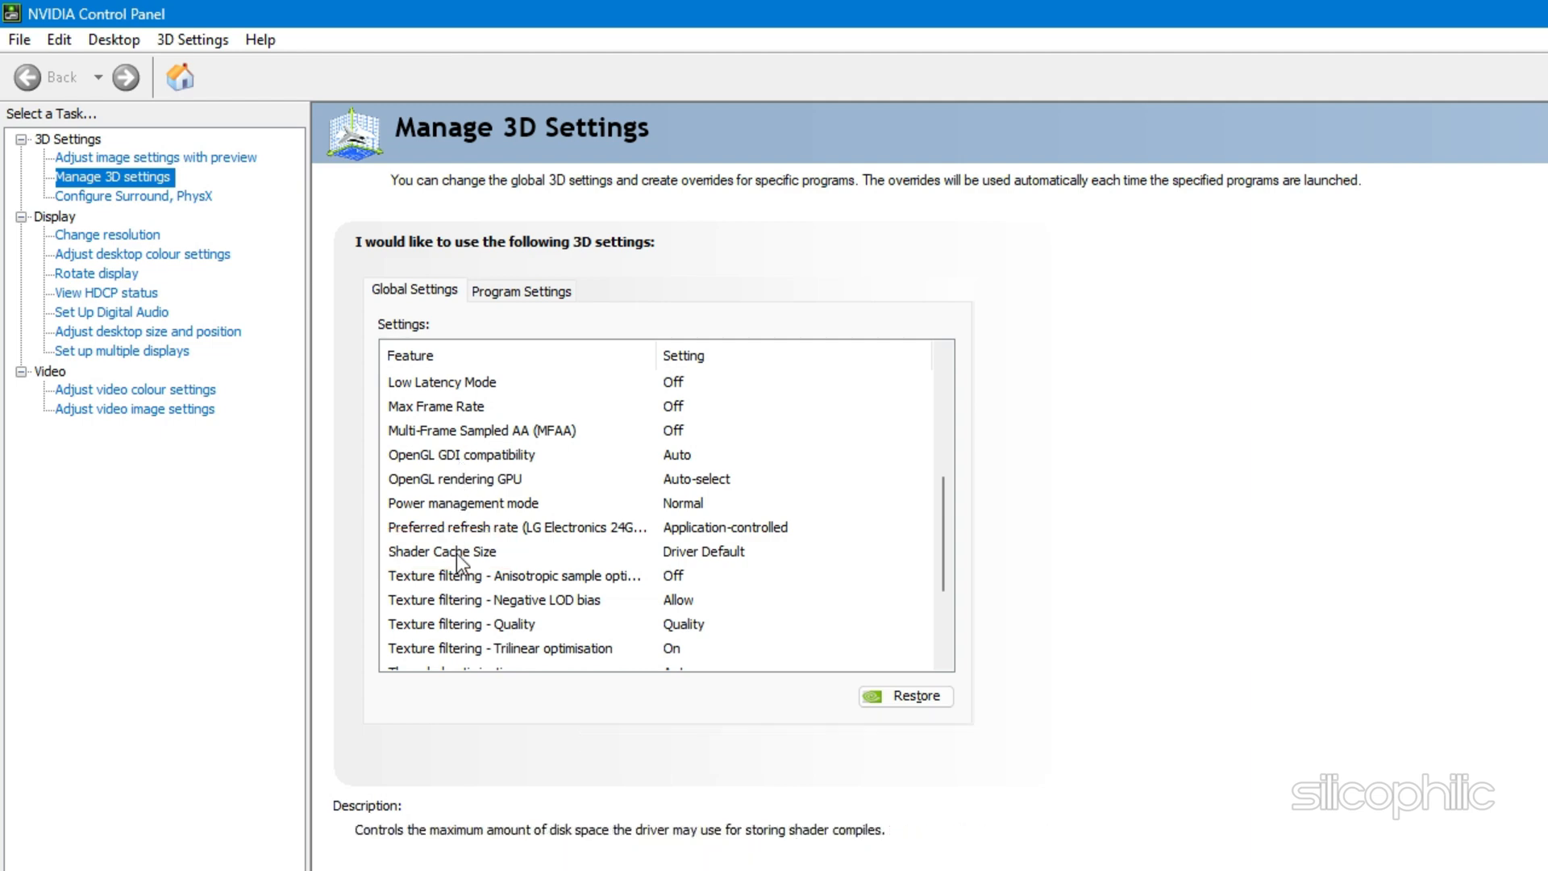
{"action": "left_click", "coordinate": [444, 552]}
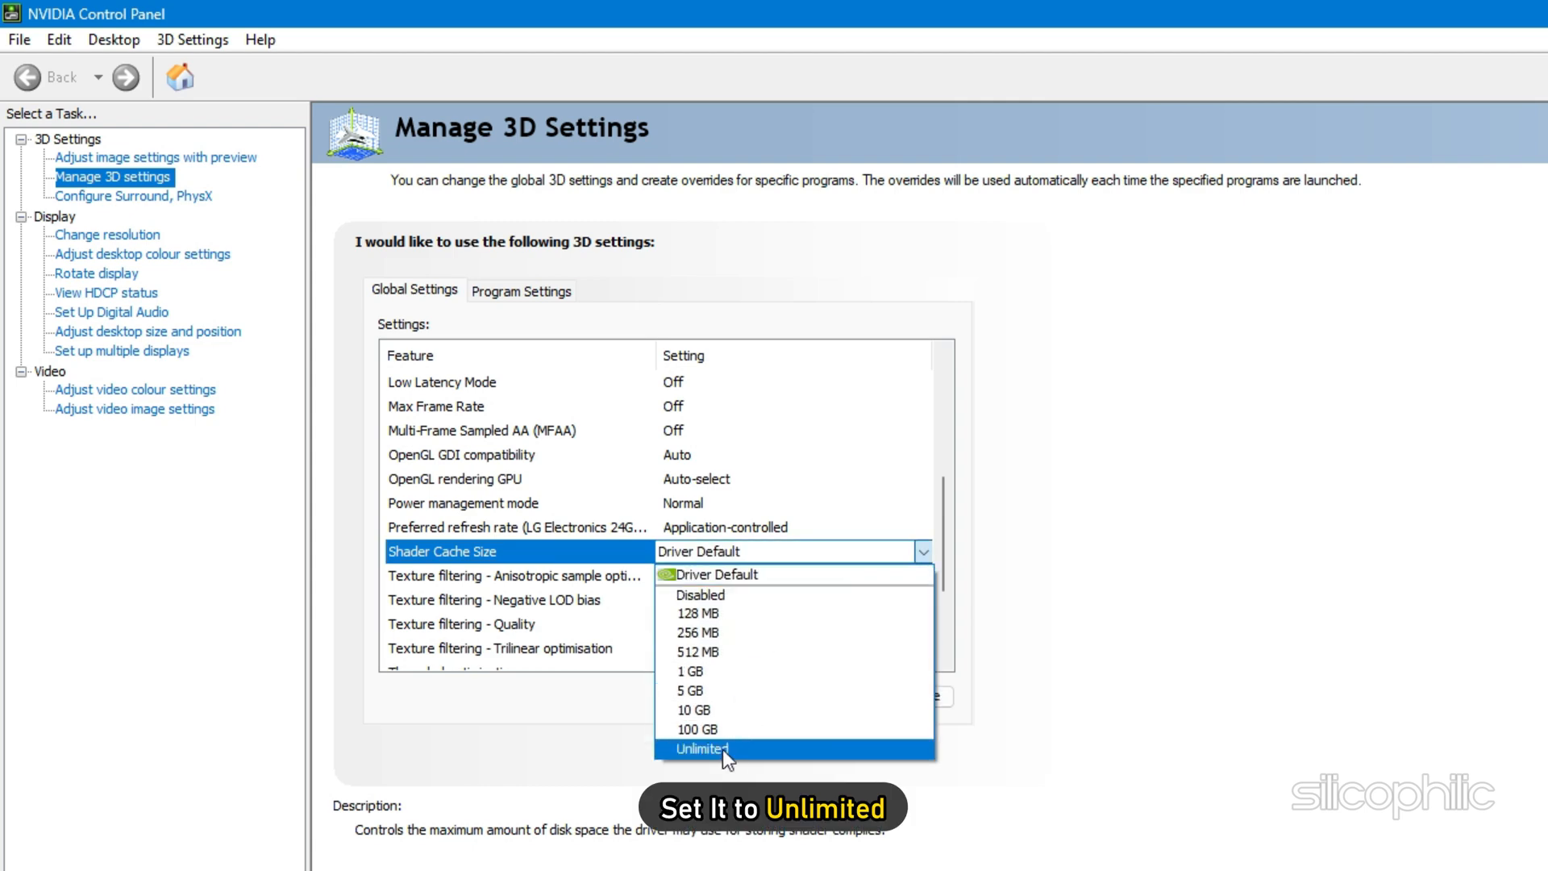
{"action": "left_click", "coordinate": [702, 748]}
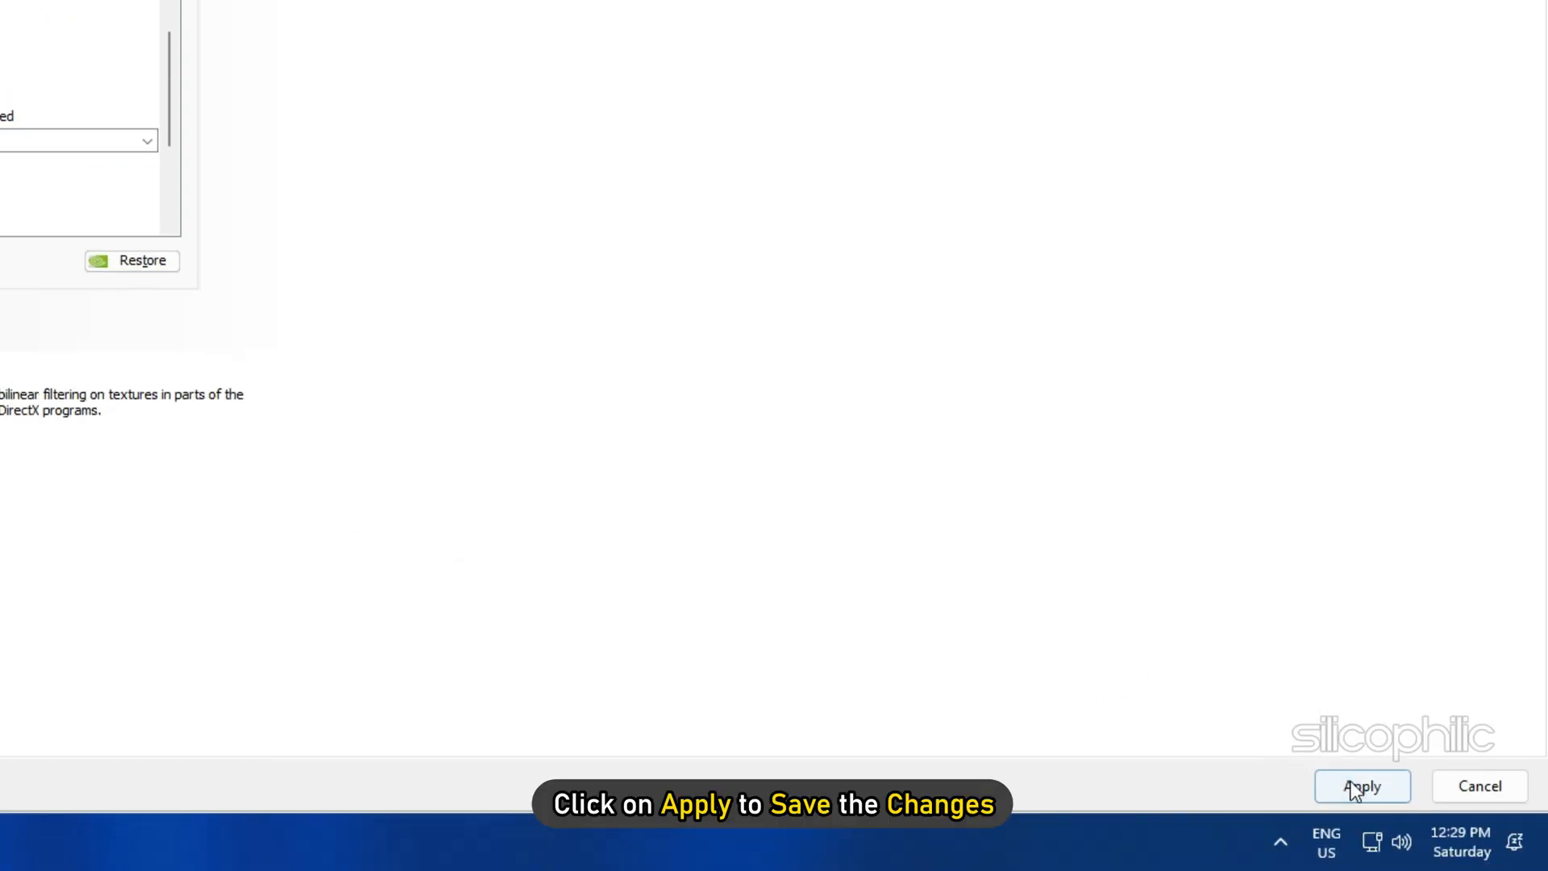
{"action": "left_click", "coordinate": [1362, 786]}
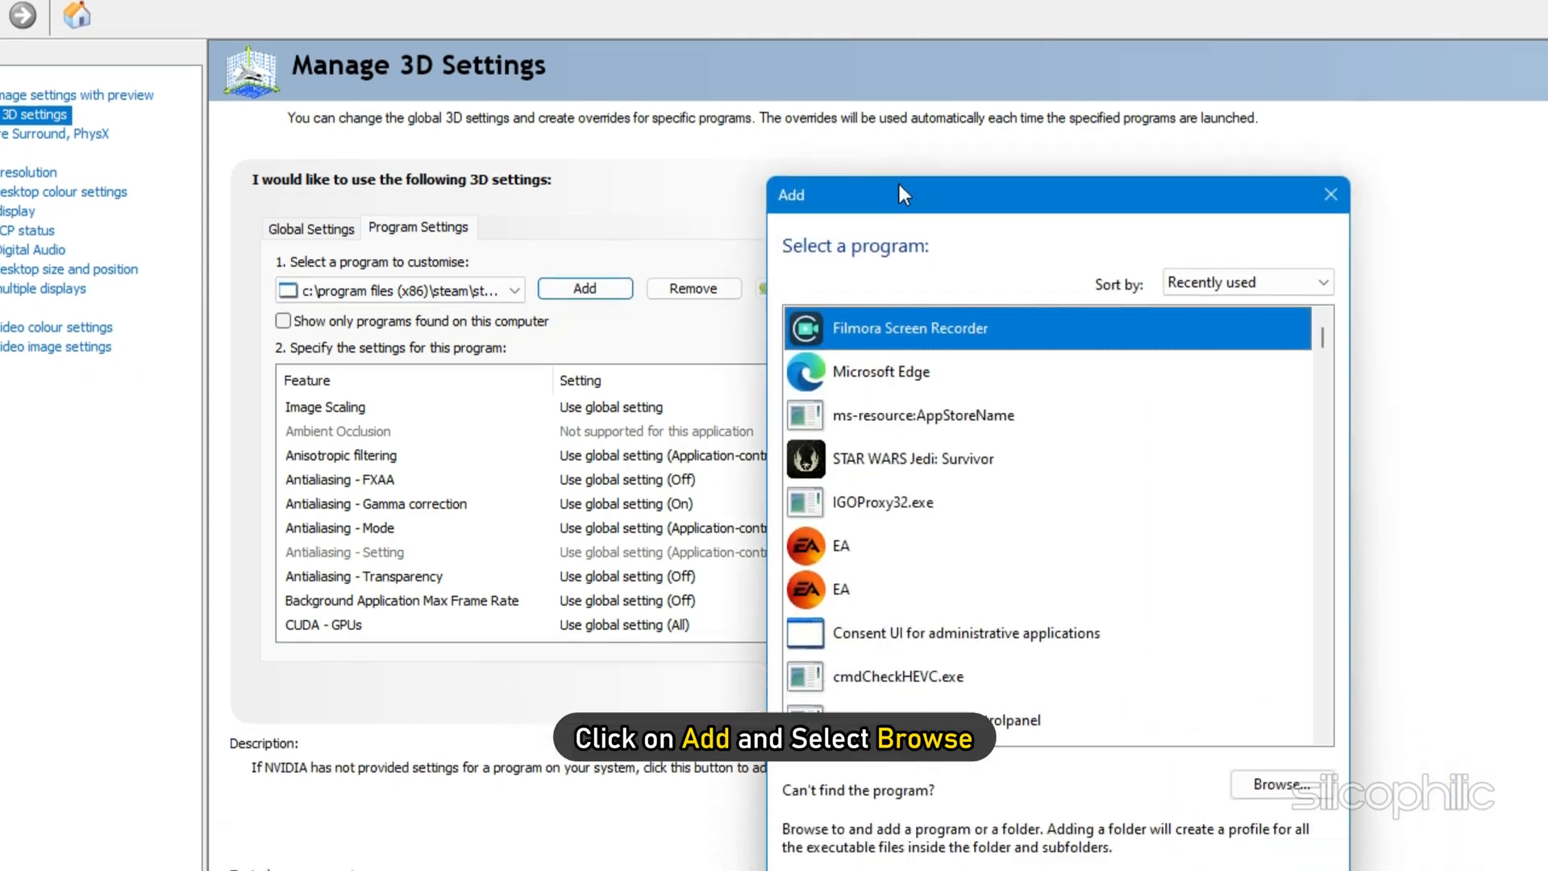
Browse to Jedi Survivor\SwGame\Binaries\Win64 and add JediSurvivor.exe as a custom program
{"action": "left_click", "coordinate": [1277, 784]}
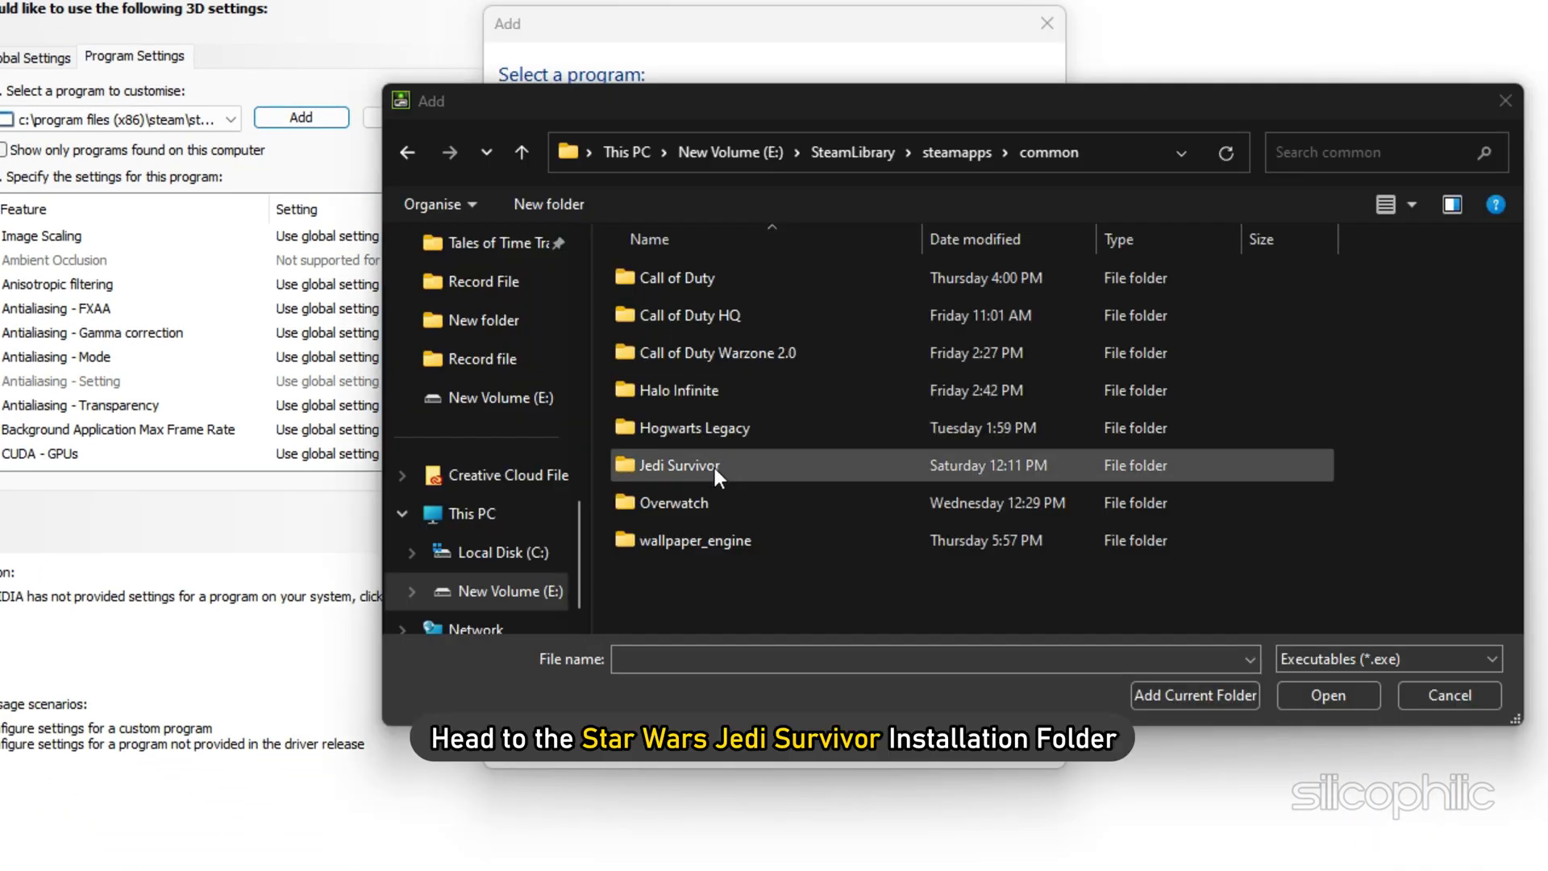
{"action": "double_click", "coordinate": [678, 464]}
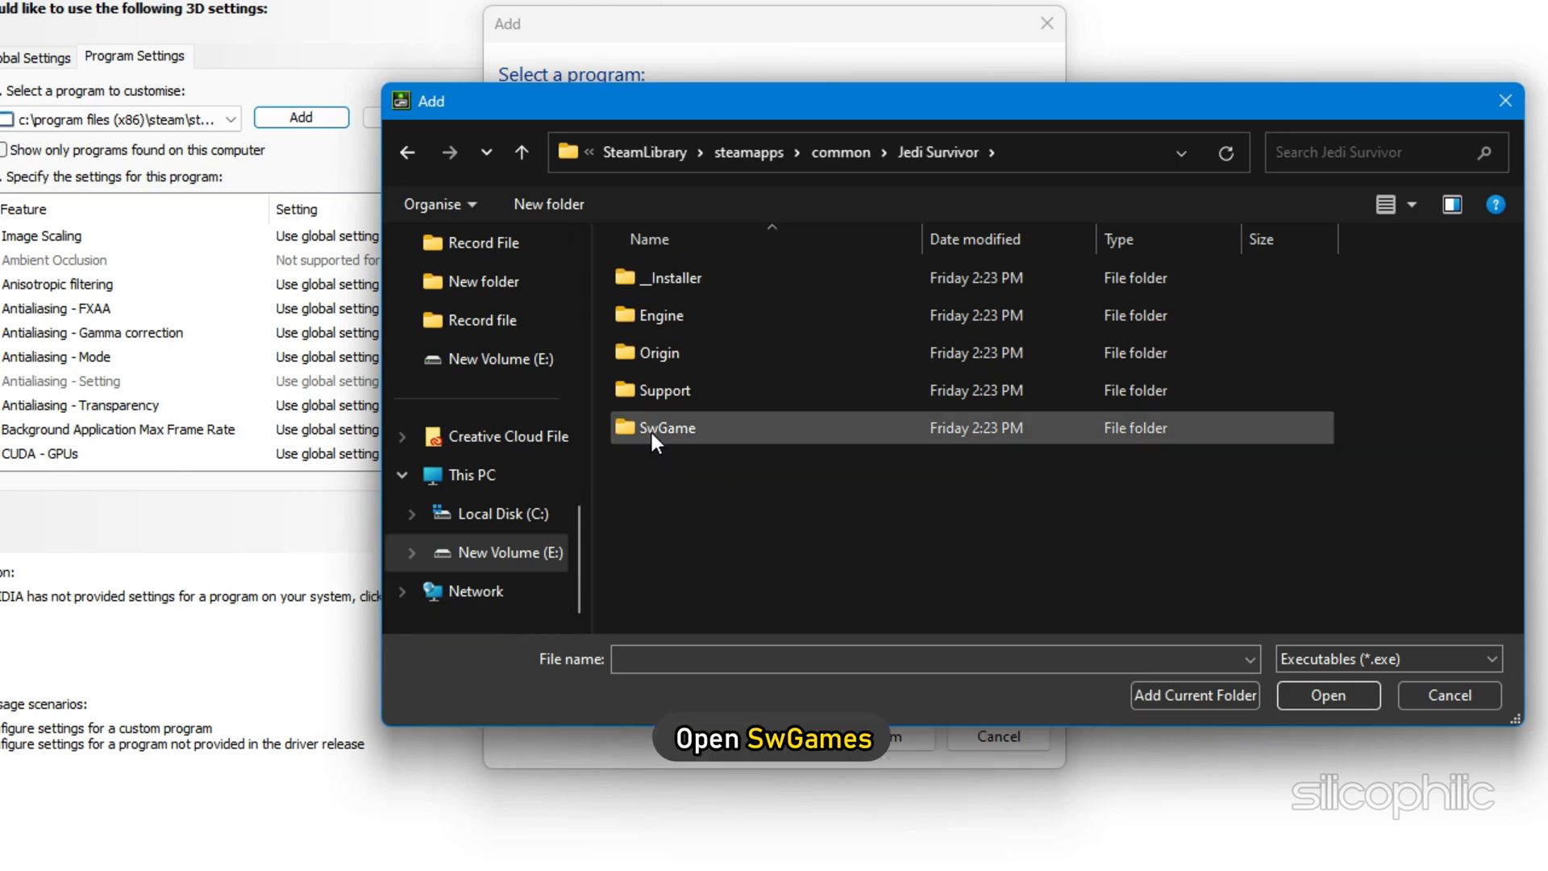
{"action": "double_click", "coordinate": [663, 428]}
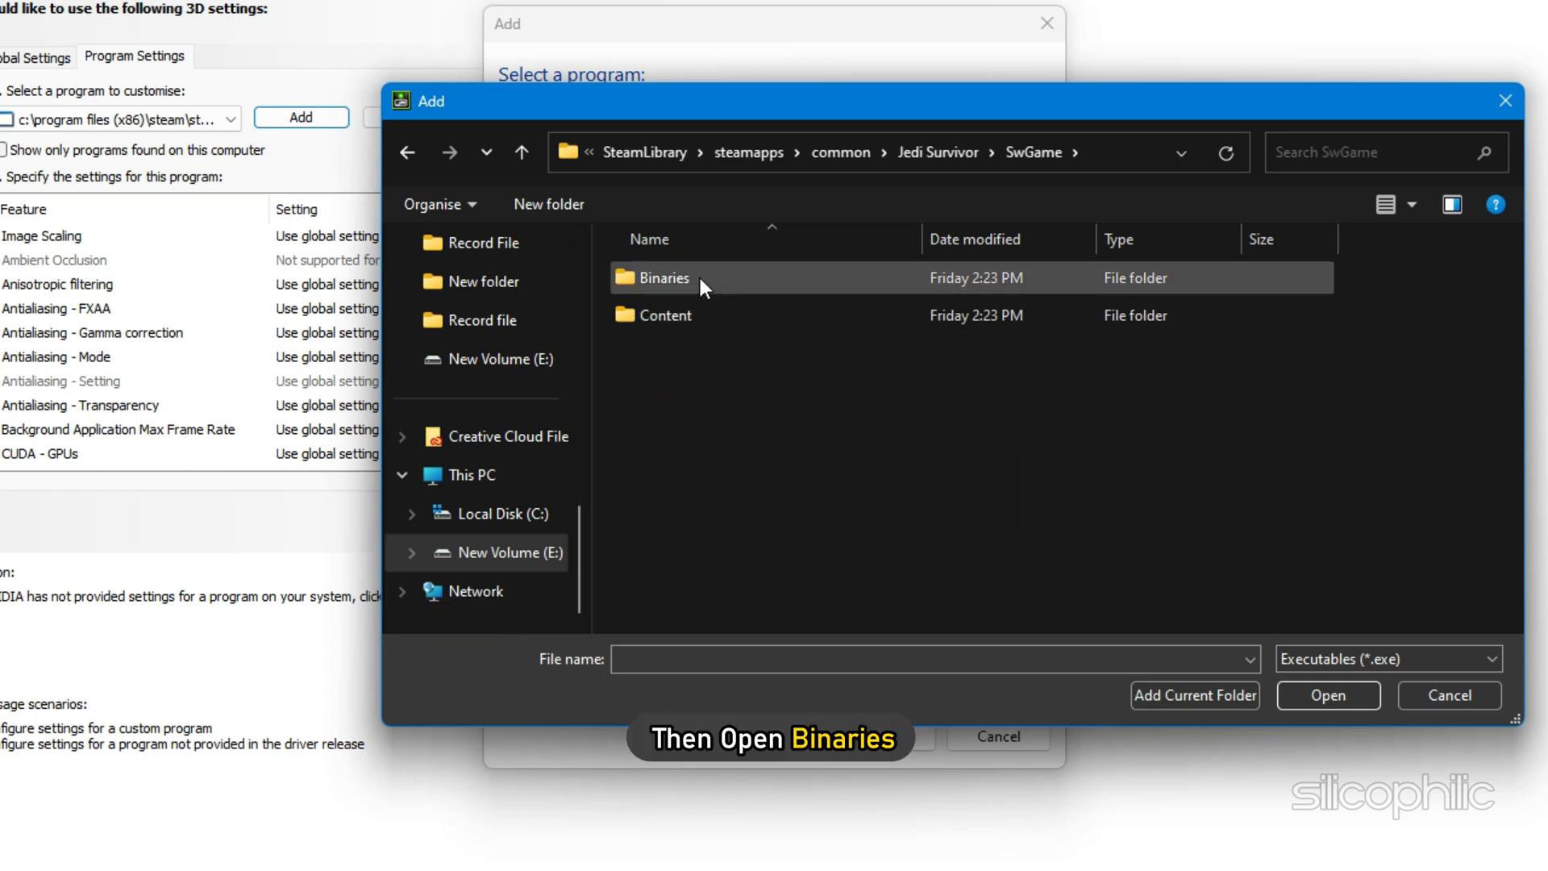
{"action": "double_click", "coordinate": [662, 277]}
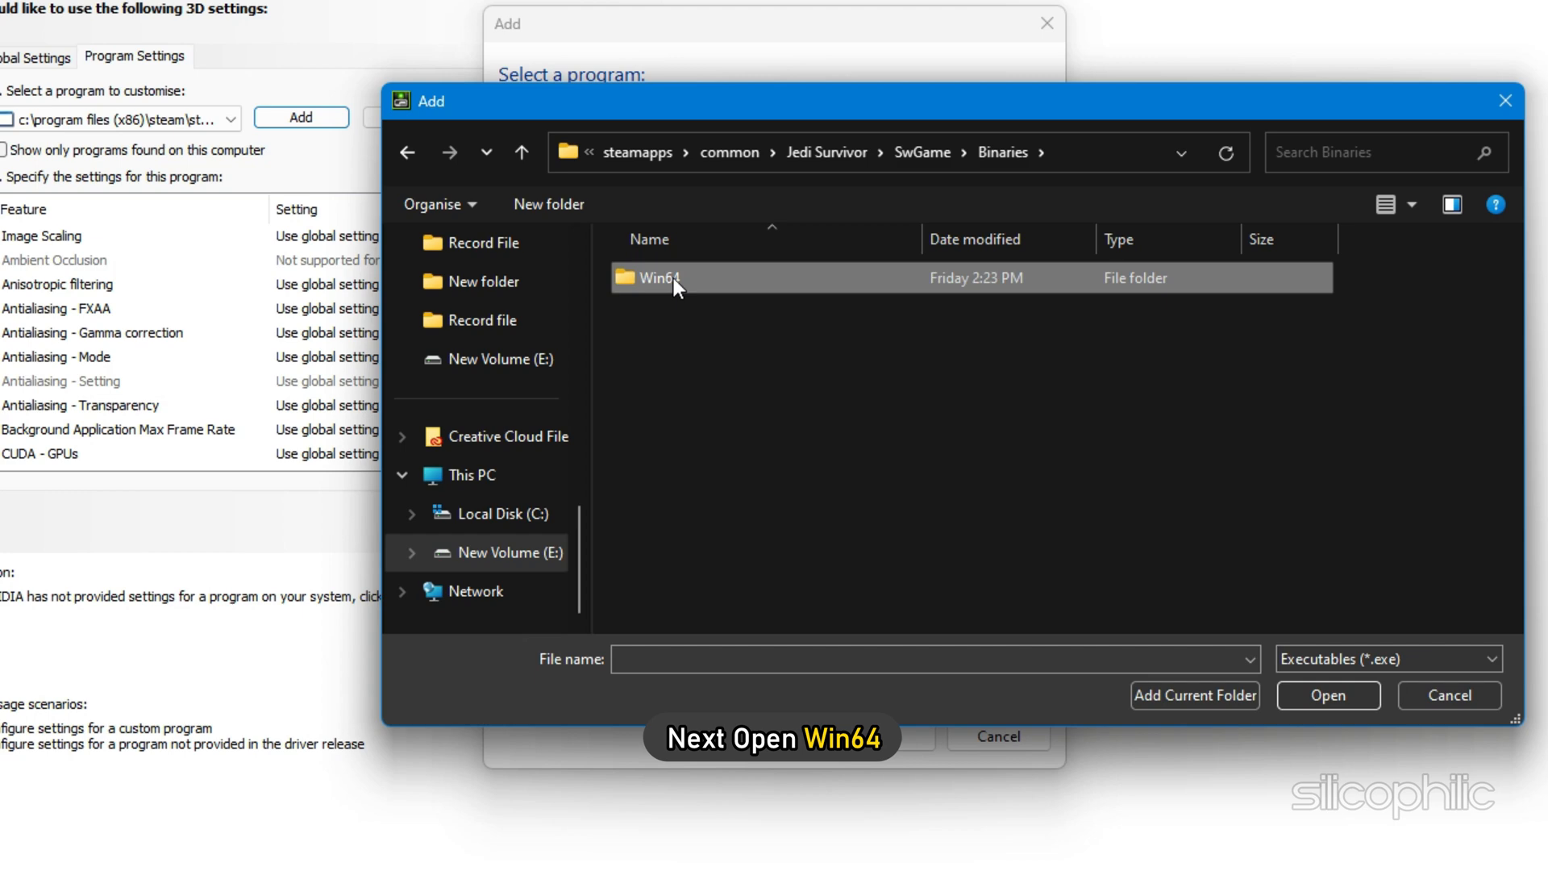
{"action": "double_click", "coordinate": [656, 277]}
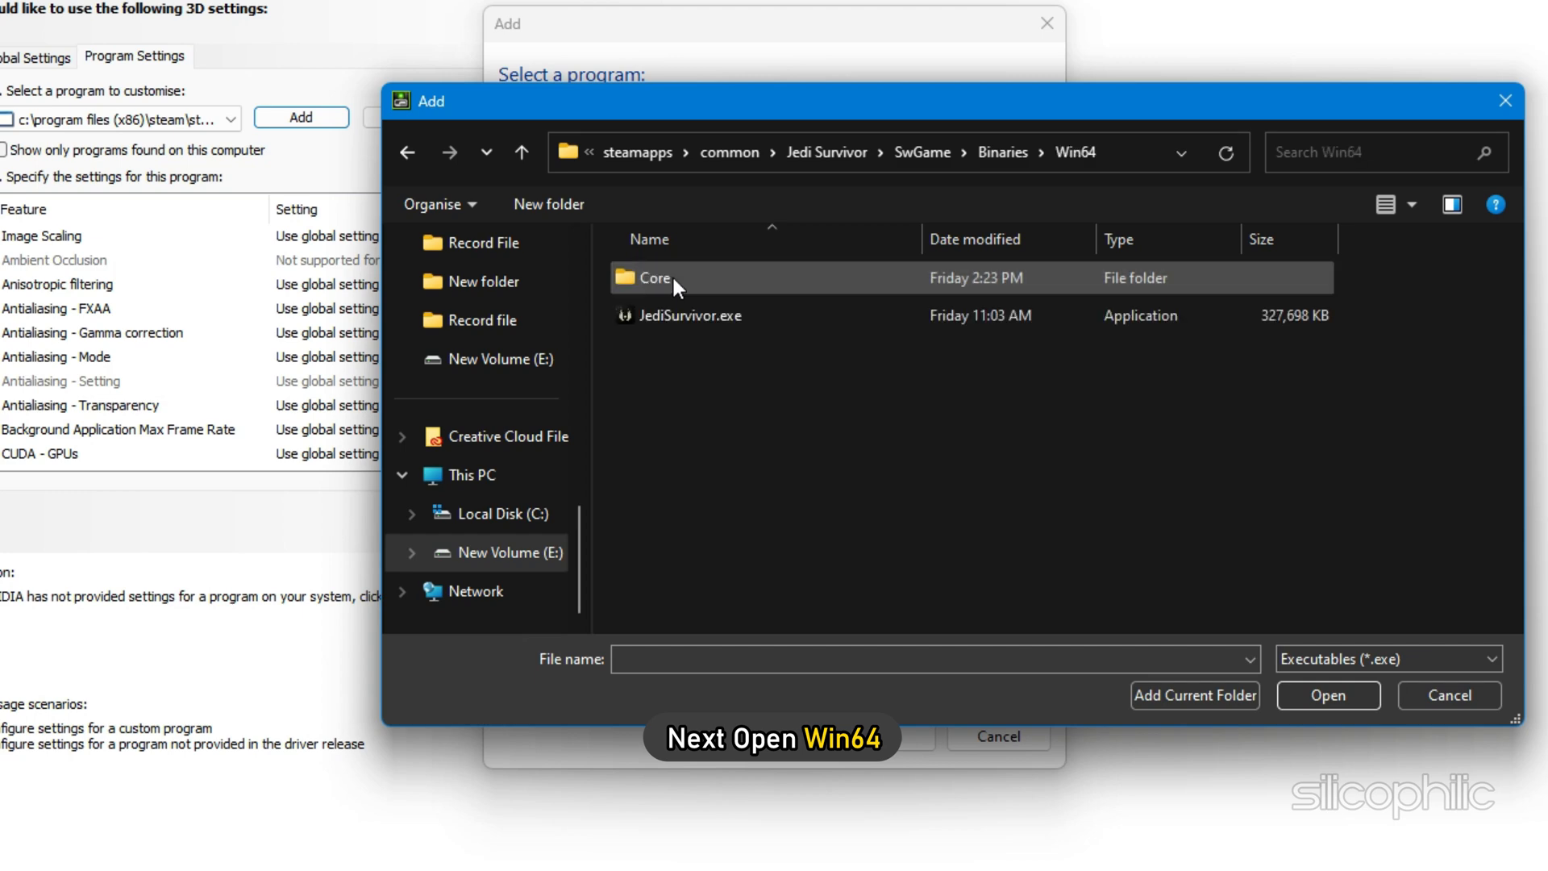
{"action": "left_click", "coordinate": [692, 315]}
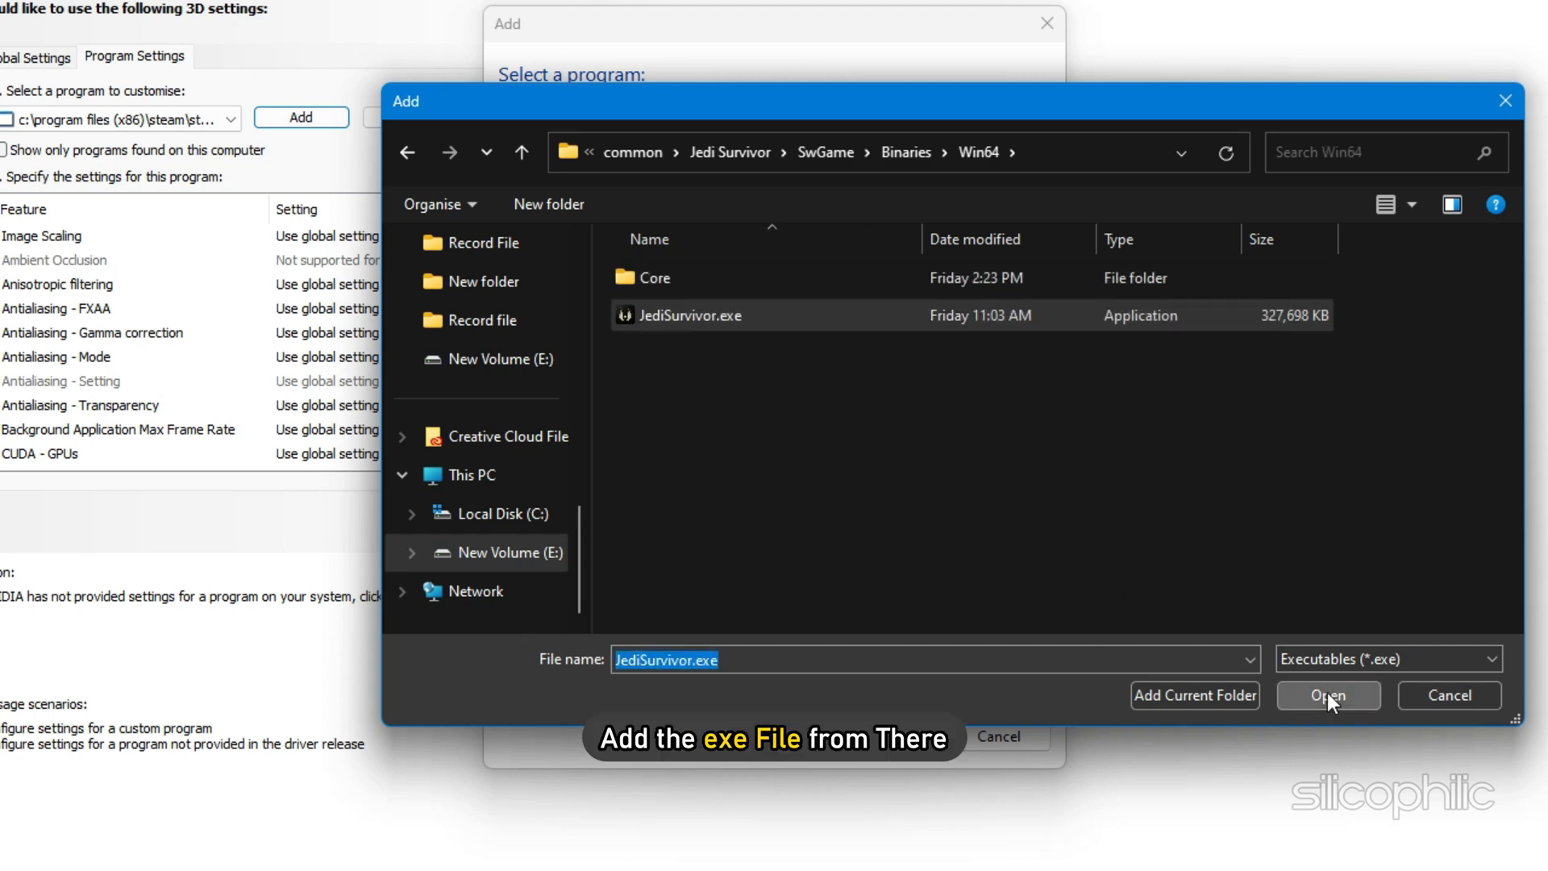
{"action": "left_click", "coordinate": [1328, 695]}
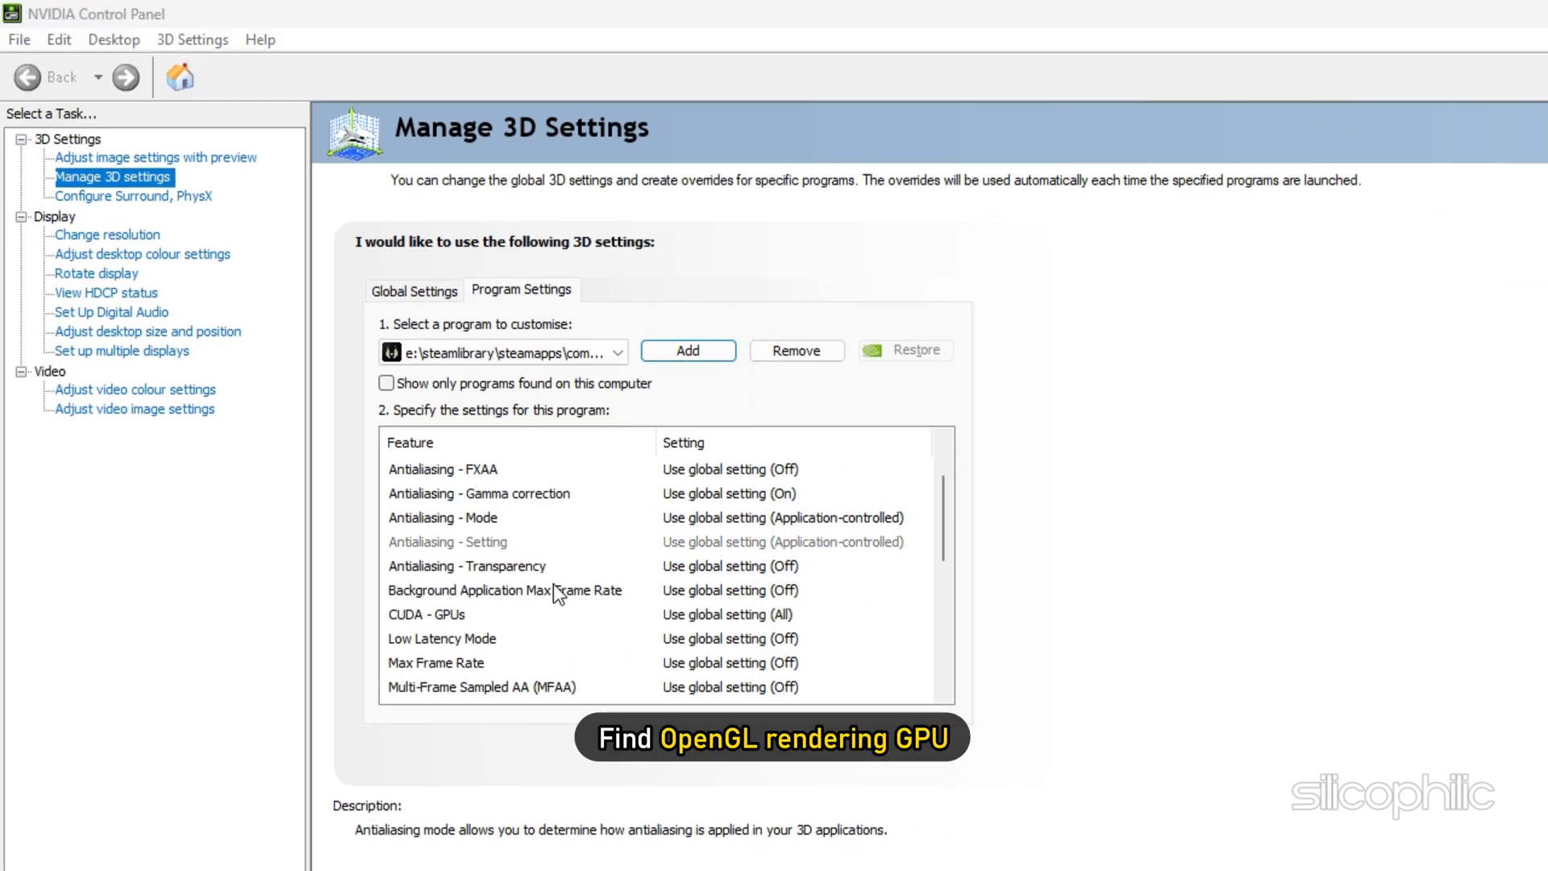
Set the game's OpenGL rendering GPU to GeForce RTX 3070 and adjust power management and vertical sync
{"action": "scroll", "scroll_direction": "down", "scroll_amount": 3}
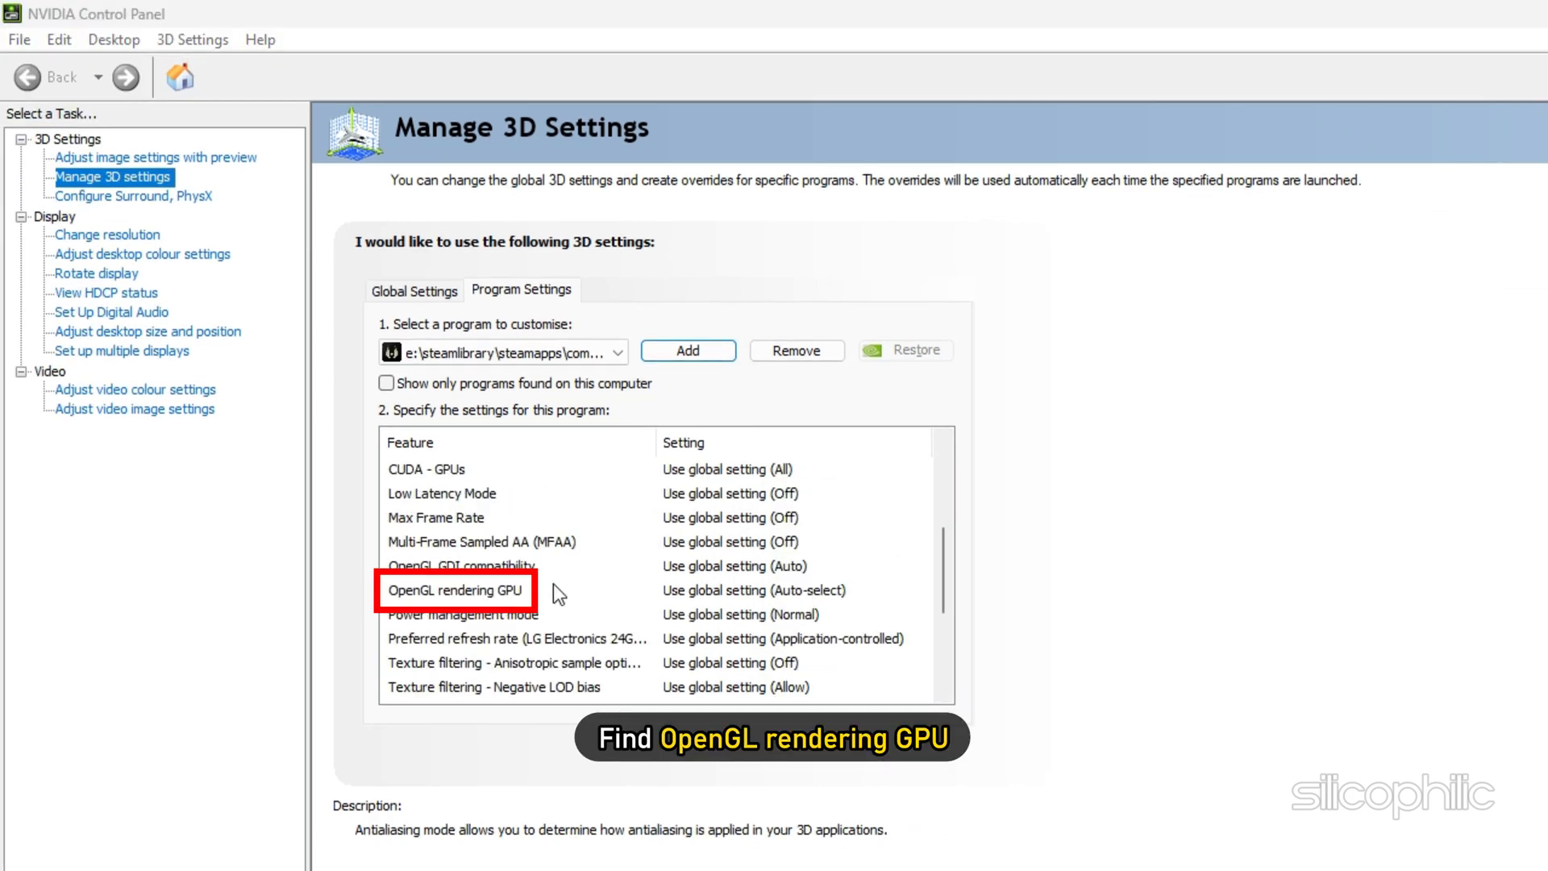
{"action": "left_click", "coordinate": [915, 590]}
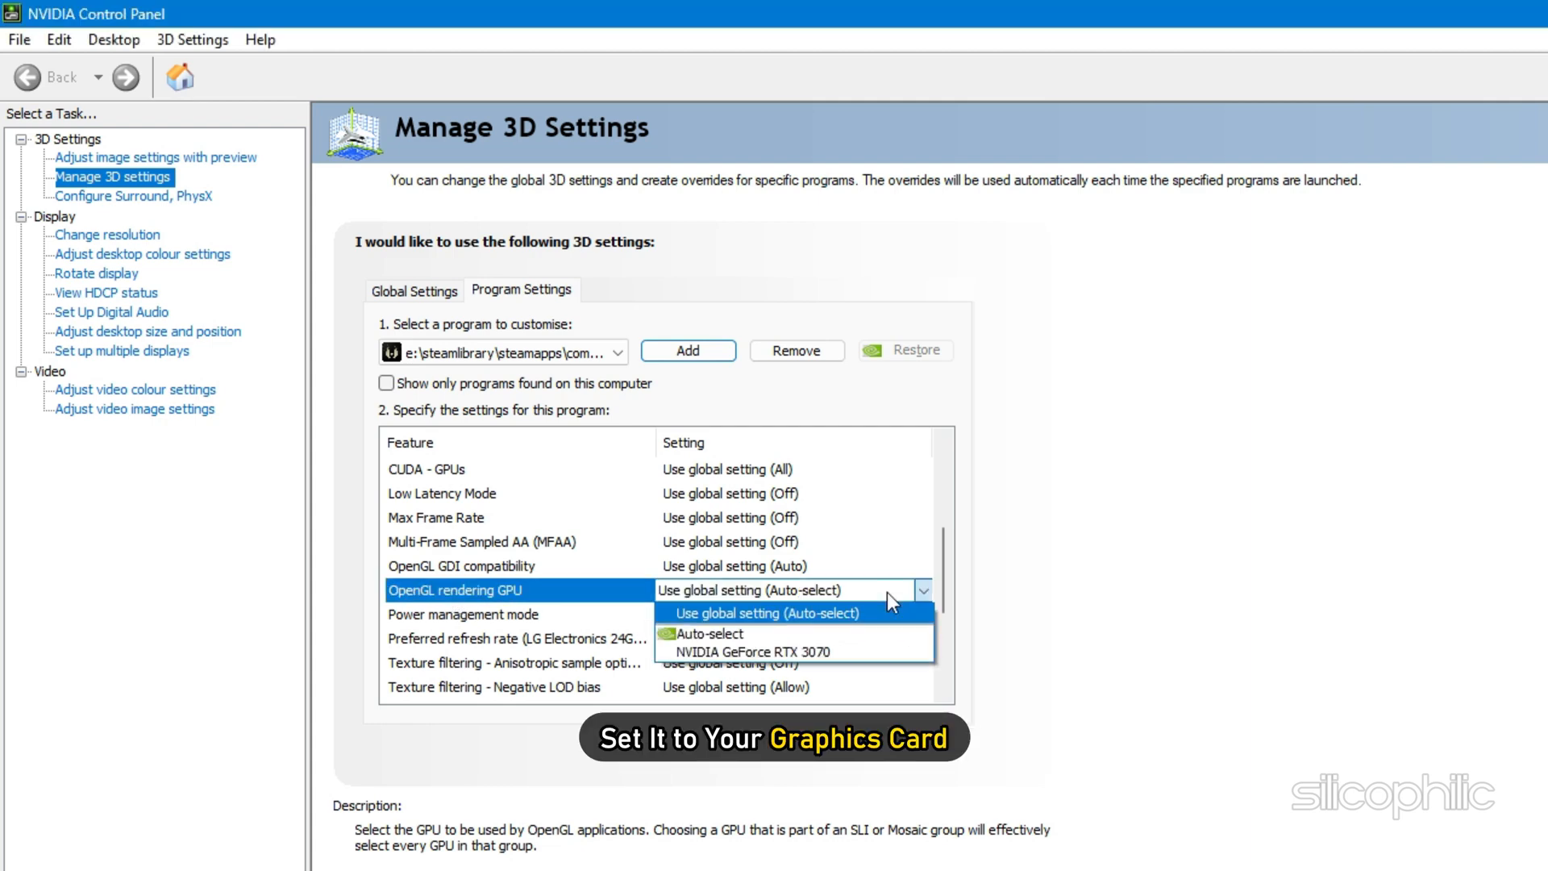
{"action": "left_click", "coordinate": [737, 650]}
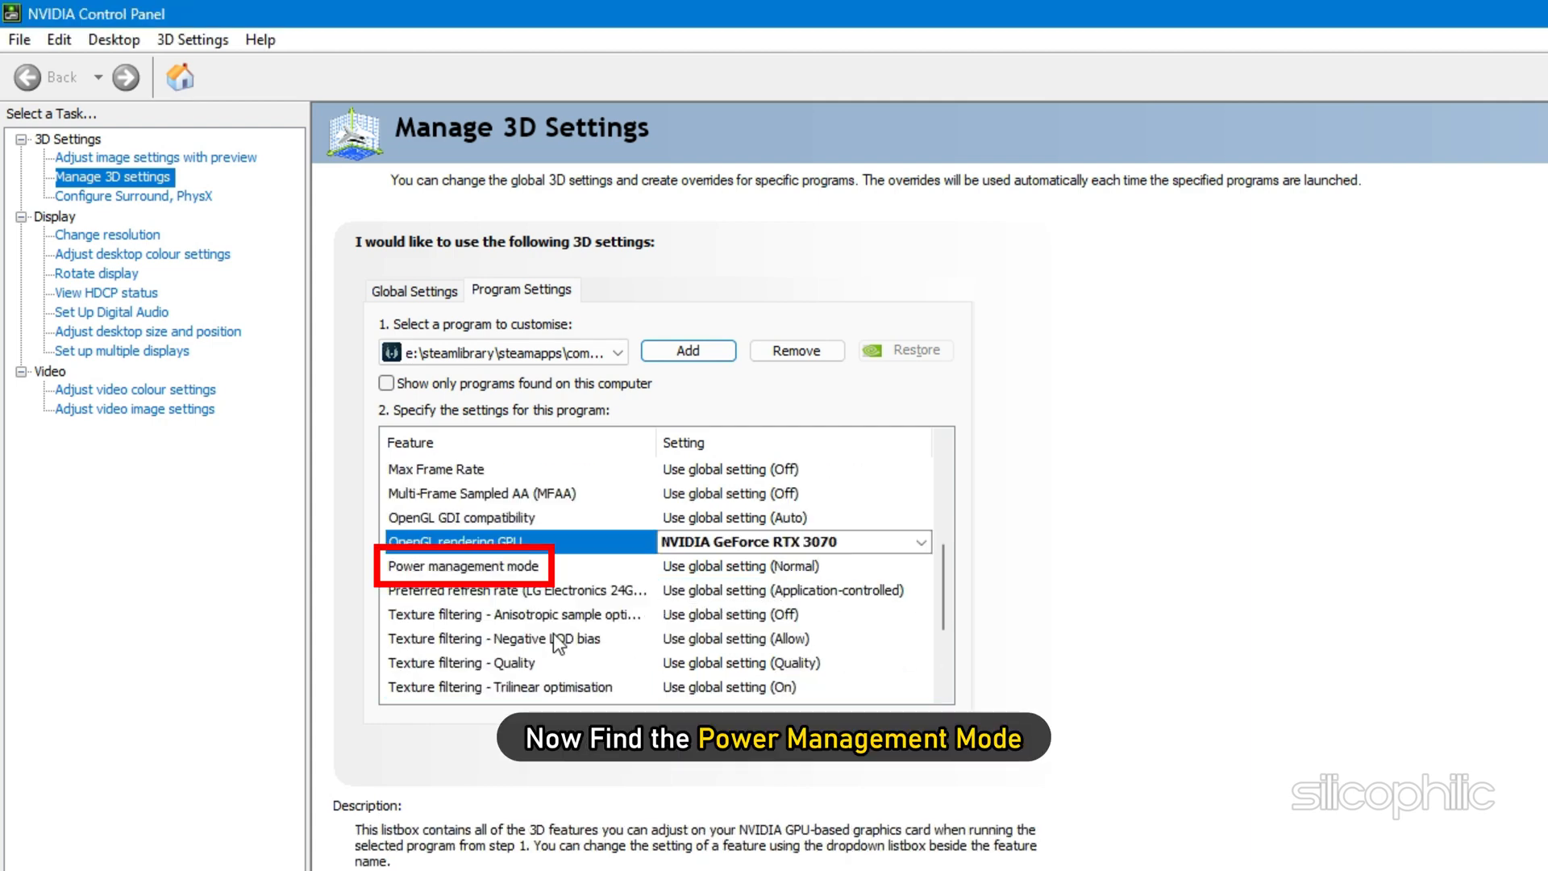
{"action": "left_click", "coordinate": [464, 566]}
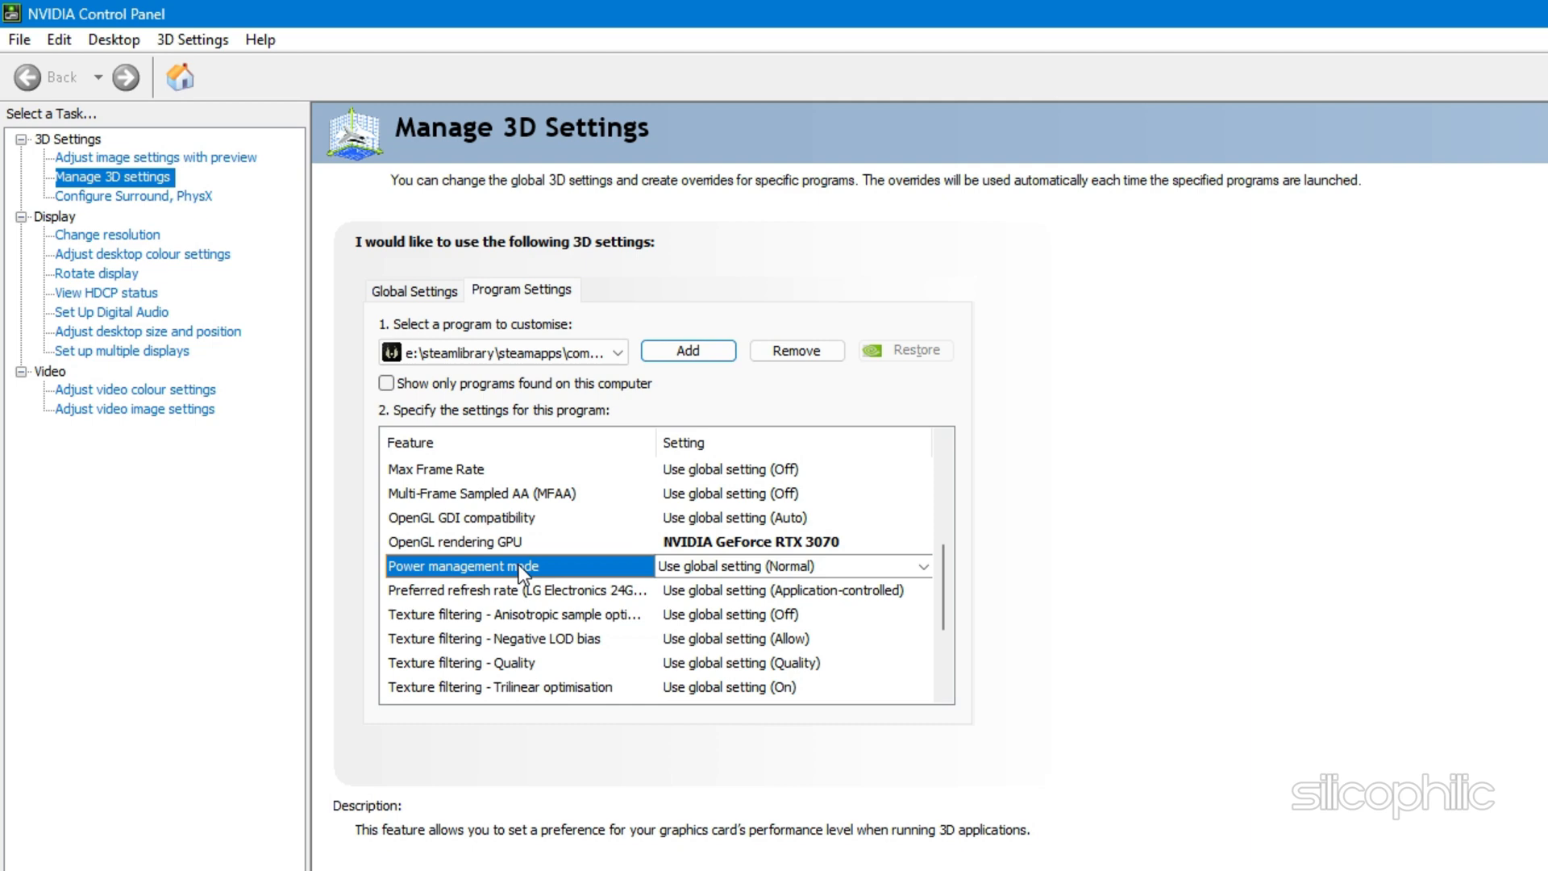
{"action": "left_click", "coordinate": [789, 687]}
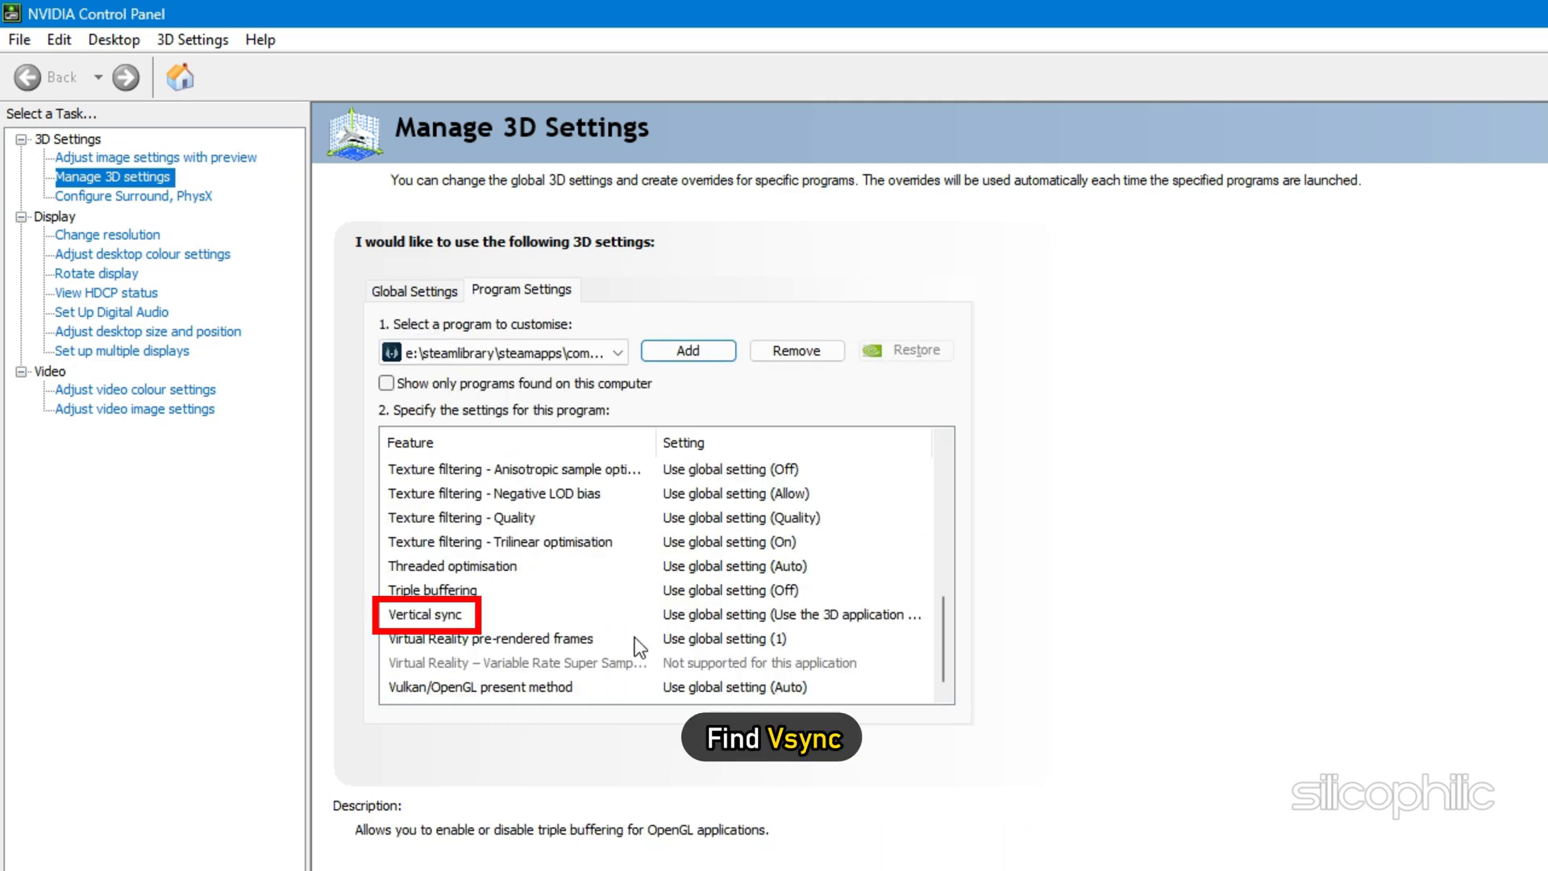
{"action": "left_click", "coordinate": [922, 614]}
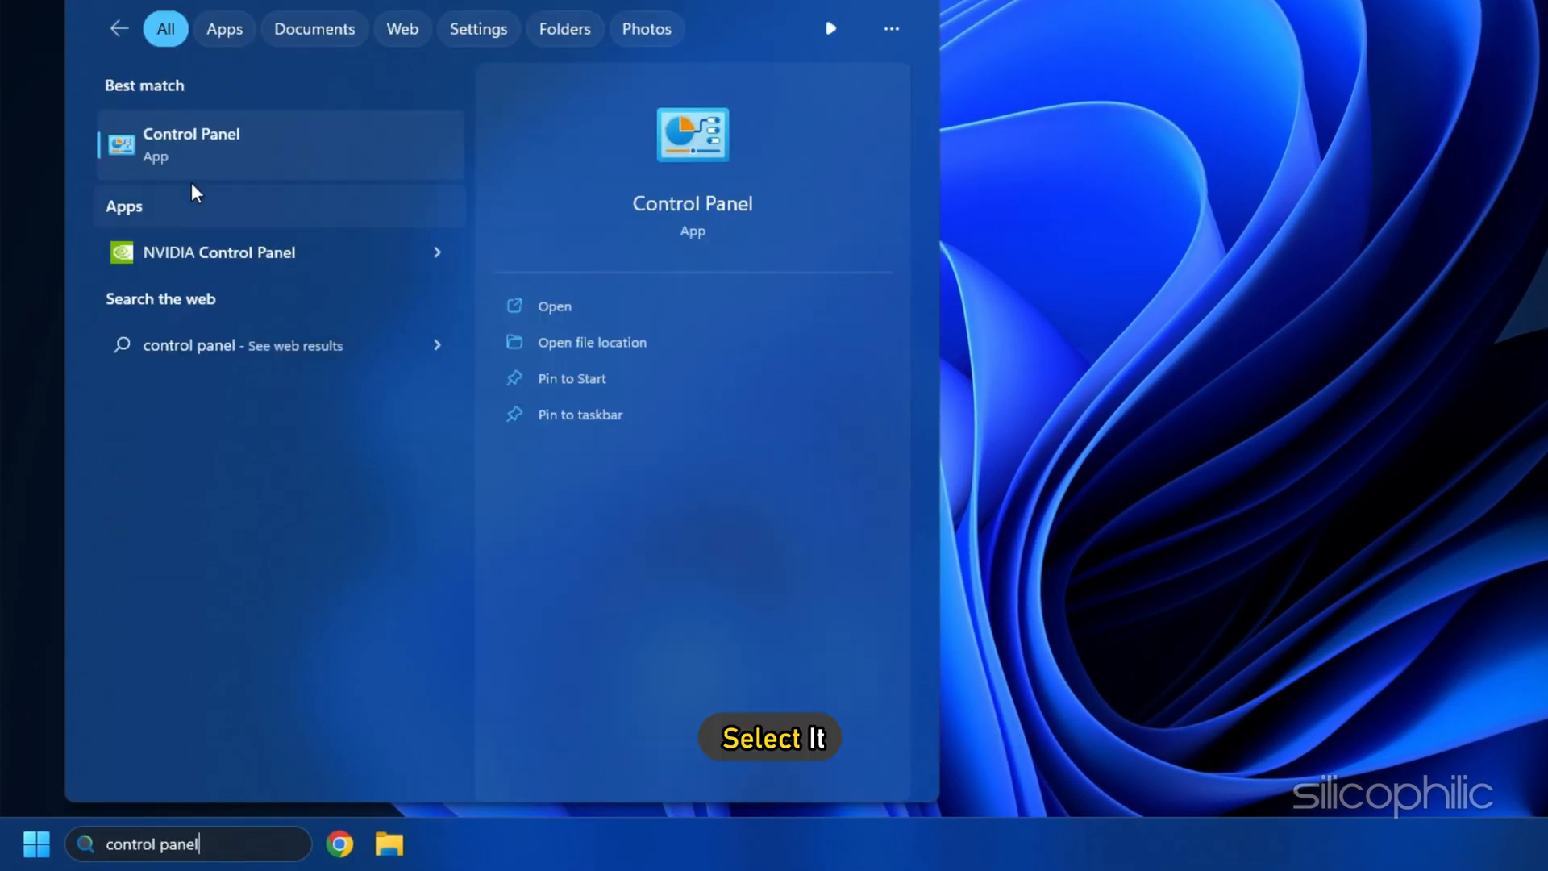
In Control Panel Power Options, reveal additional plans and select High performance
{"action": "left_click", "coordinate": [190, 143]}
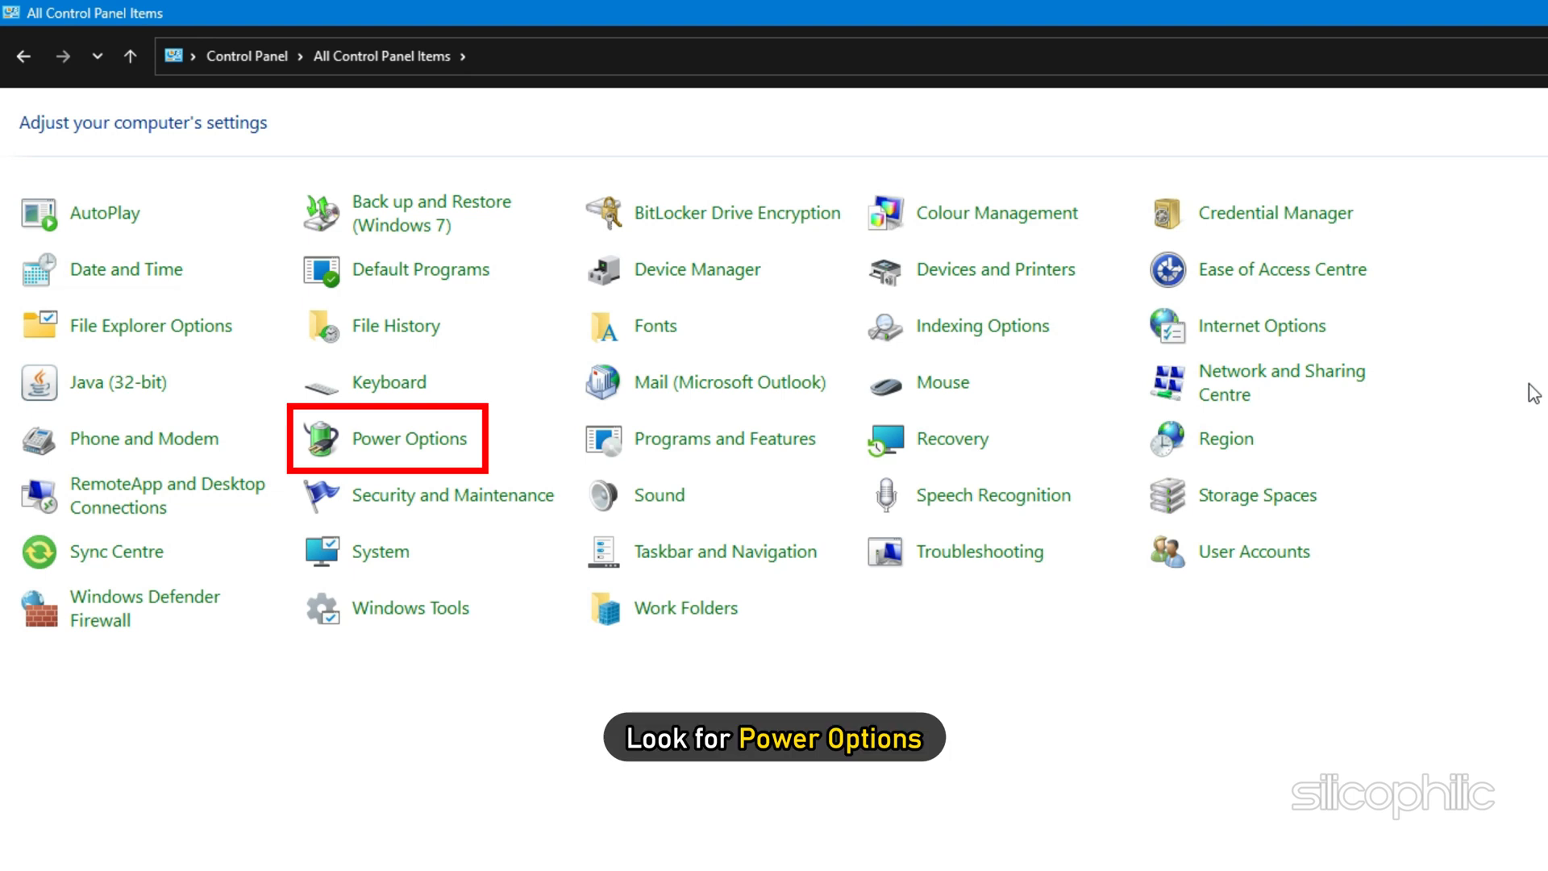
{"action": "left_click", "coordinate": [406, 438]}
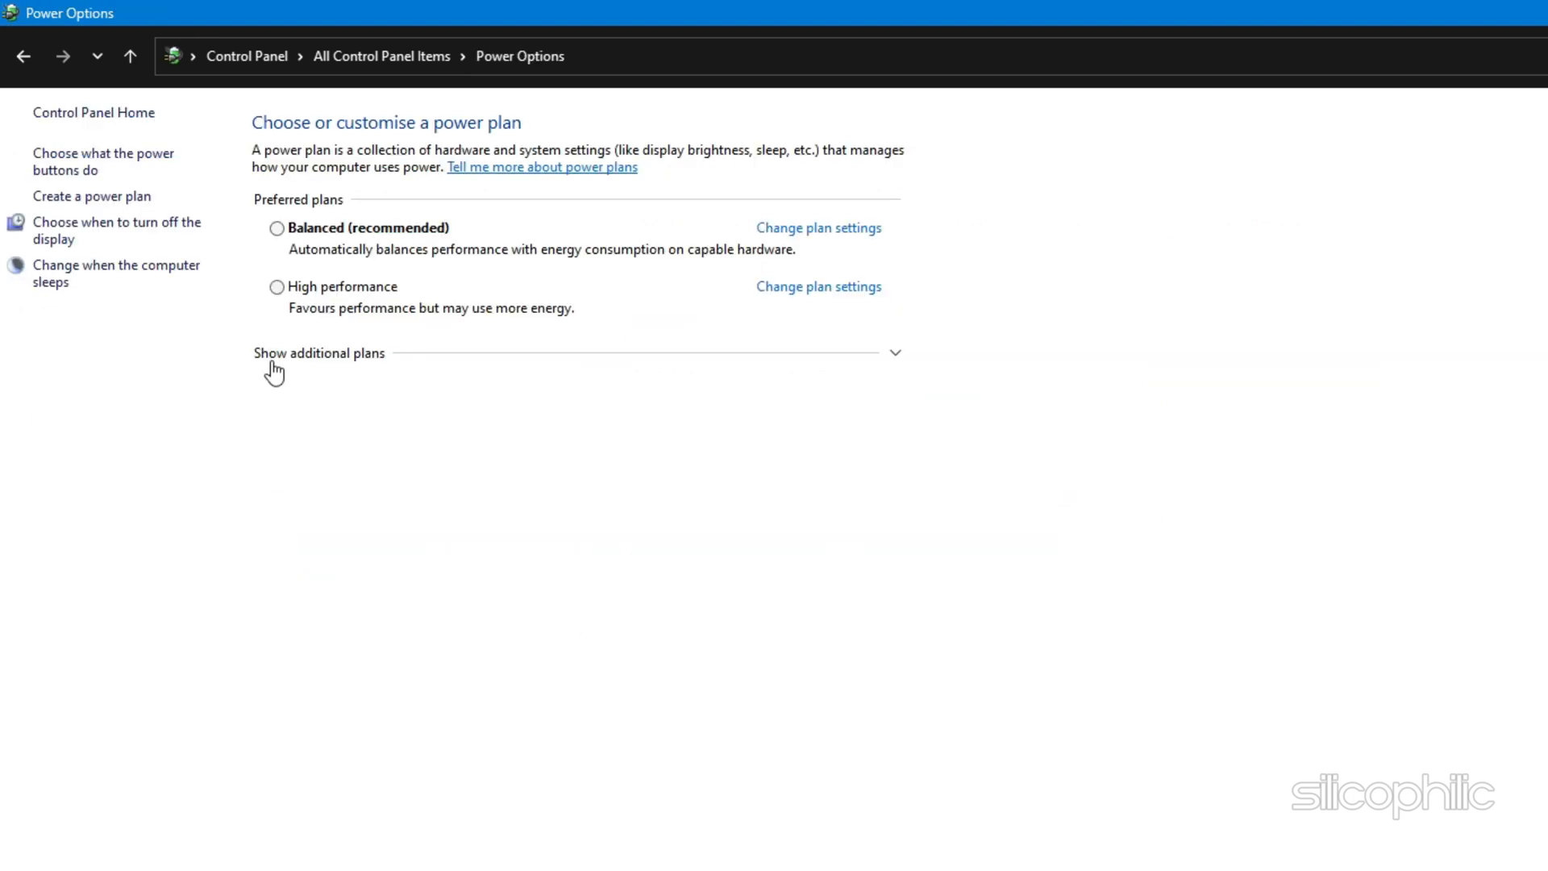
{"action": "left_click", "coordinate": [320, 353]}
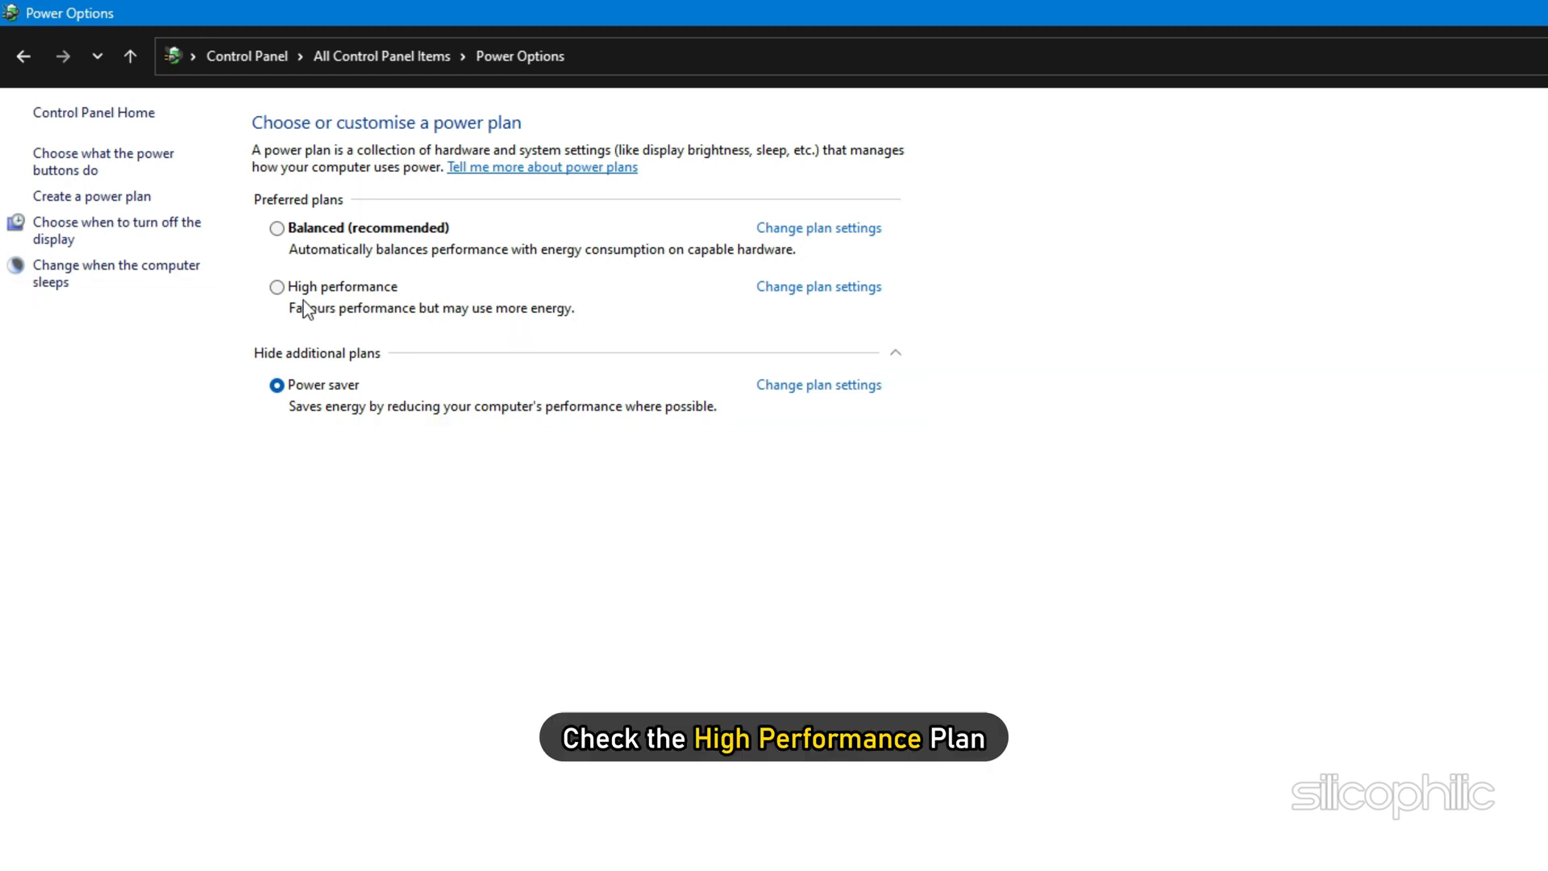
{"action": "left_click", "coordinate": [277, 287]}
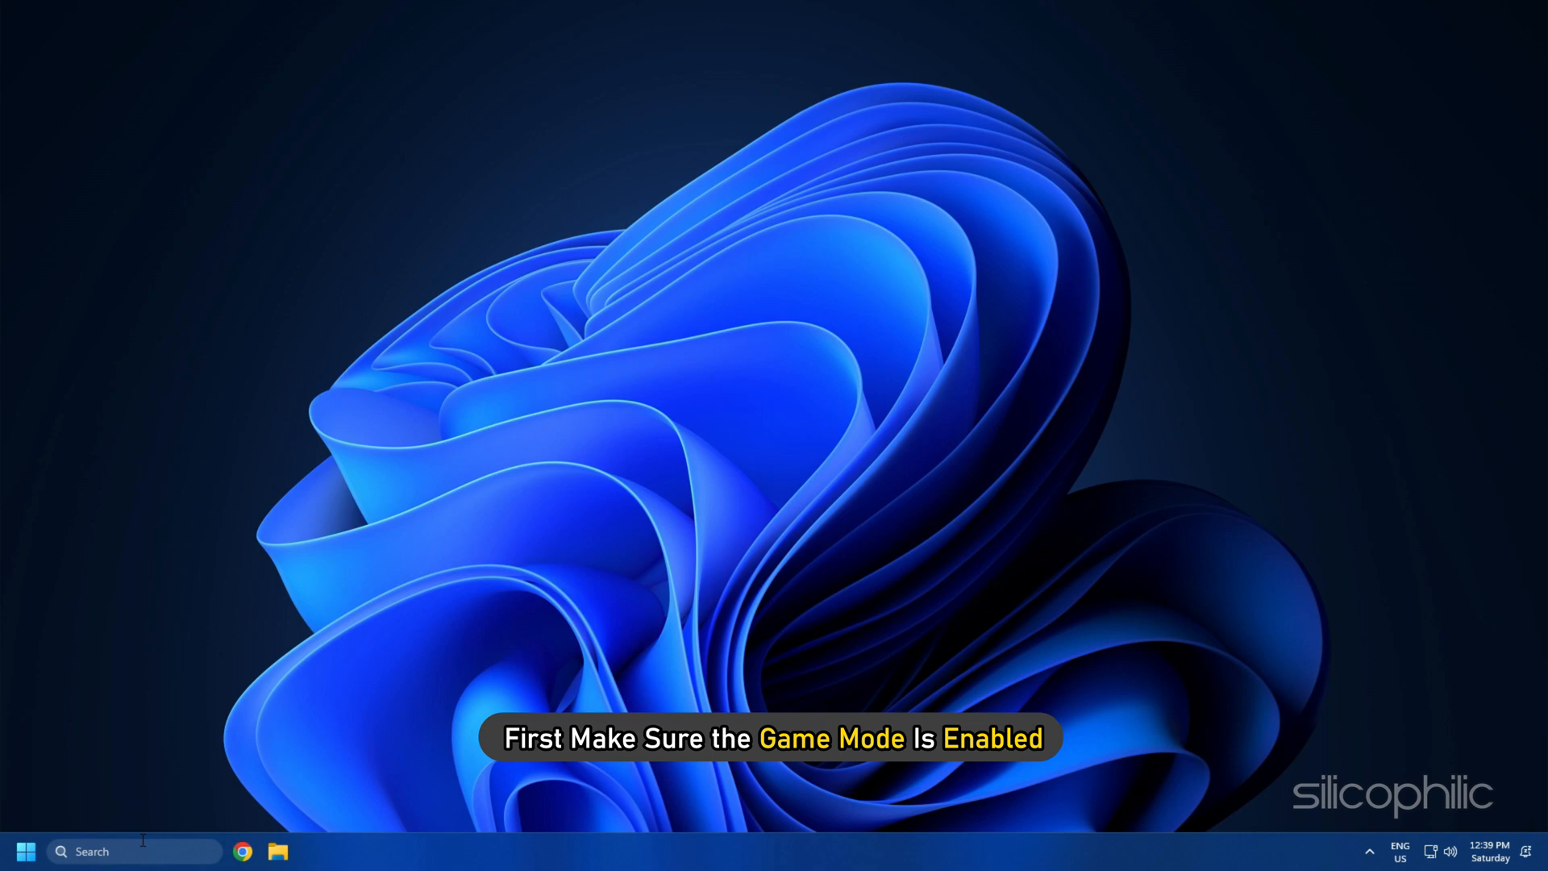
Via 'game mode settings', turn off Game Bar controller launch and 'Record what happened'
{"action": "type", "text": "game mode settings"}
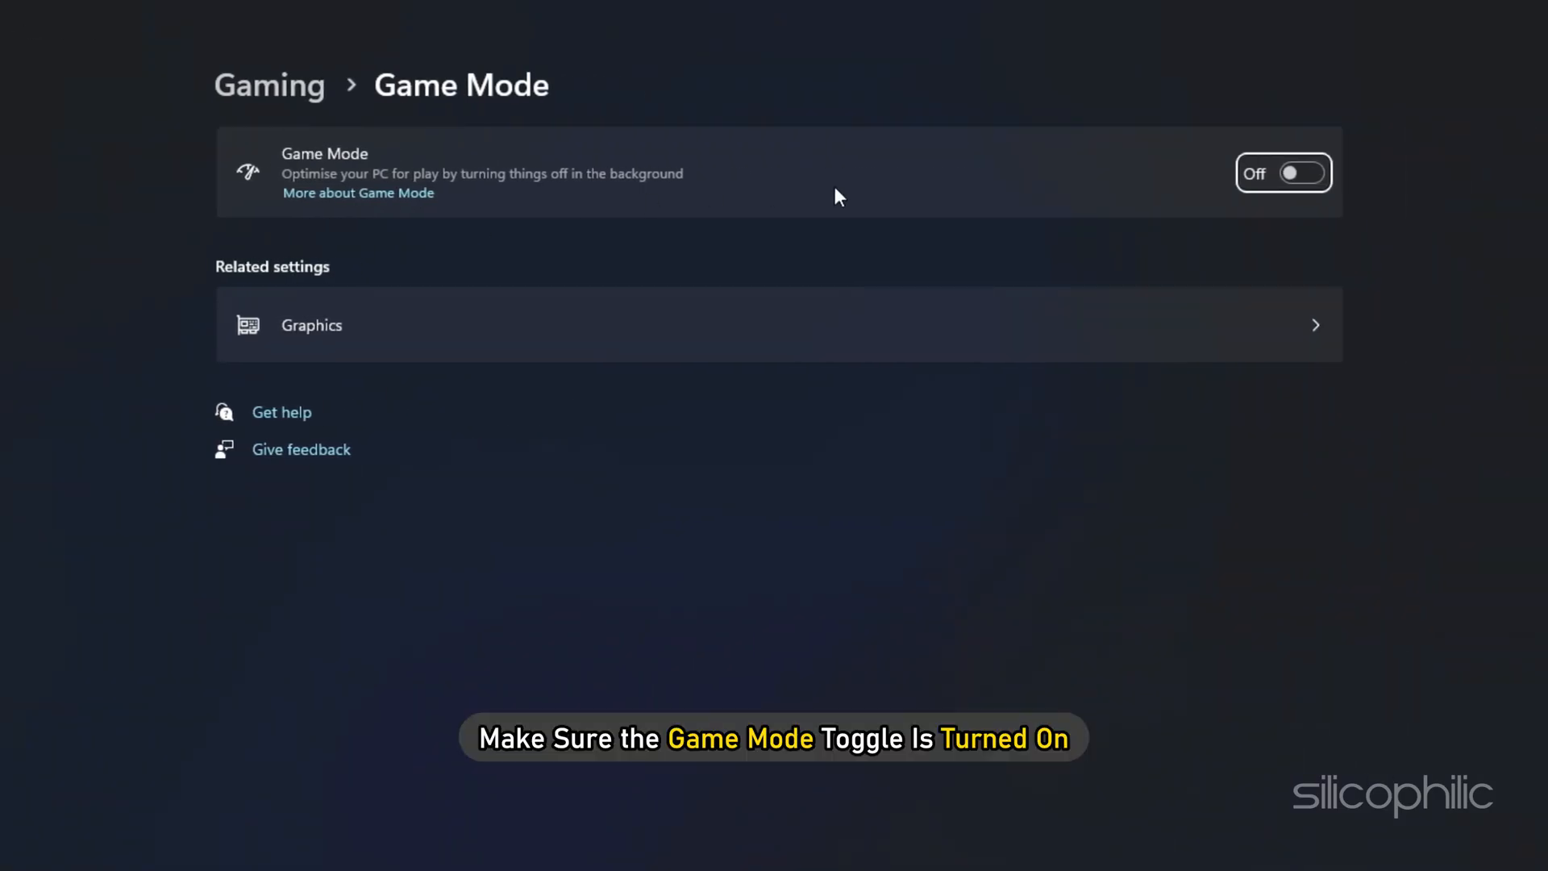
{"action": "mouse_move", "coordinate": [1284, 192]}
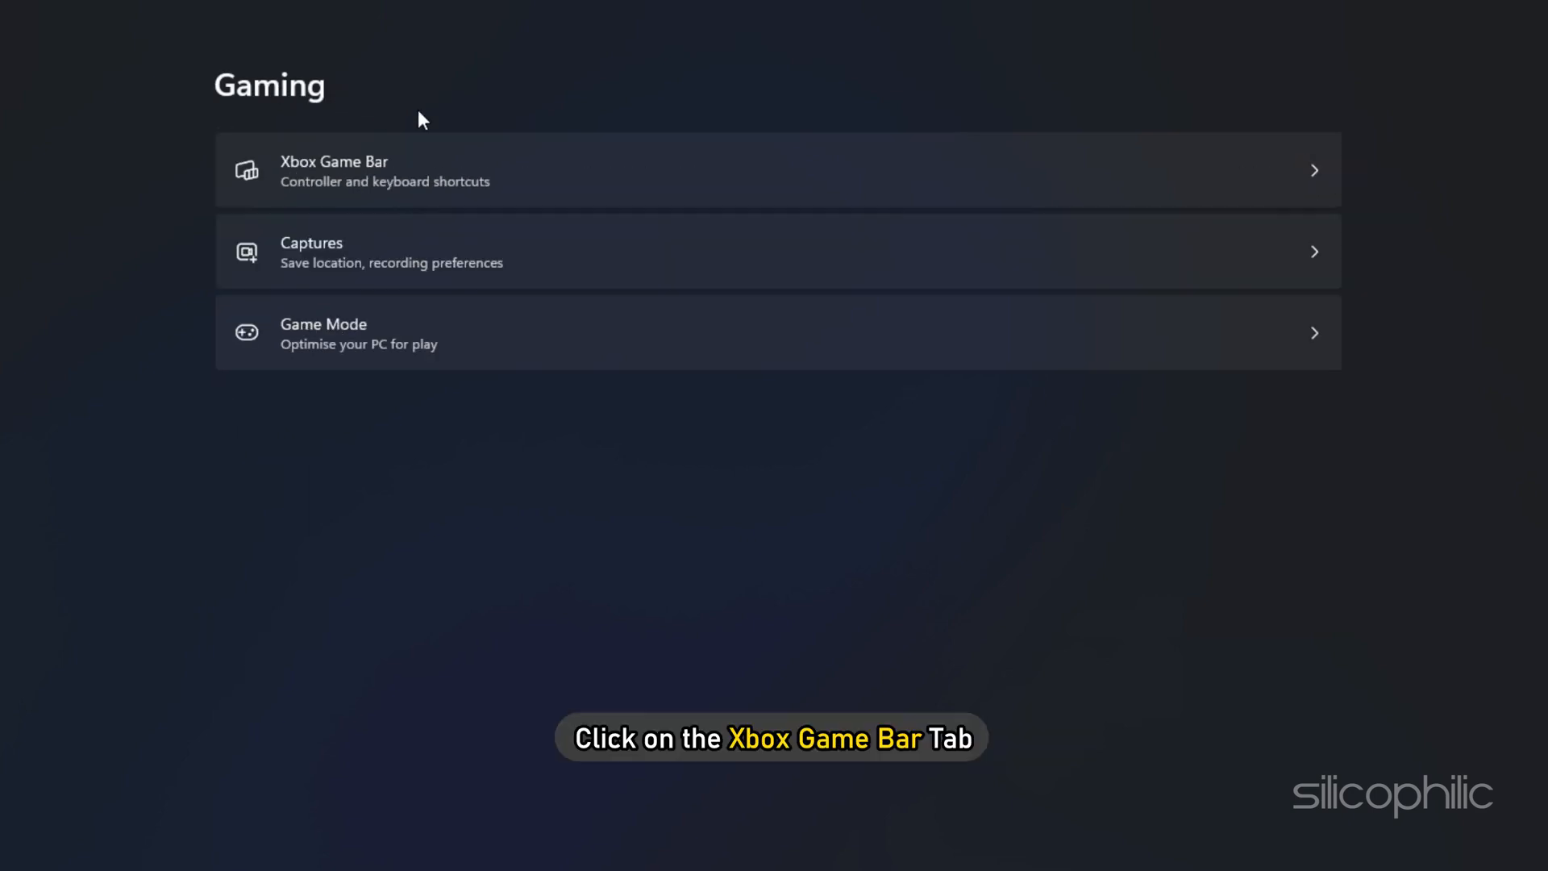
{"action": "mouse_move", "coordinate": [1302, 175]}
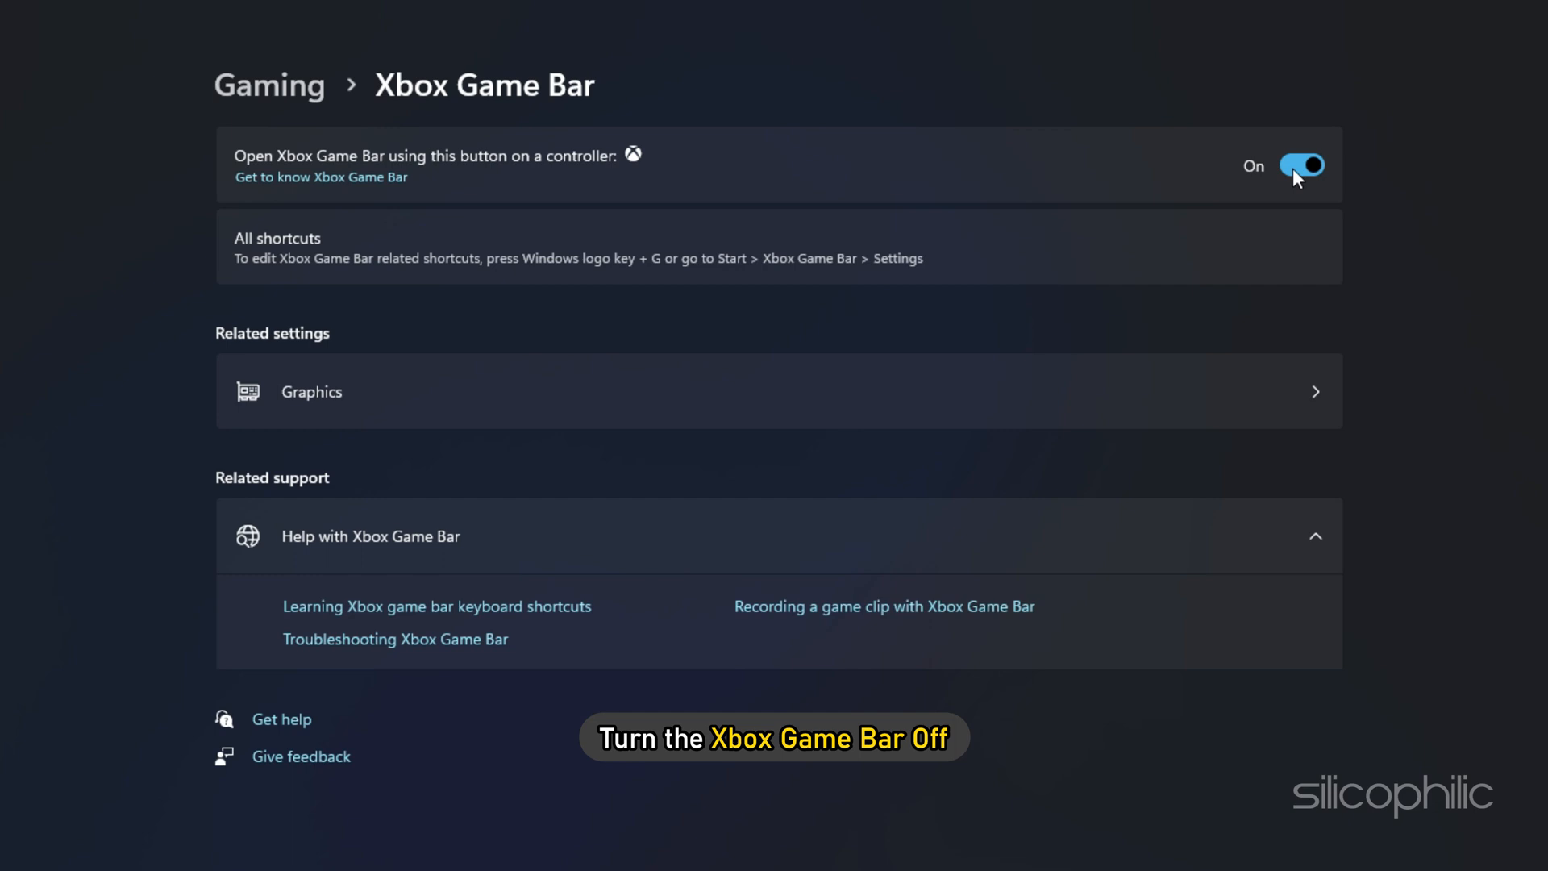
{"action": "left_click", "coordinate": [1301, 165]}
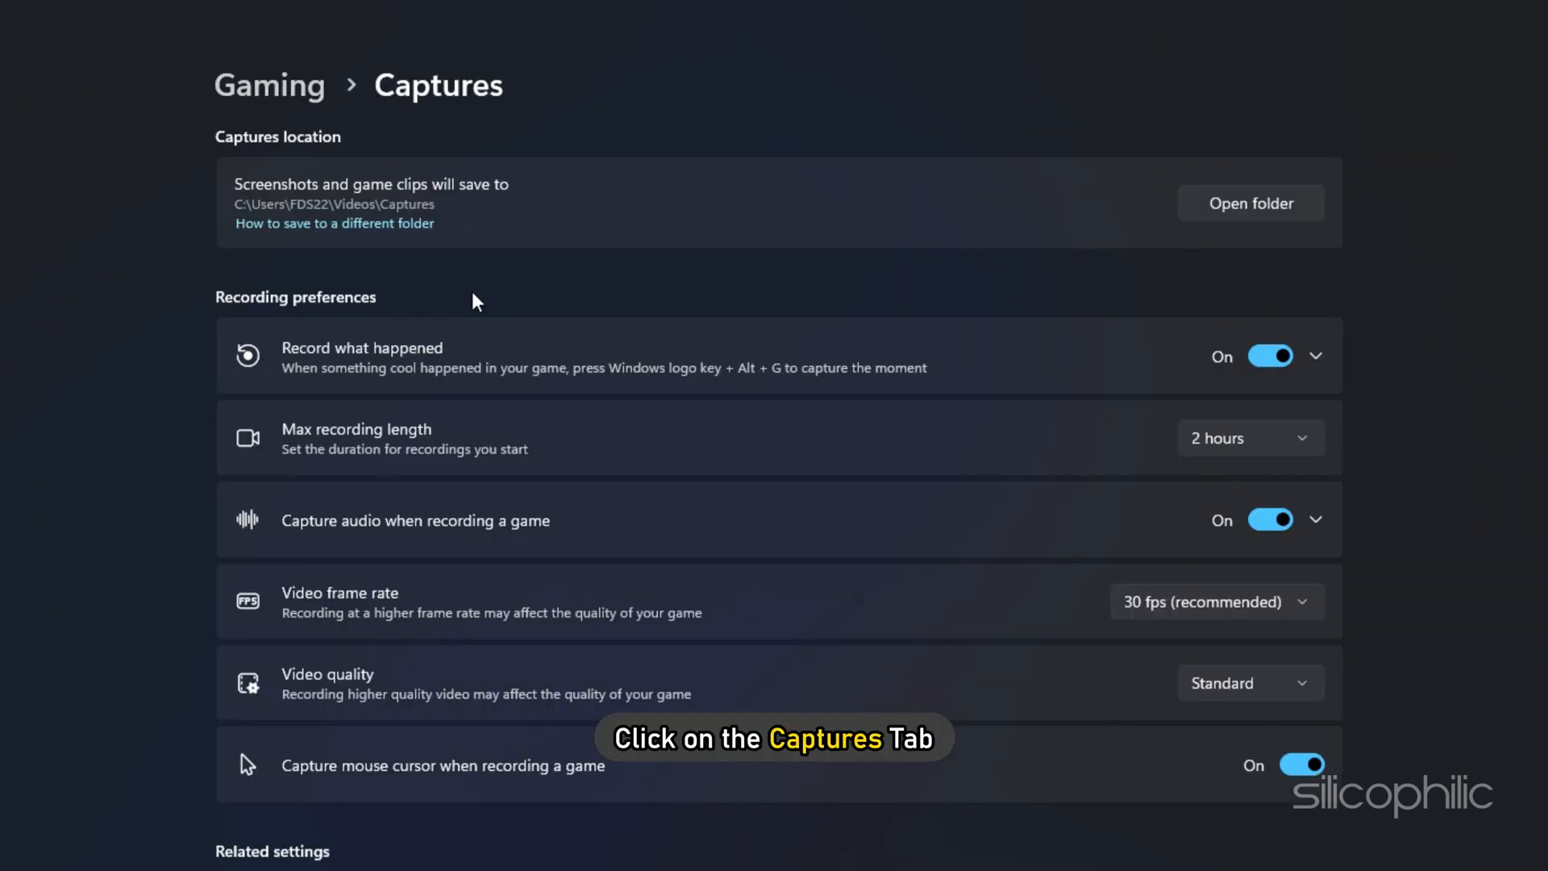
{"action": "left_click", "coordinate": [1271, 355]}
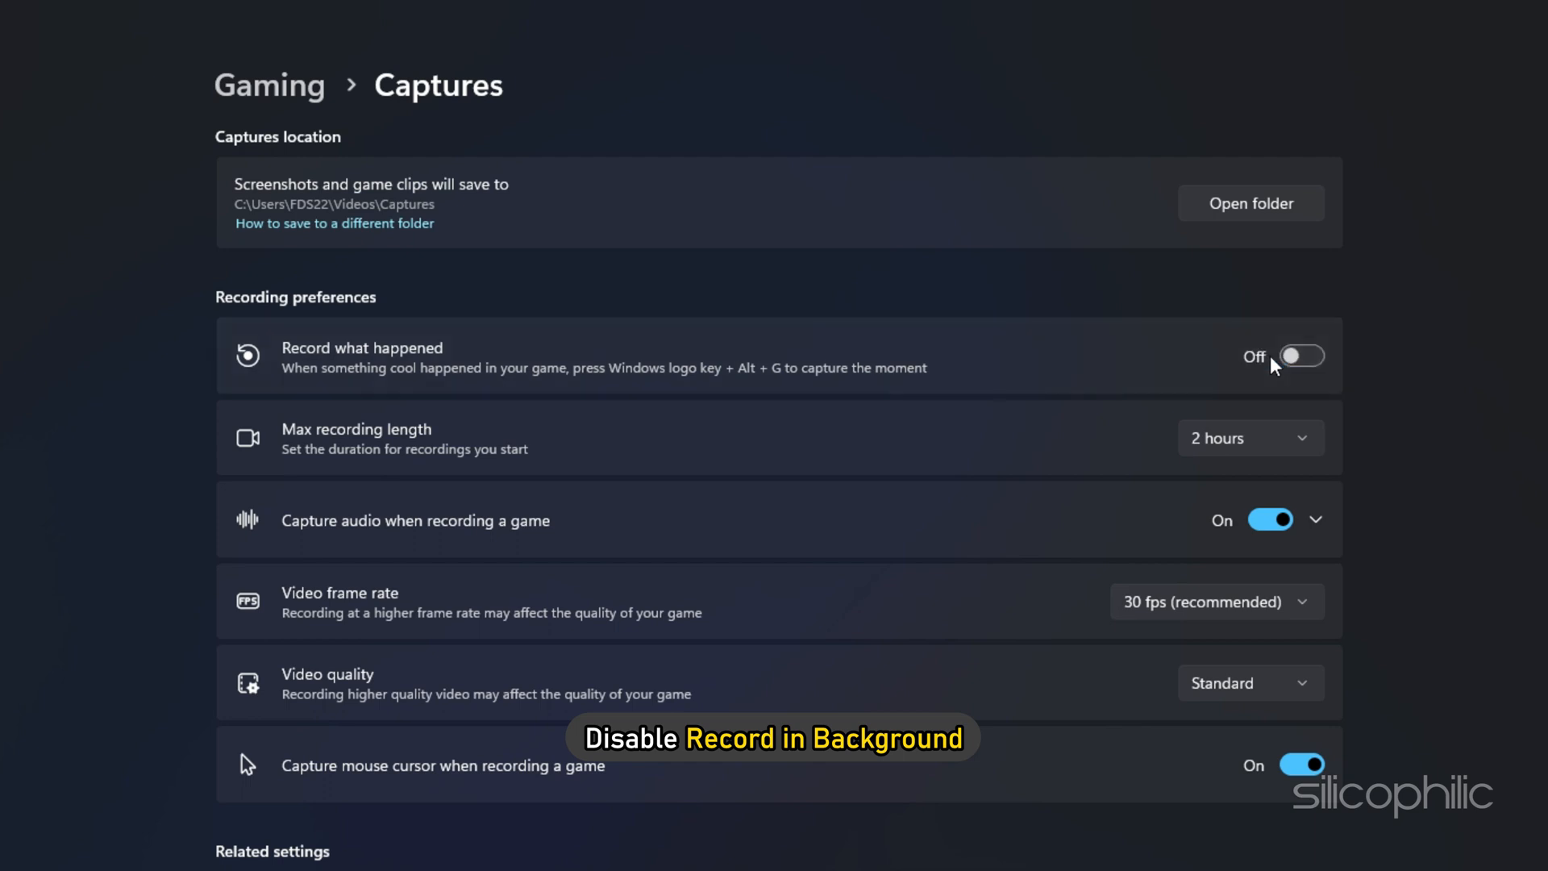
{"action": "left_click", "coordinate": [1271, 519]}
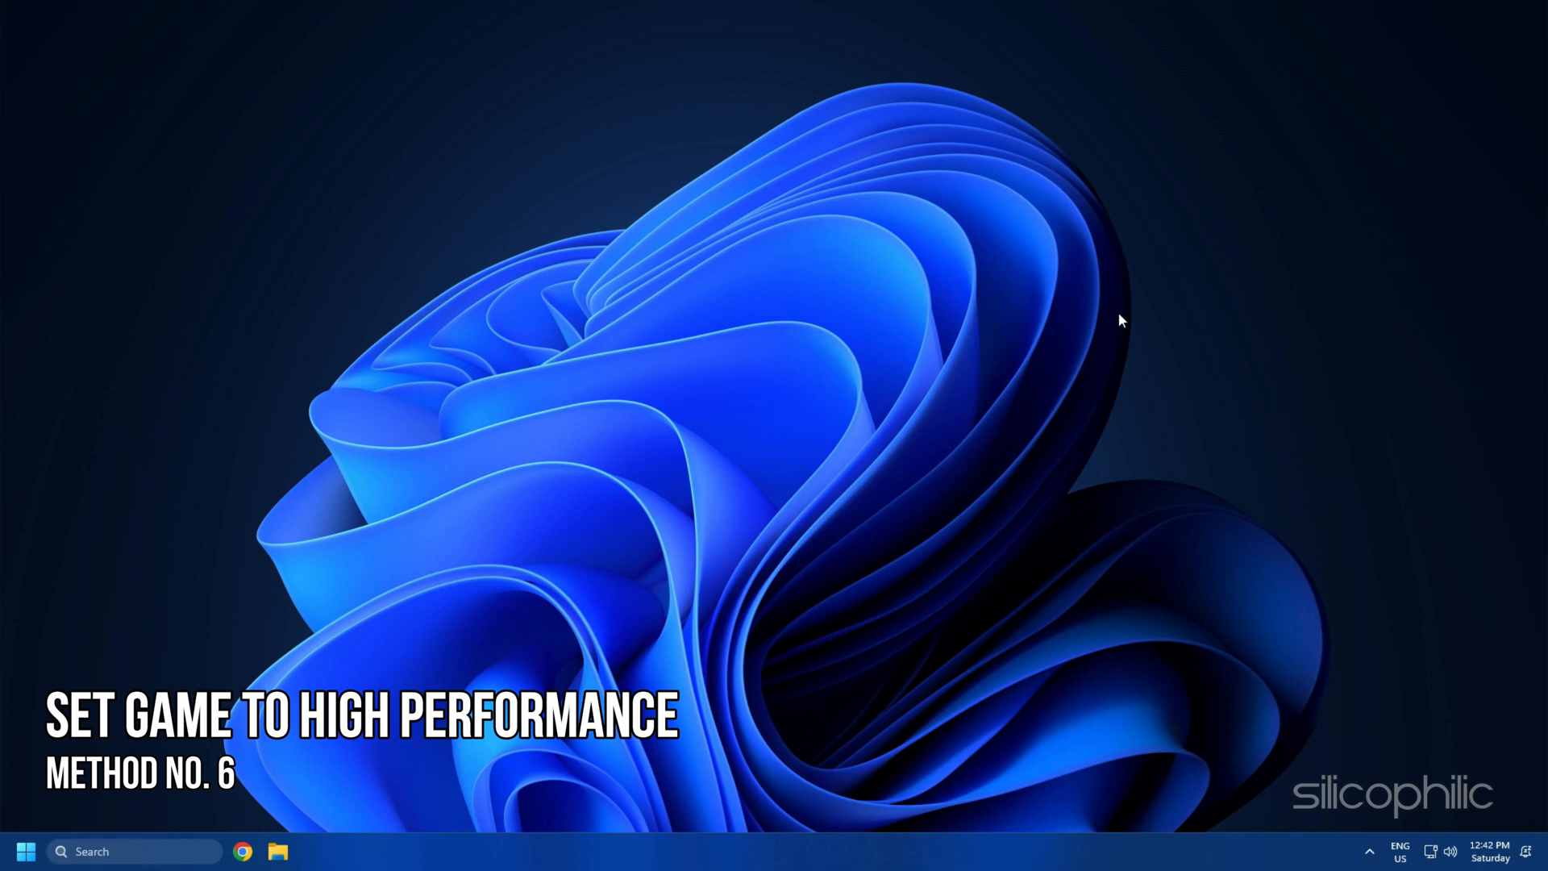
Reach System > Display > Graphics in Windows Settings and start browsing for a desktop app
{"action": "key", "text": "win+i"}
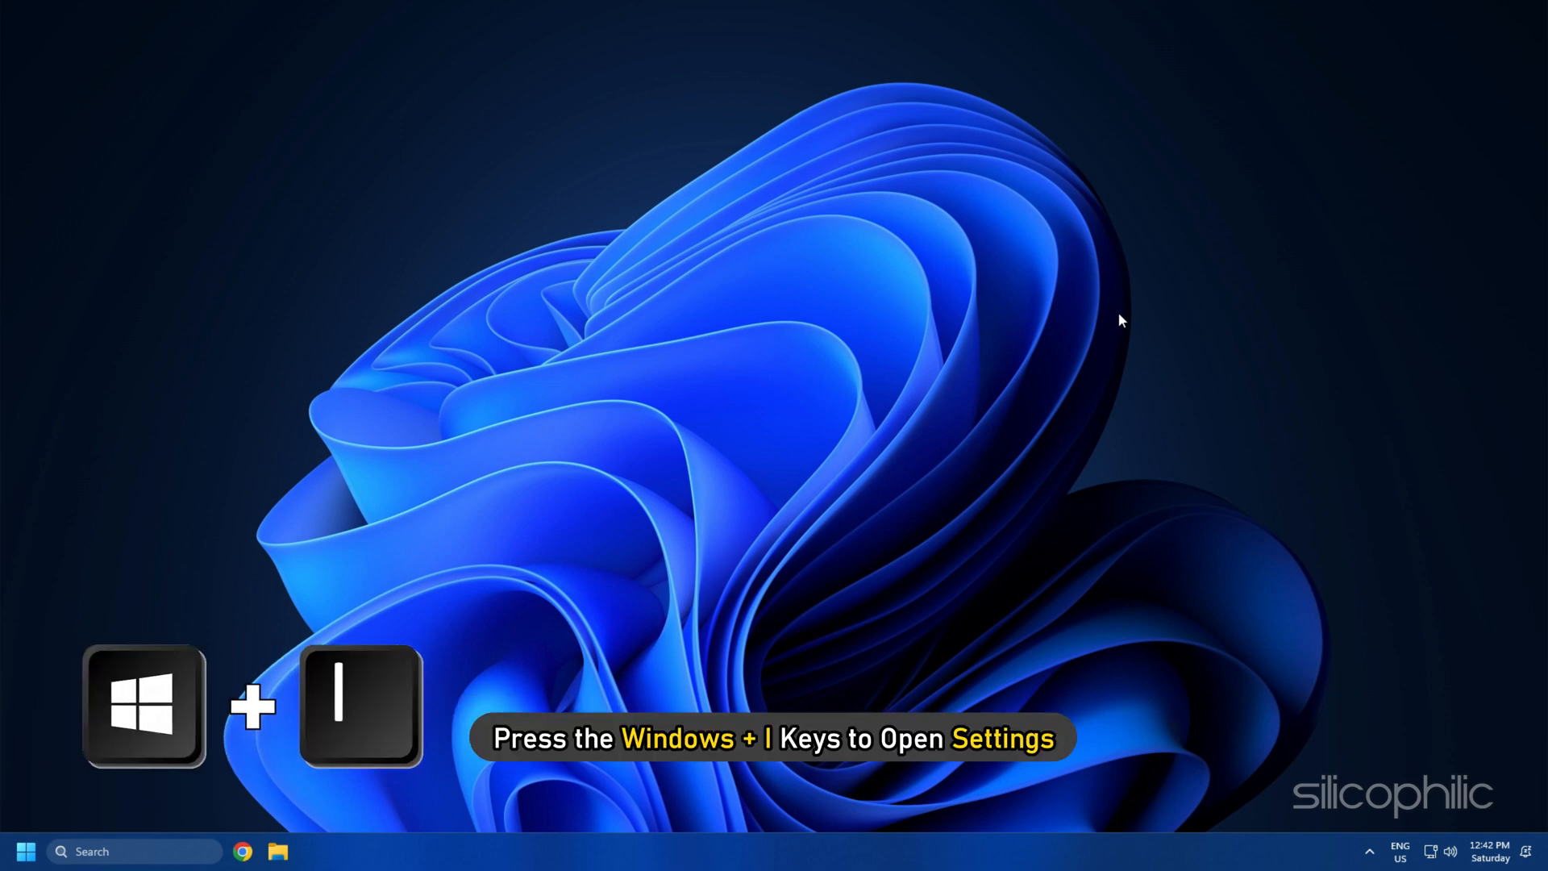
{"action": "key", "text": "win+i"}
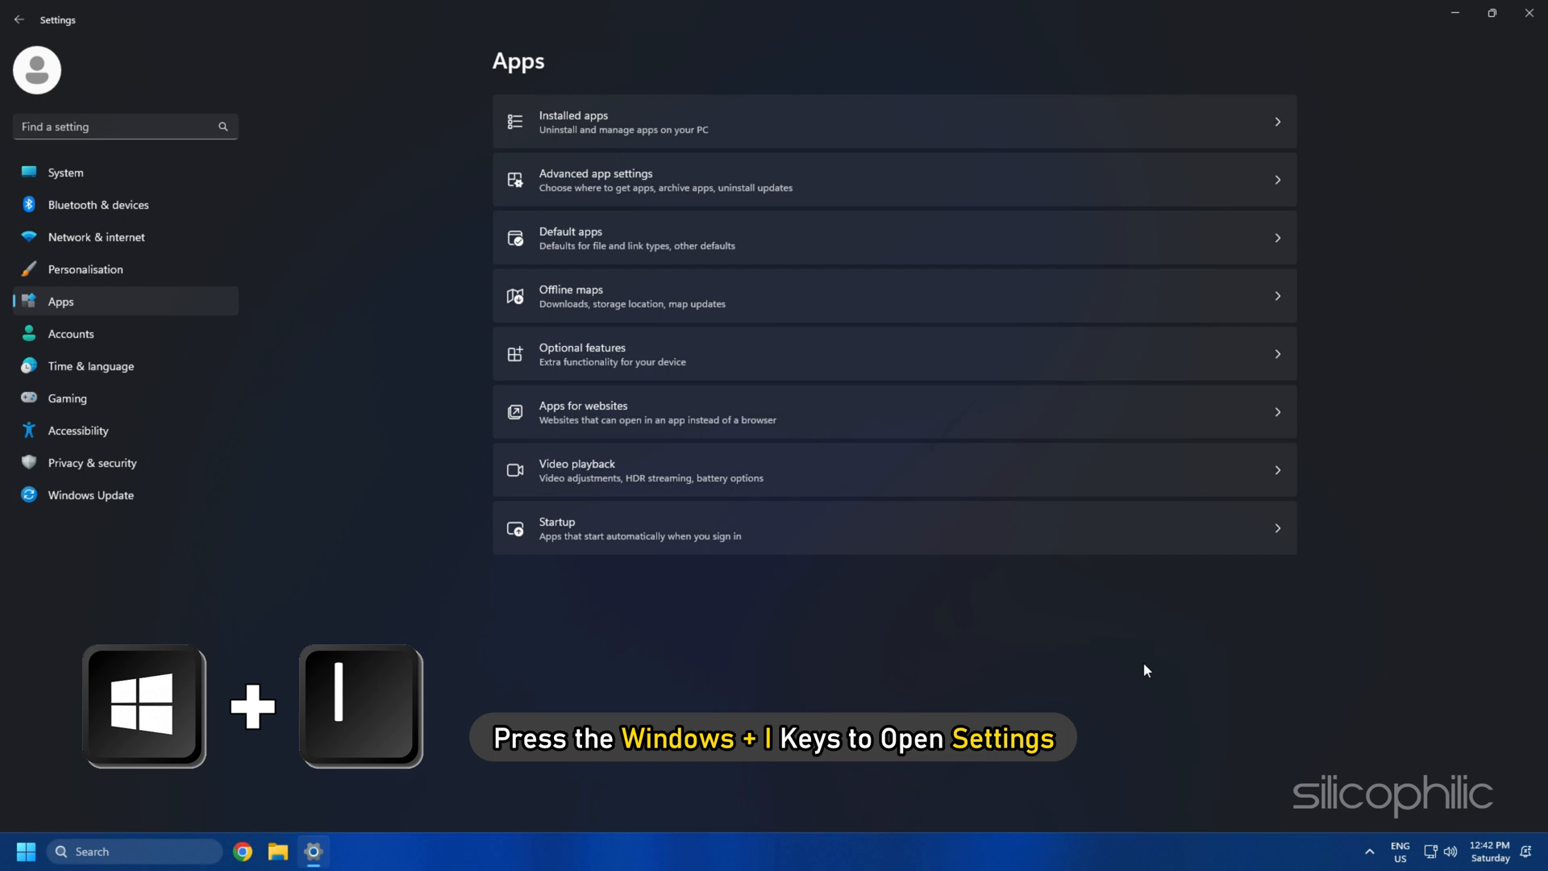
{"action": "left_click", "coordinate": [66, 172]}
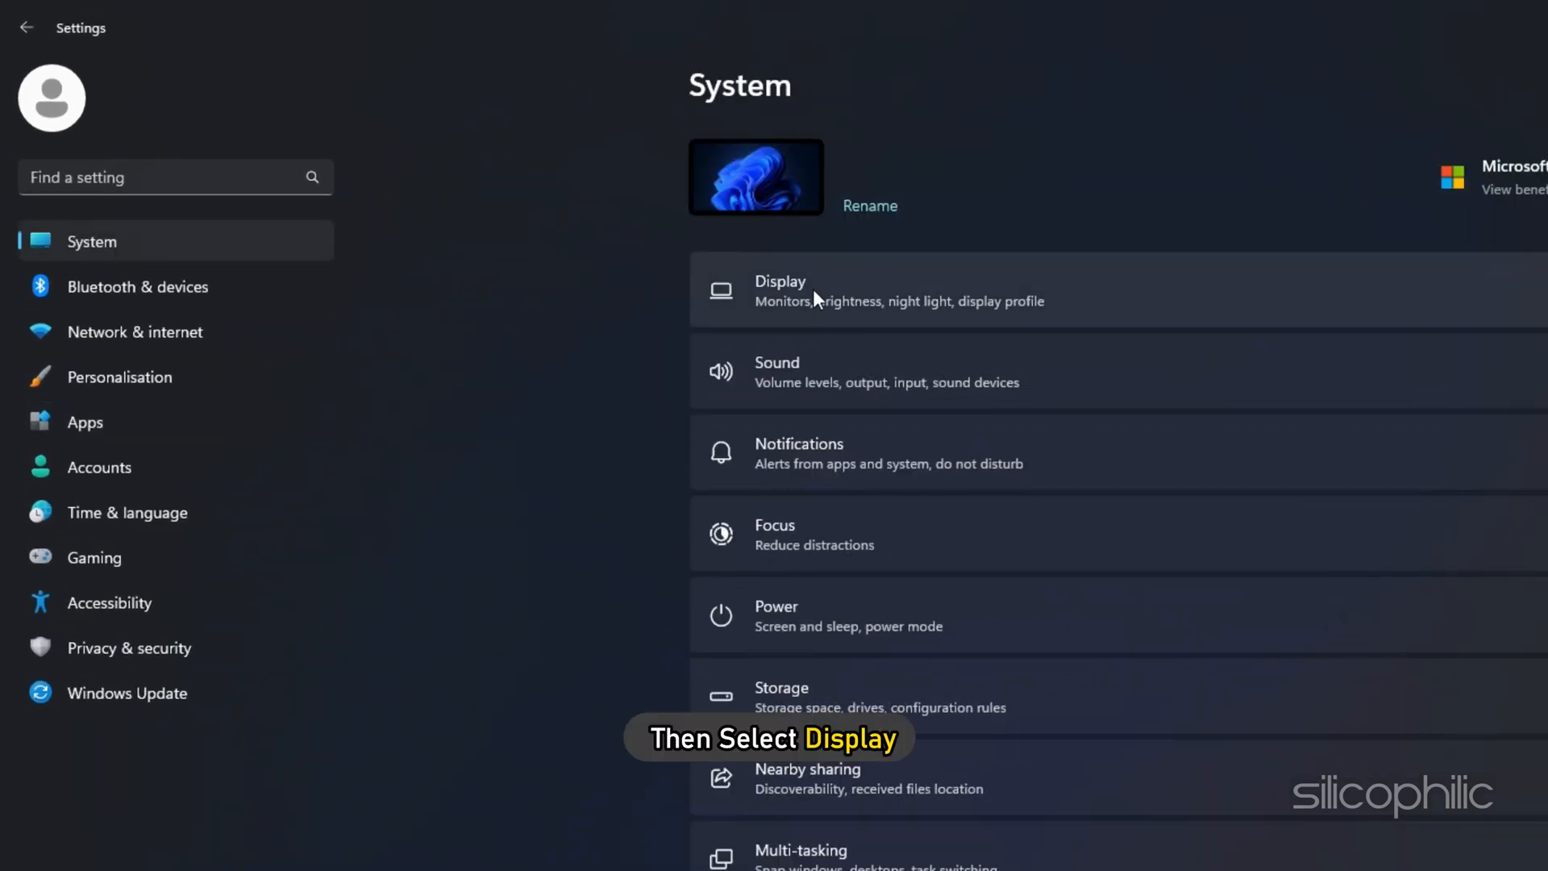
{"action": "left_click", "coordinate": [779, 290]}
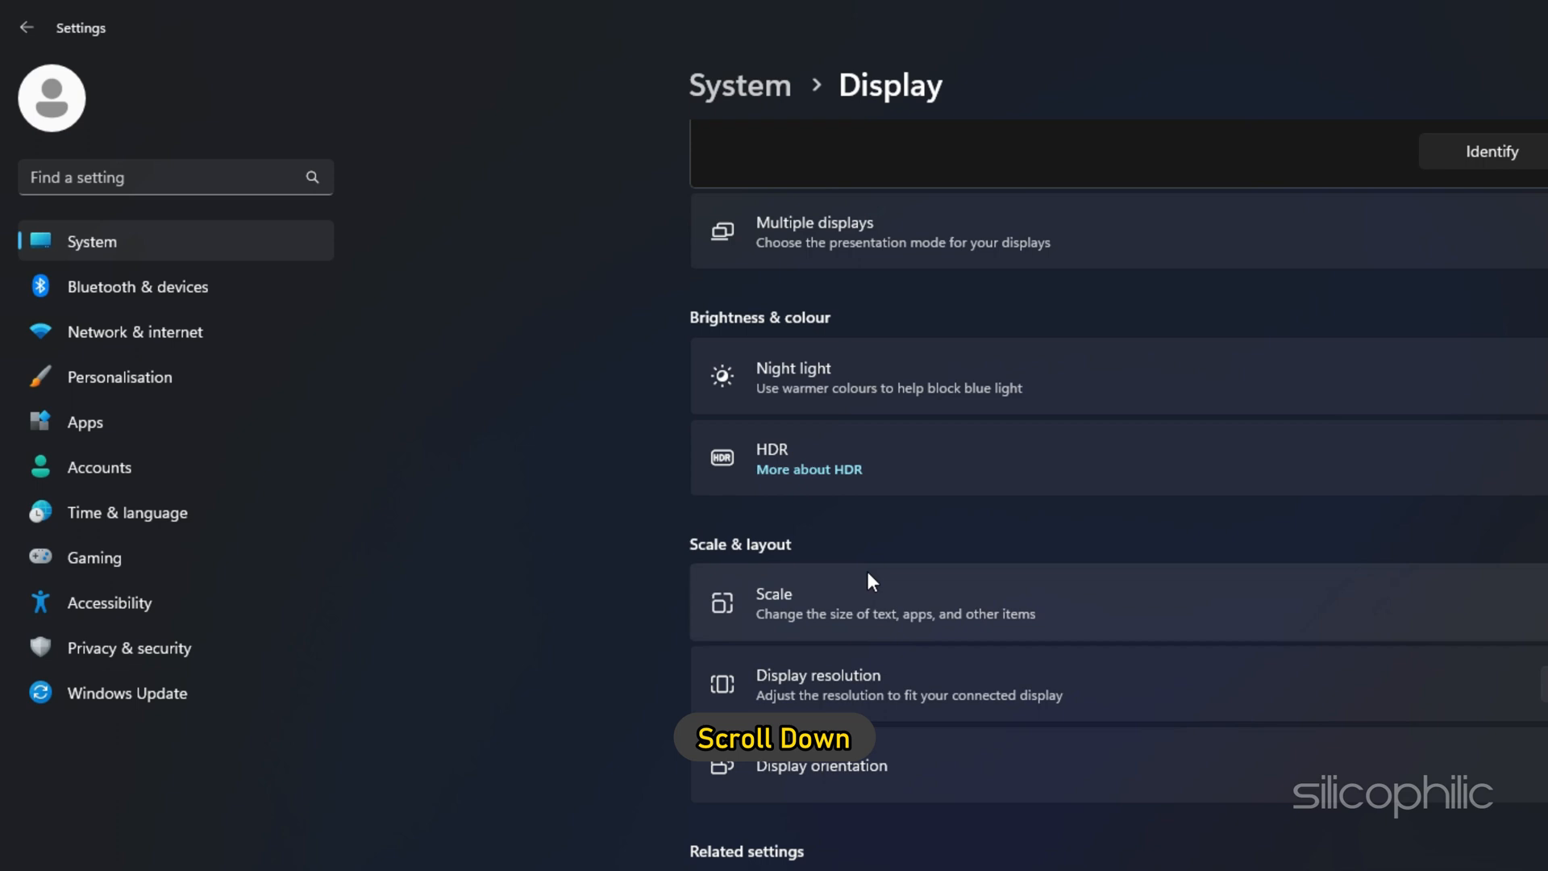
{"action": "scroll", "scroll_direction": "down", "scroll_amount": 3}
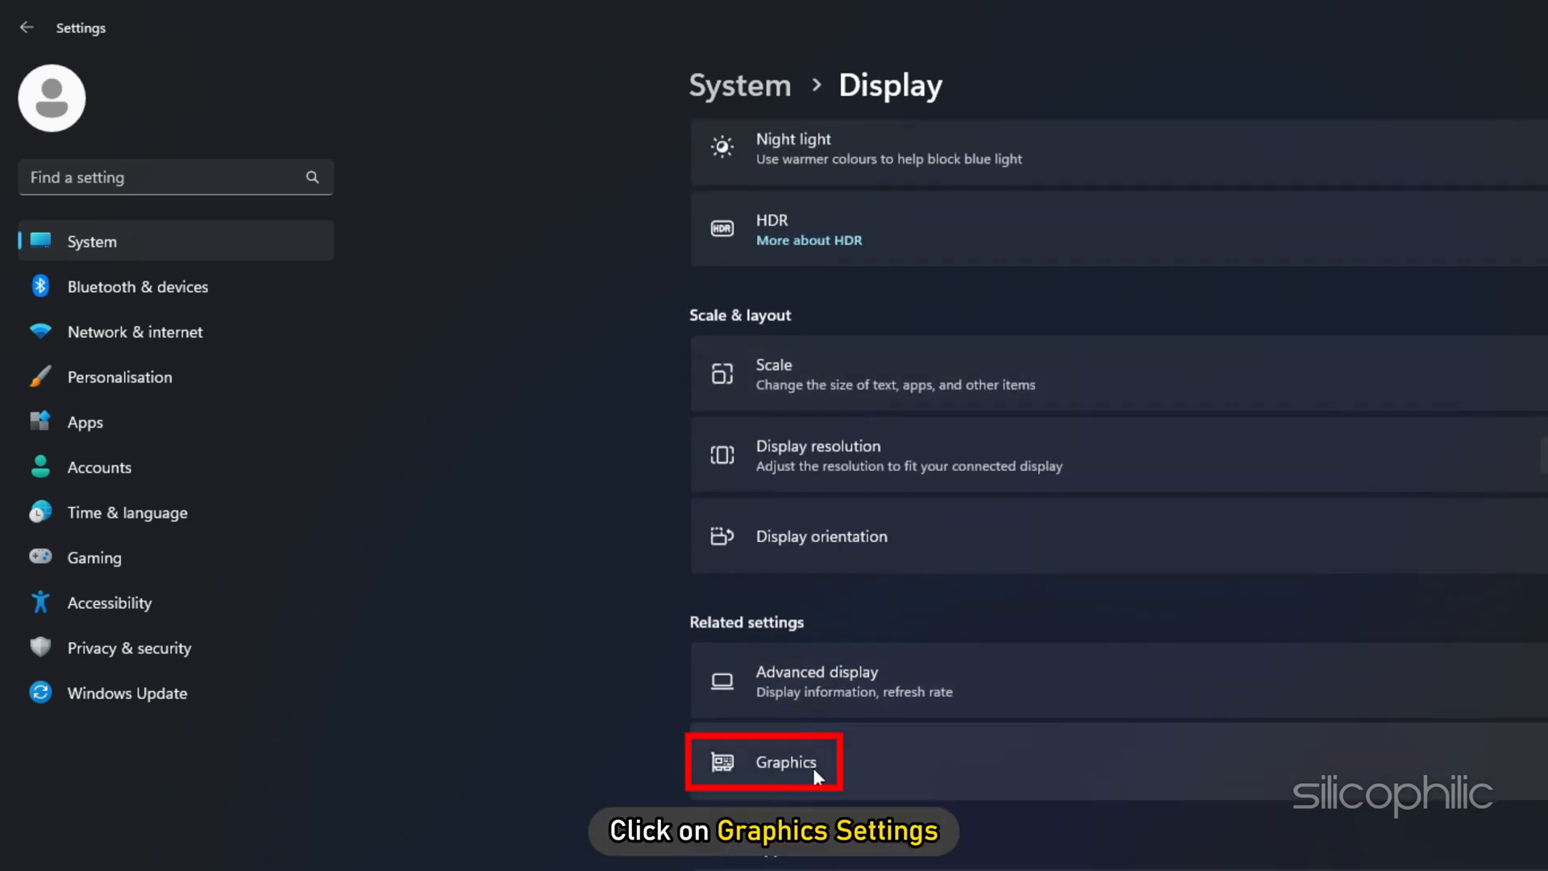
{"action": "left_click", "coordinate": [762, 761]}
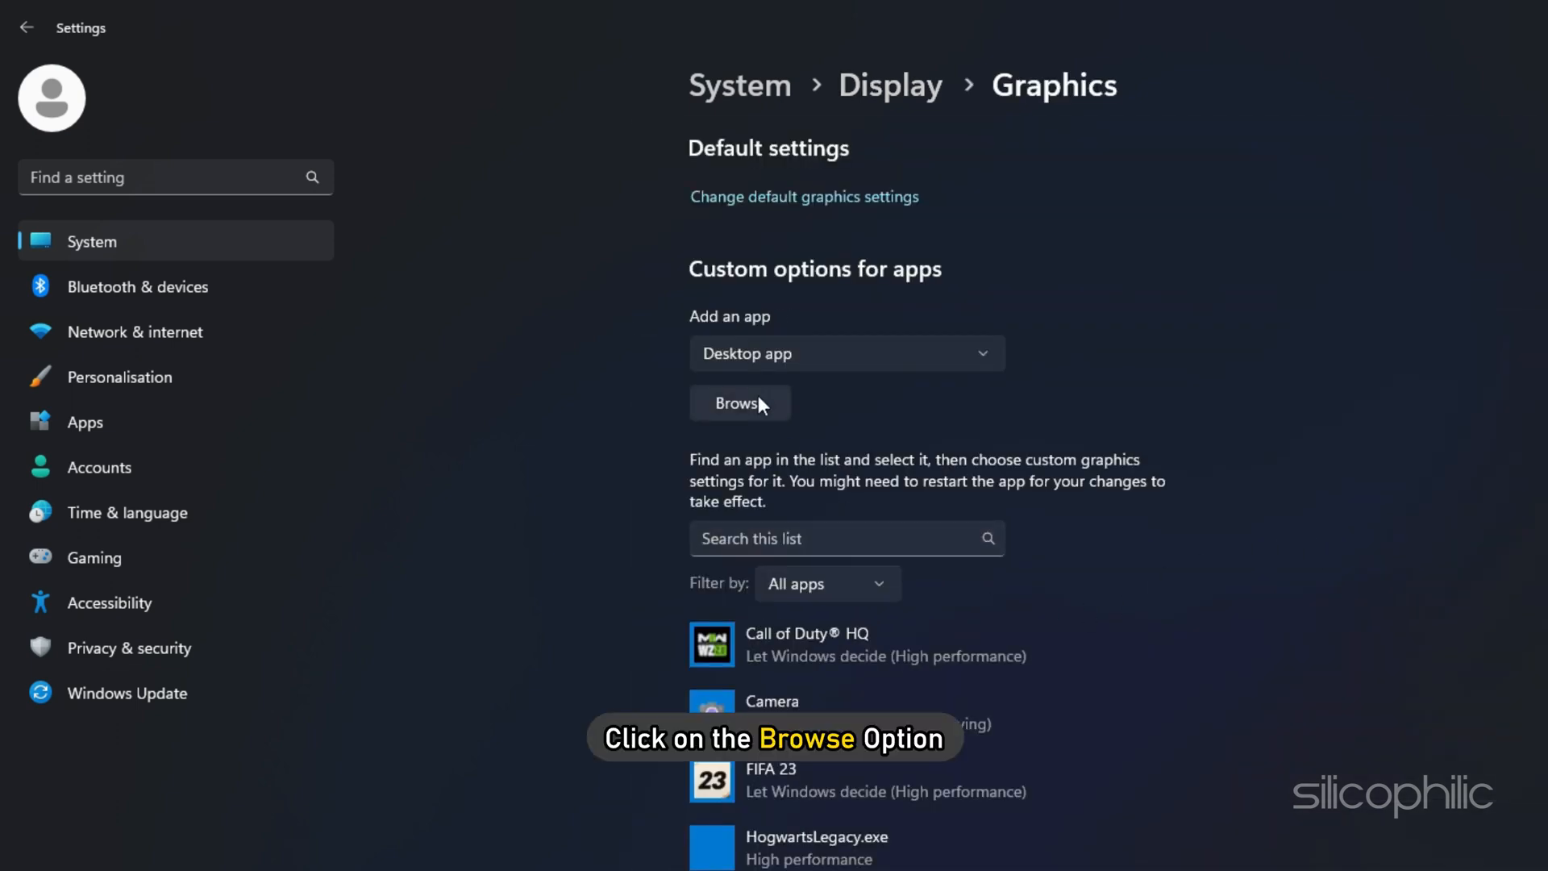
{"action": "left_click", "coordinate": [738, 403]}
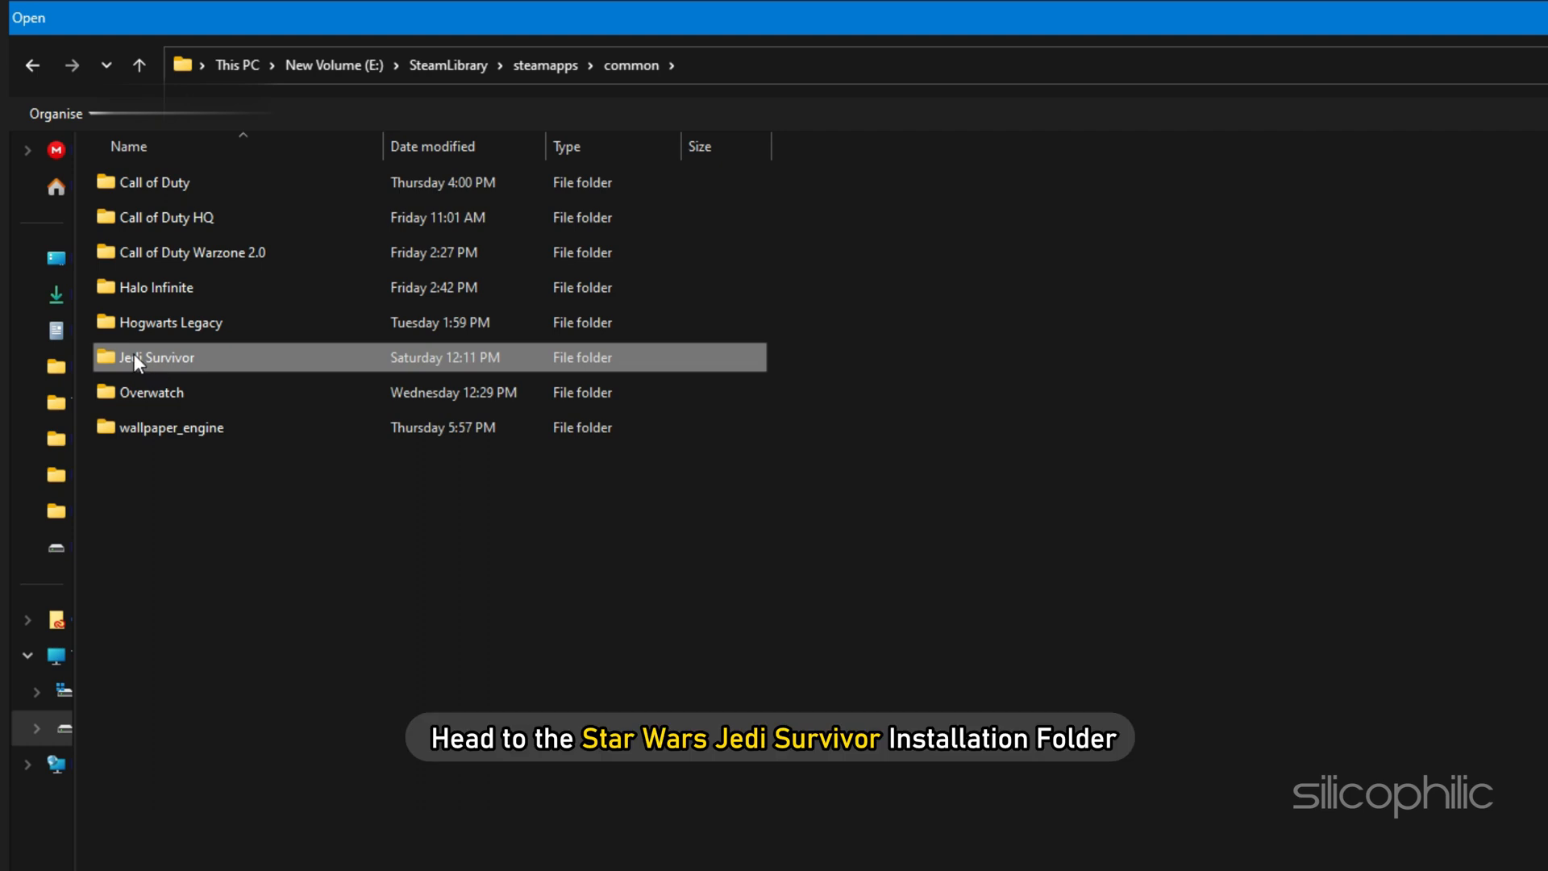
Navigate into Jedi Survivor's SwGame\Binaries\Win64 folder and select JediSurvivor.exe
{"action": "double_click", "coordinate": [154, 357]}
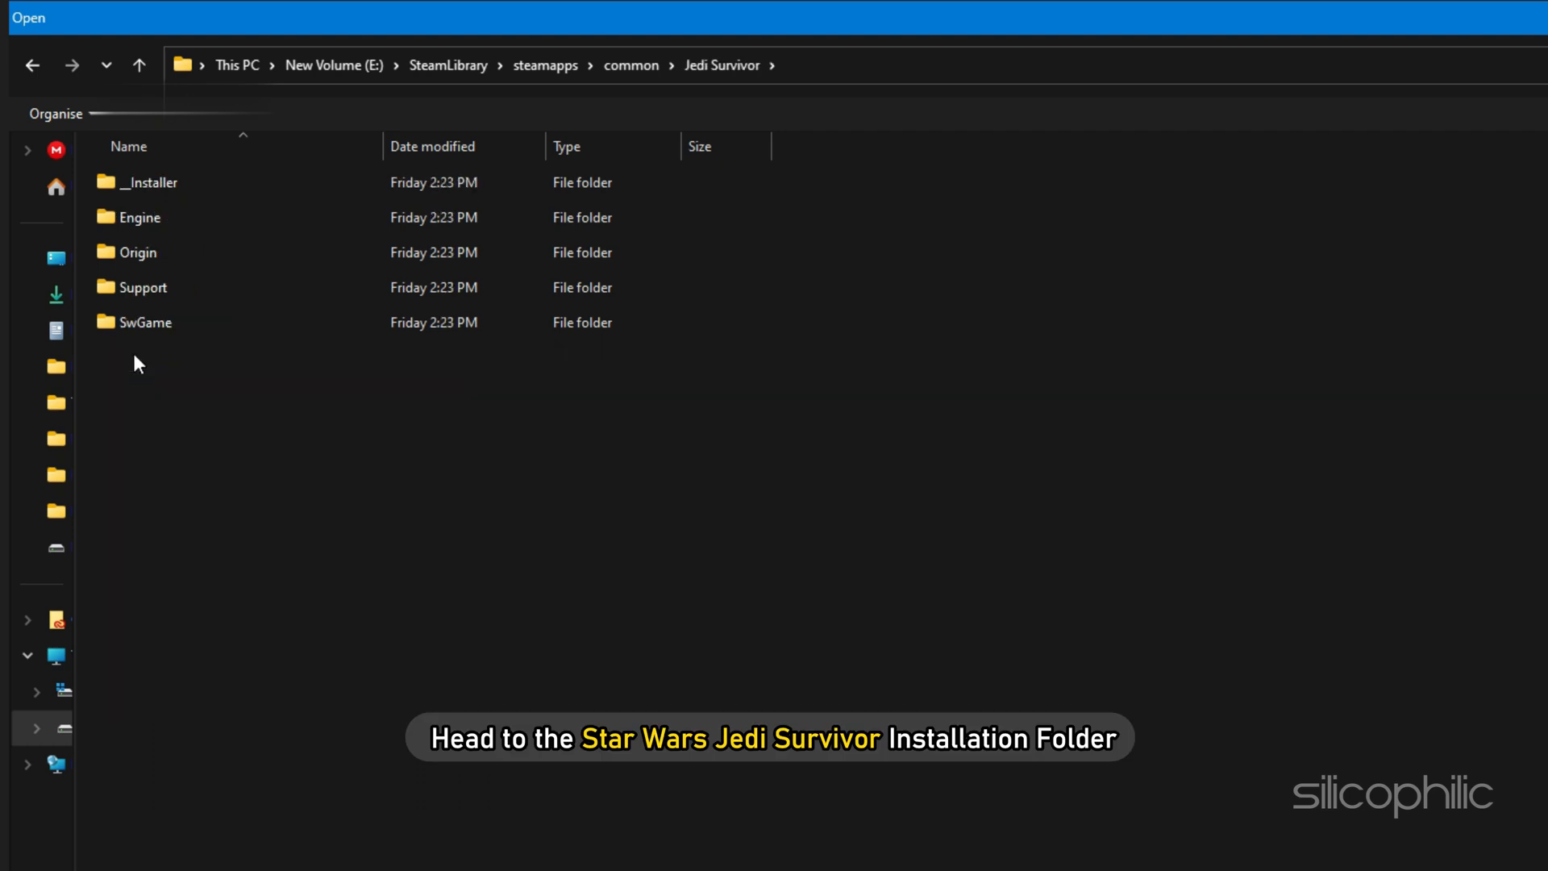
{"action": "left_click", "coordinate": [145, 322]}
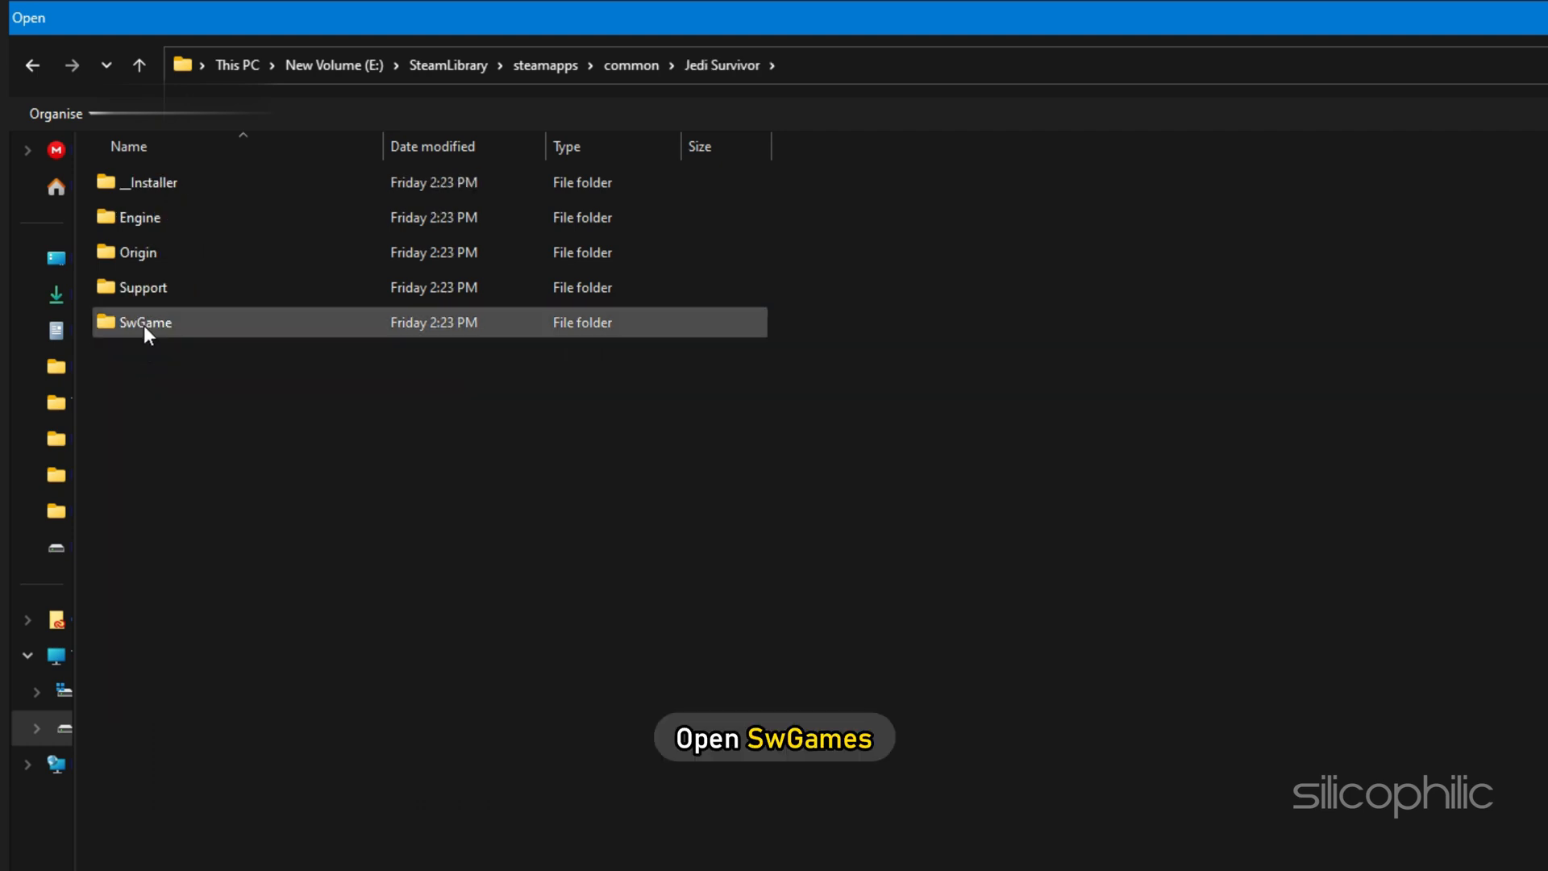
{"action": "double_click", "coordinate": [143, 323]}
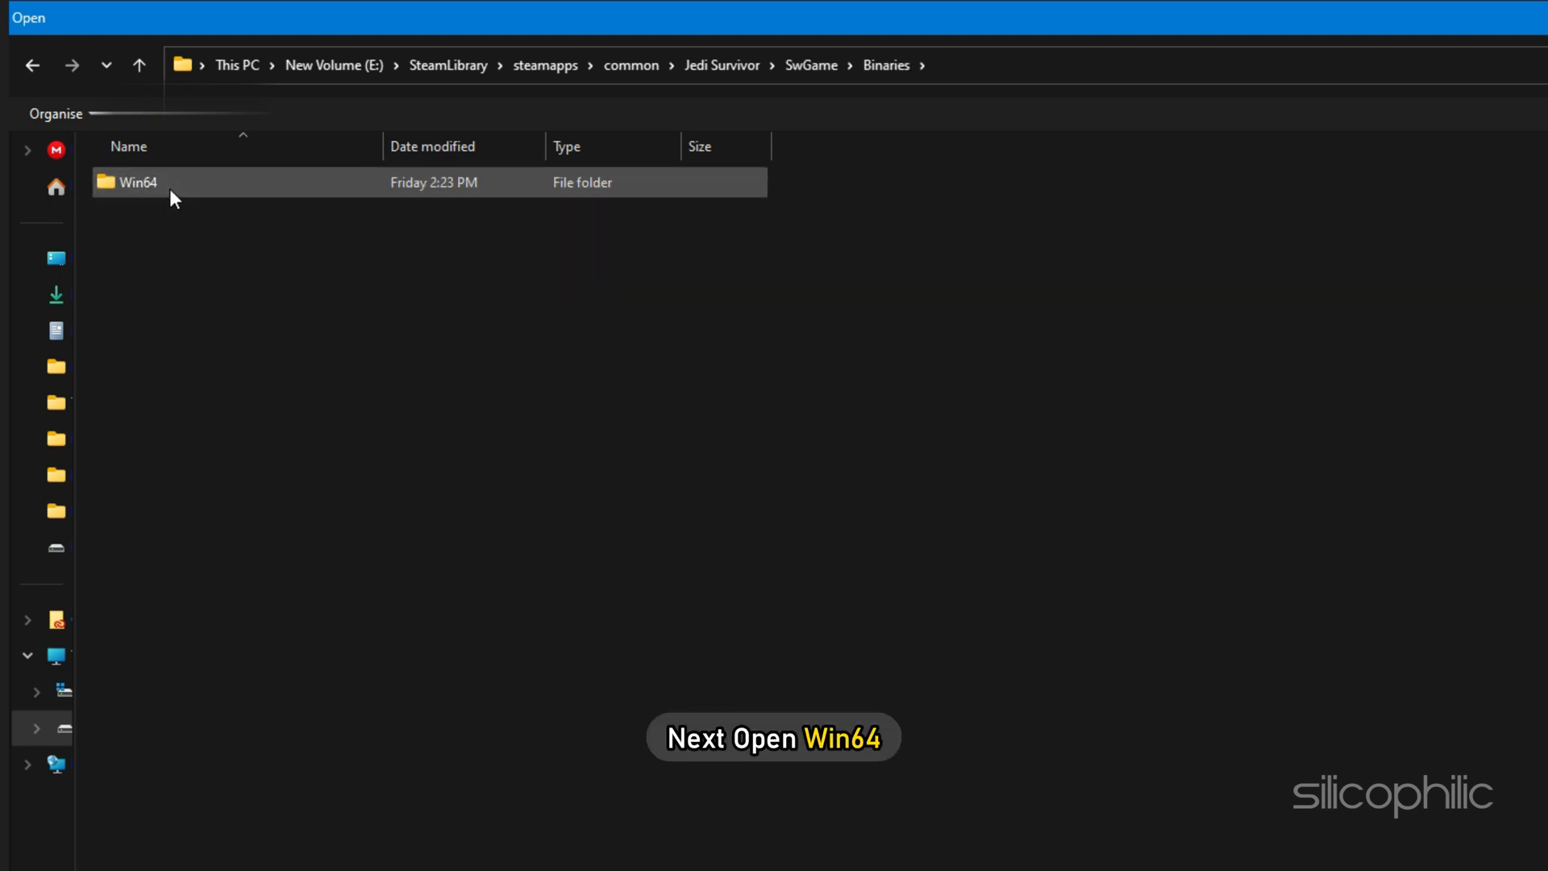
{"action": "double_click", "coordinate": [138, 182]}
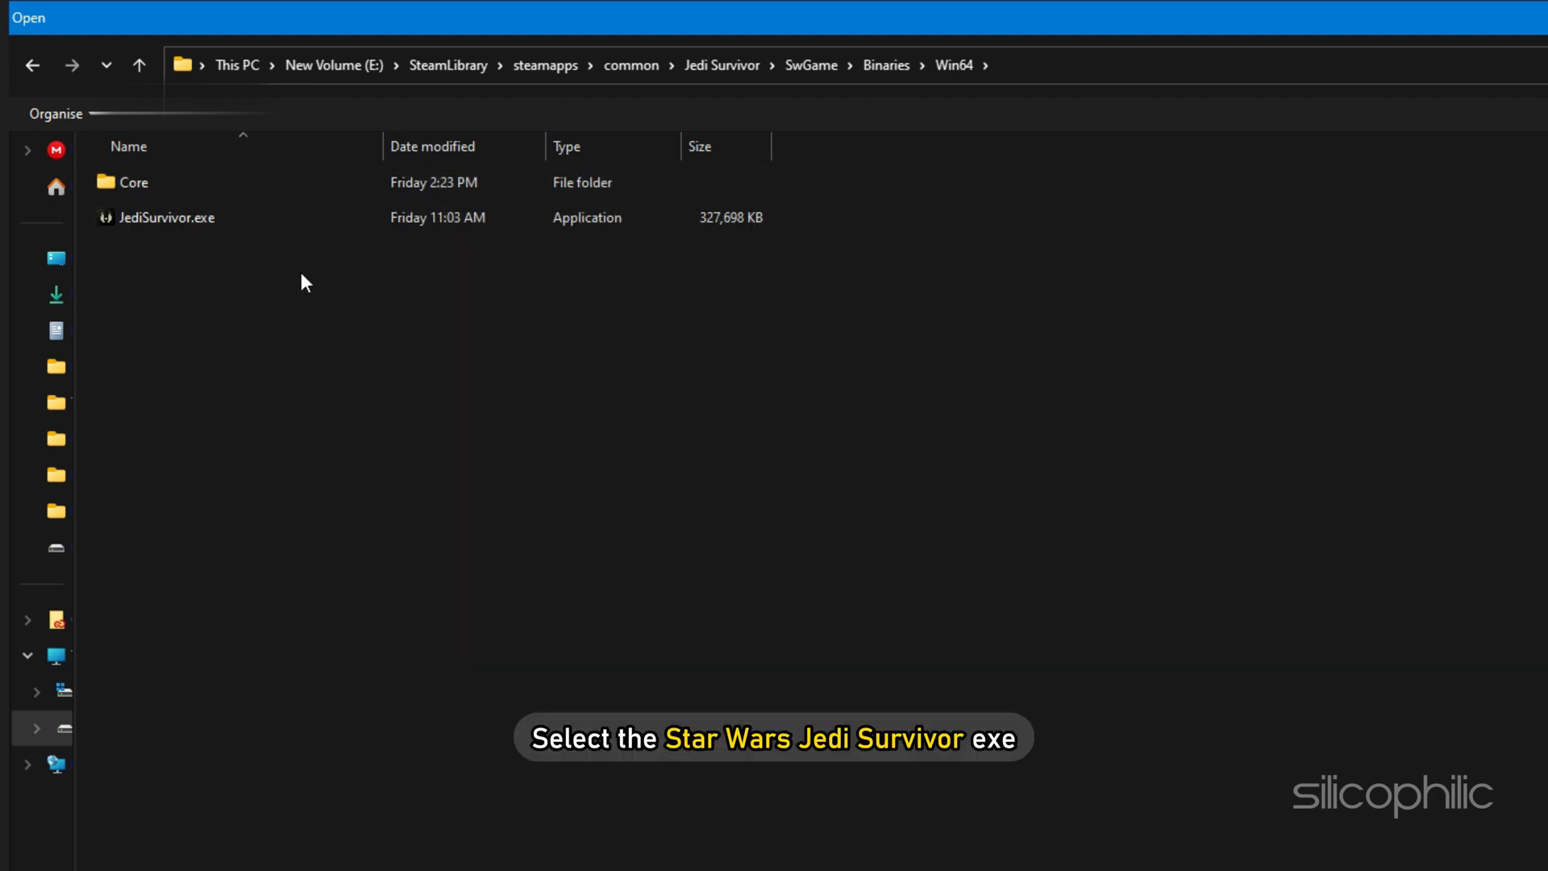
{"action": "left_click", "coordinate": [165, 217]}
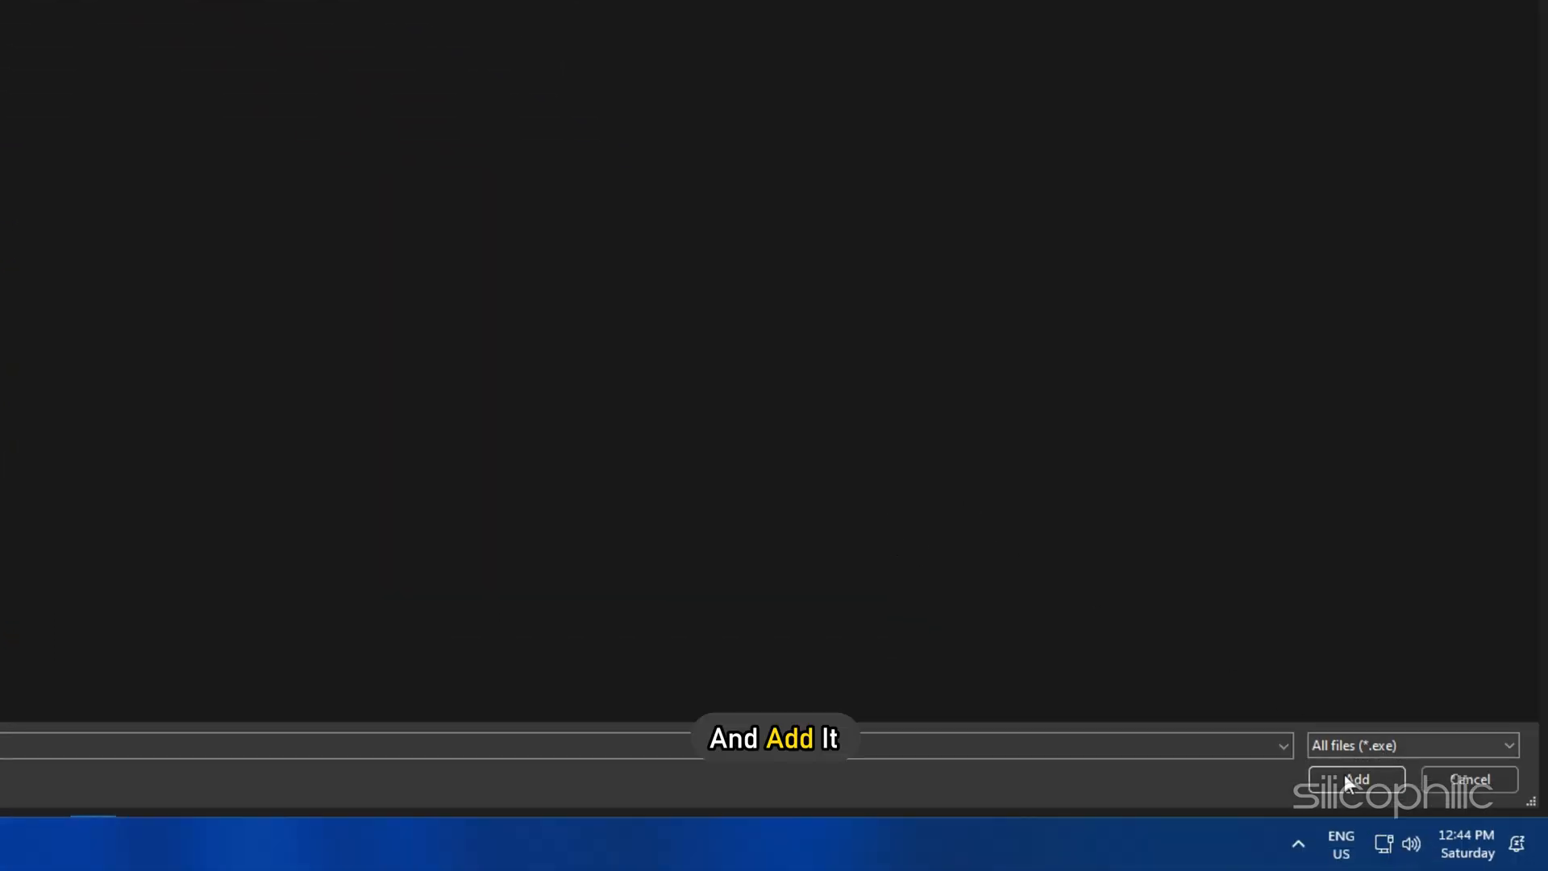
Add the executable, set its graphics preference to High performance and save it
{"action": "left_click", "coordinate": [1356, 779]}
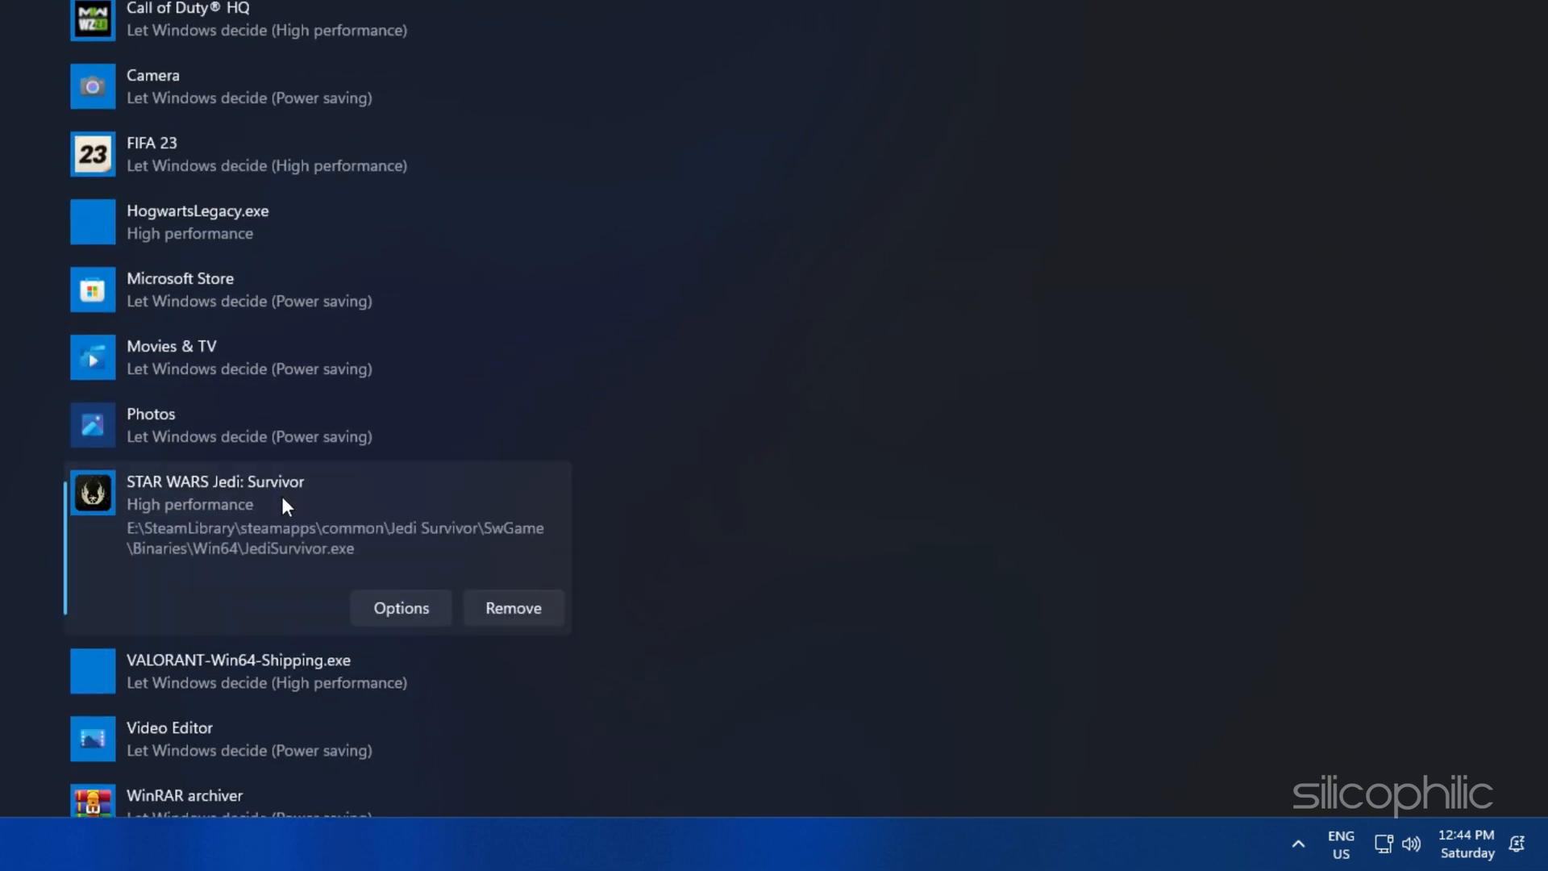
{"action": "left_click", "coordinate": [402, 608]}
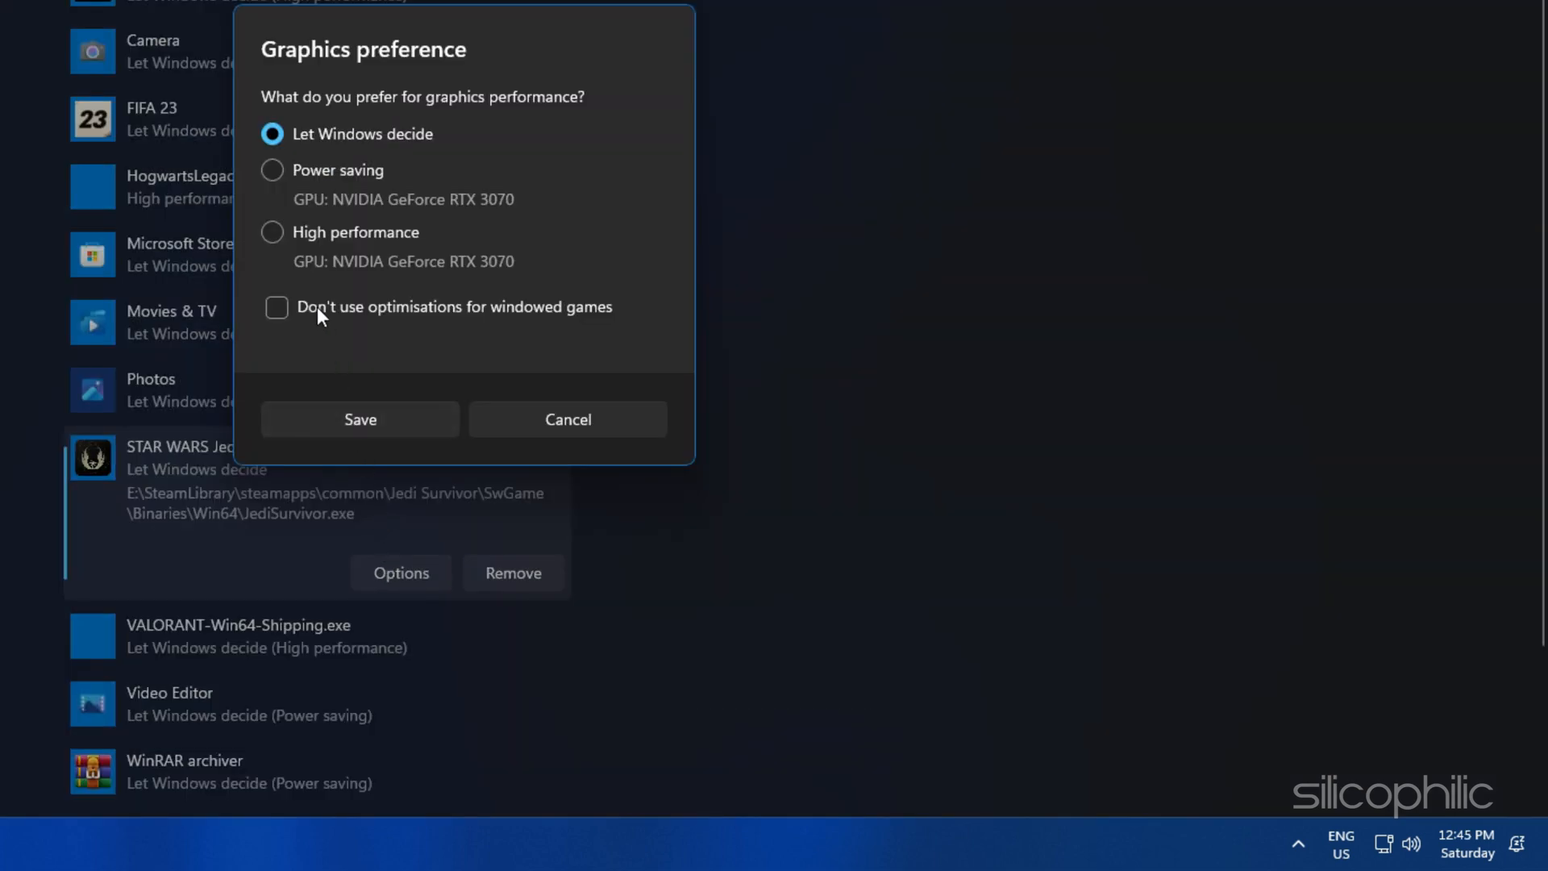
{"action": "left_click", "coordinate": [271, 232]}
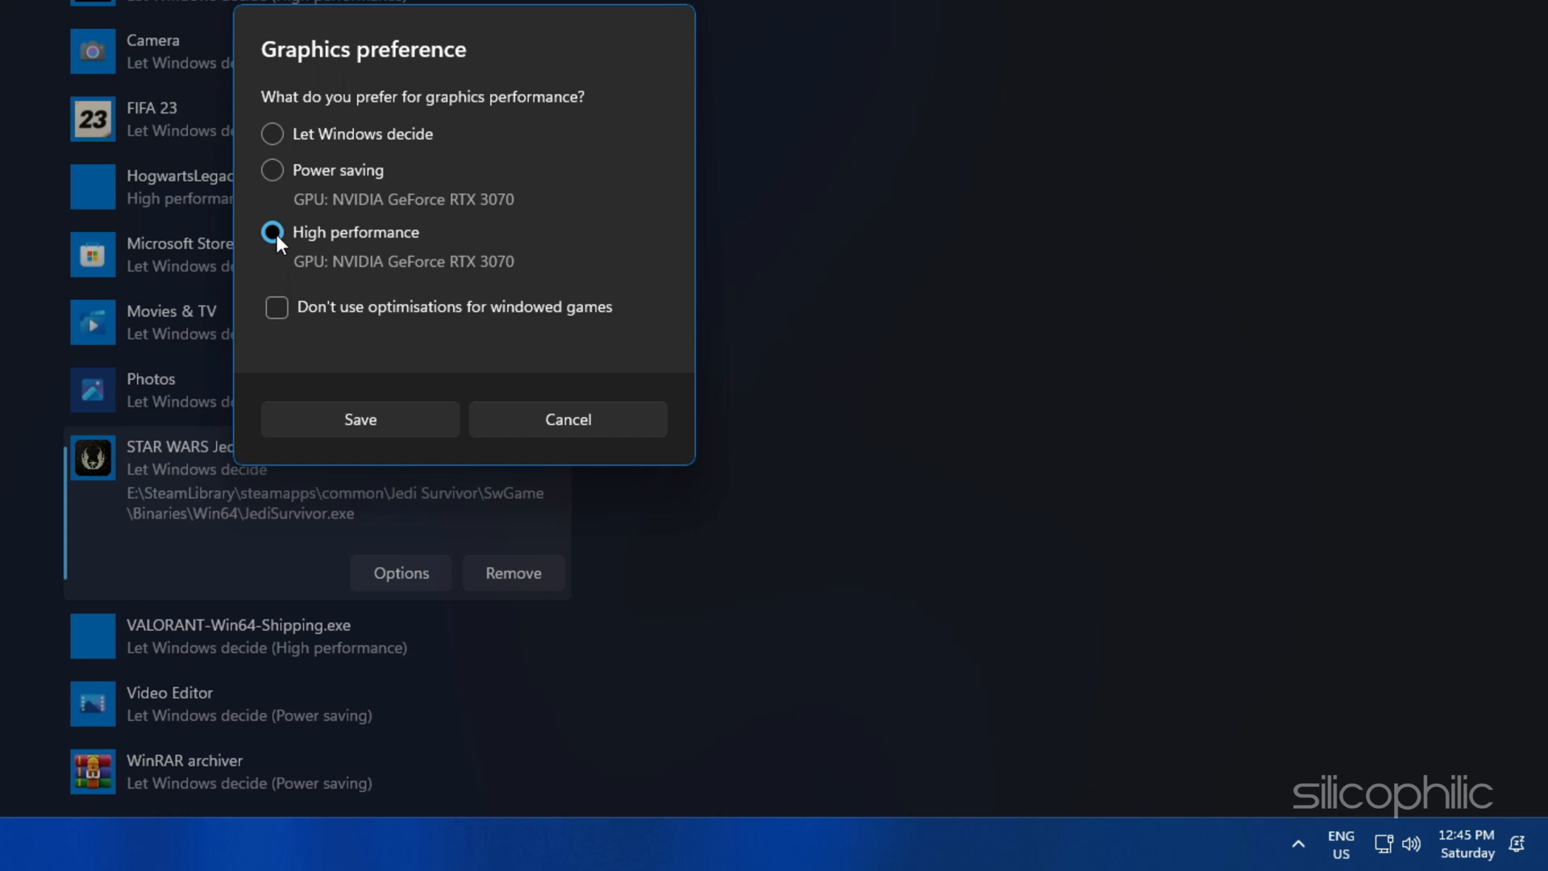
{"action": "left_click", "coordinate": [360, 419]}
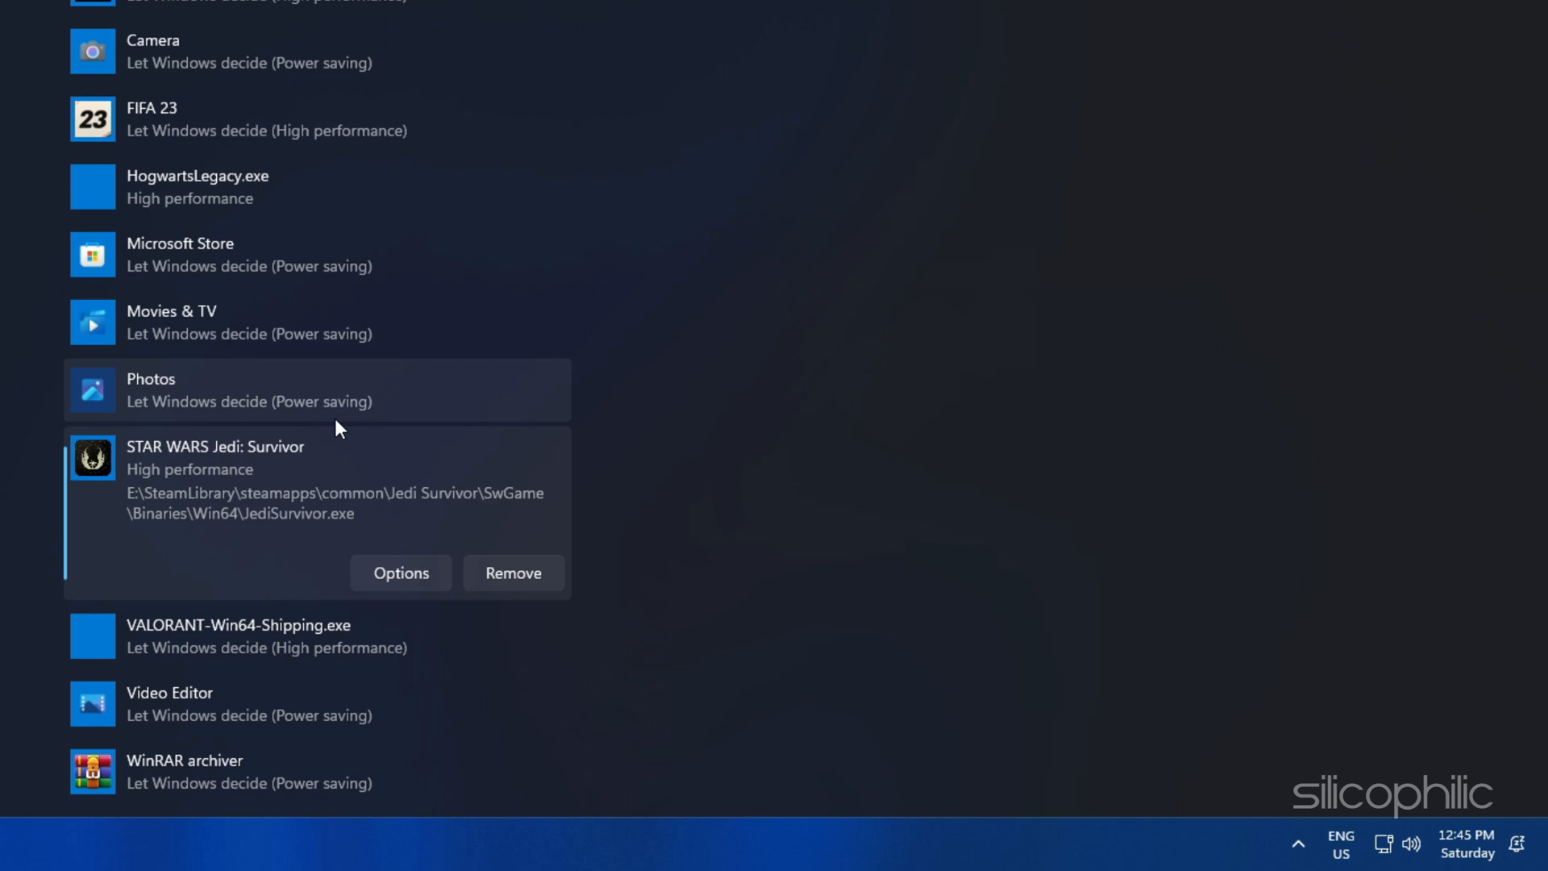
{"action": "left_click", "coordinate": [349, 851]}
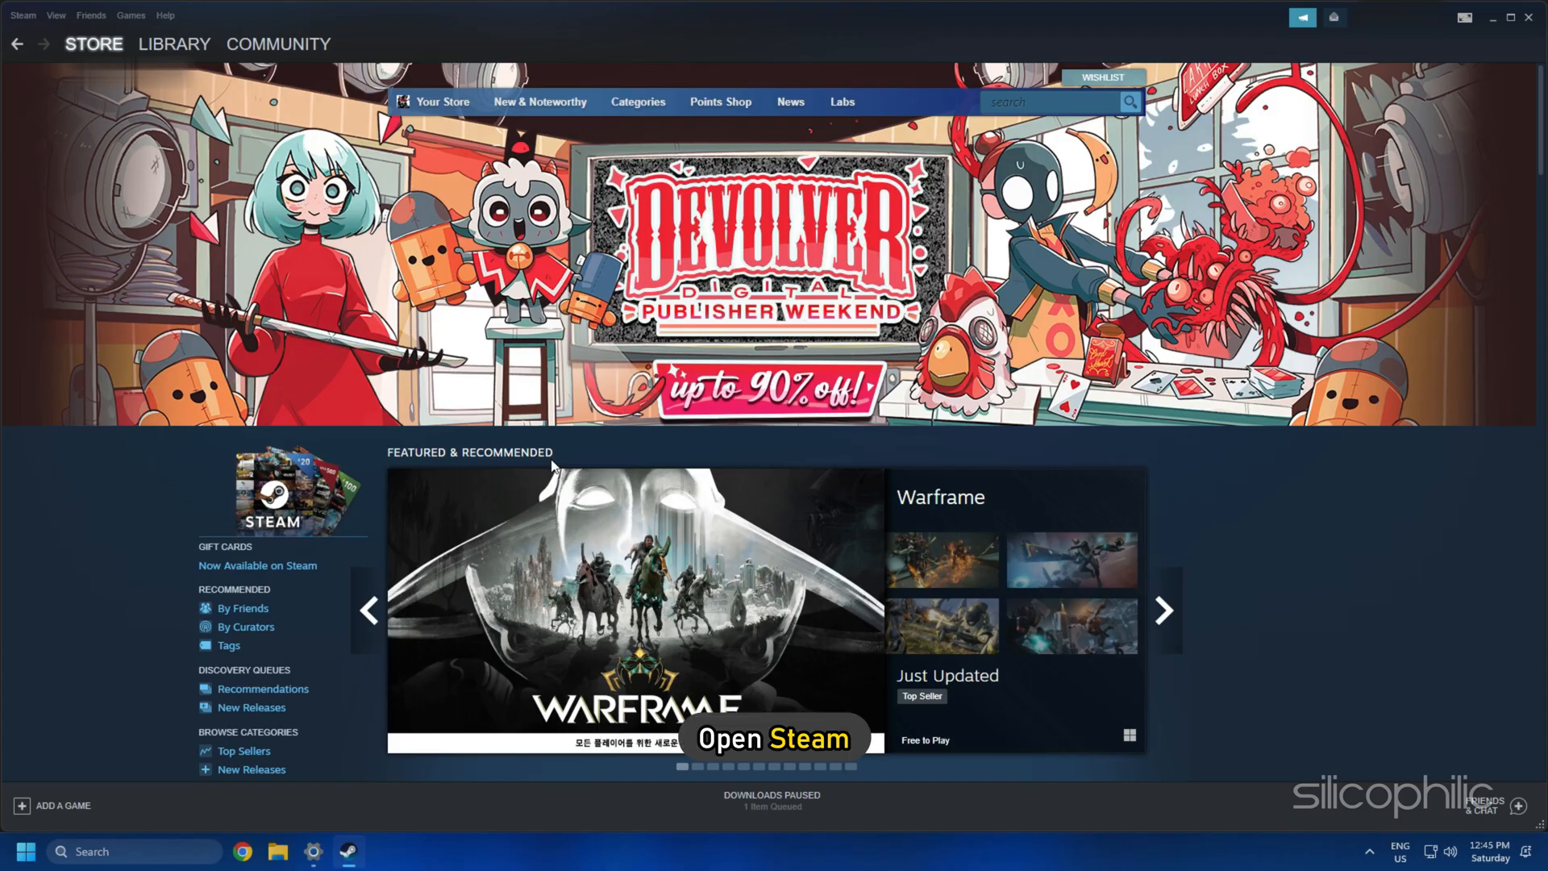
In the Steam library, bring up STAR WARS Jedi: Survivor's right-click Manage options
{"action": "left_click", "coordinate": [174, 44]}
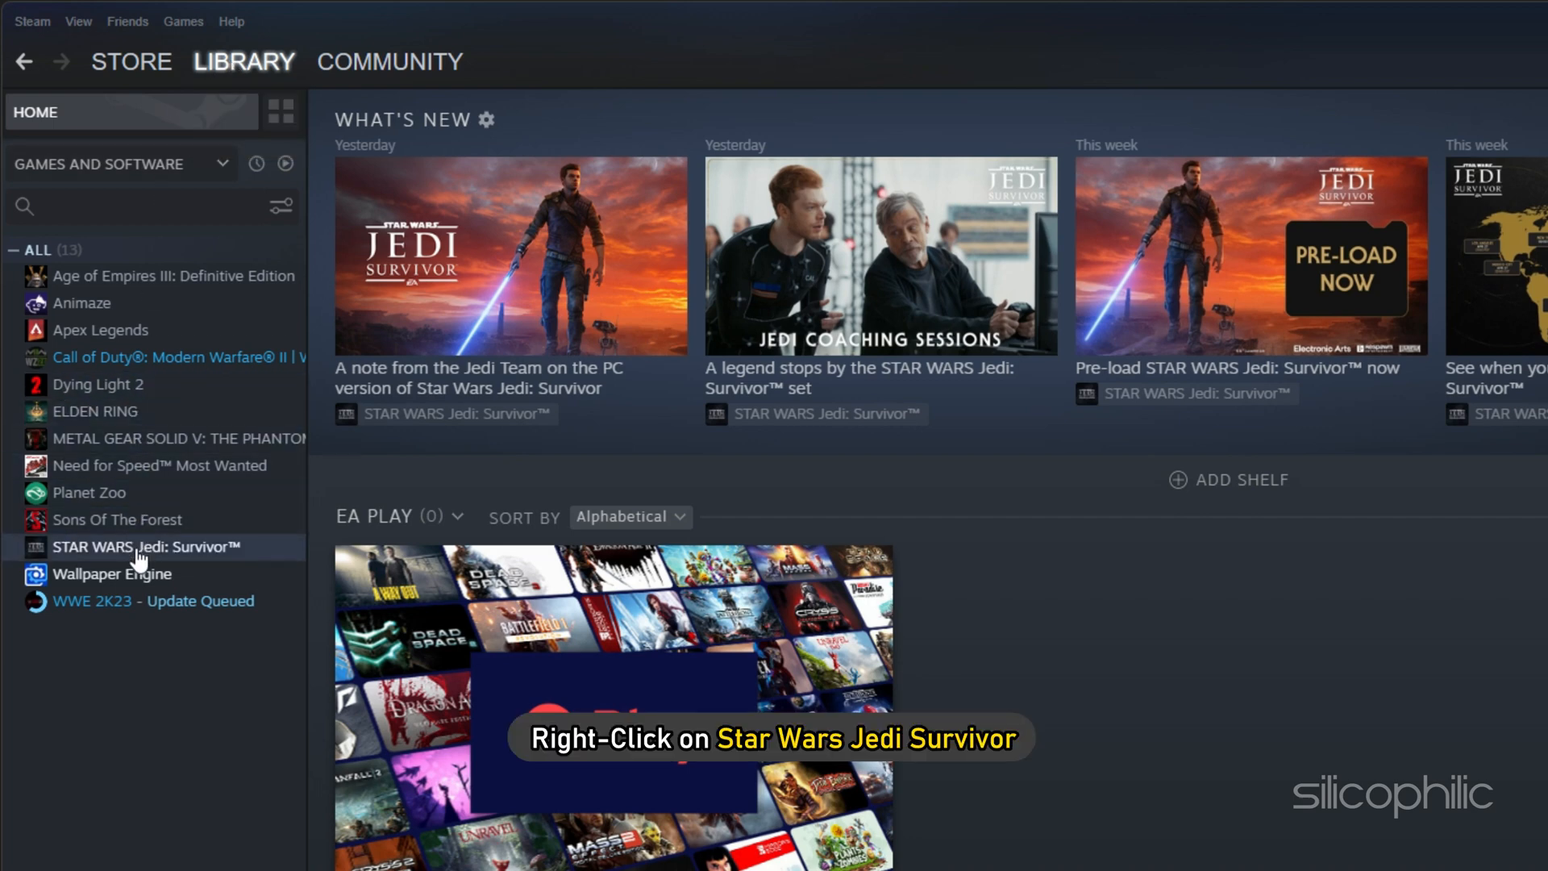
{"action": "right_click", "coordinate": [144, 546]}
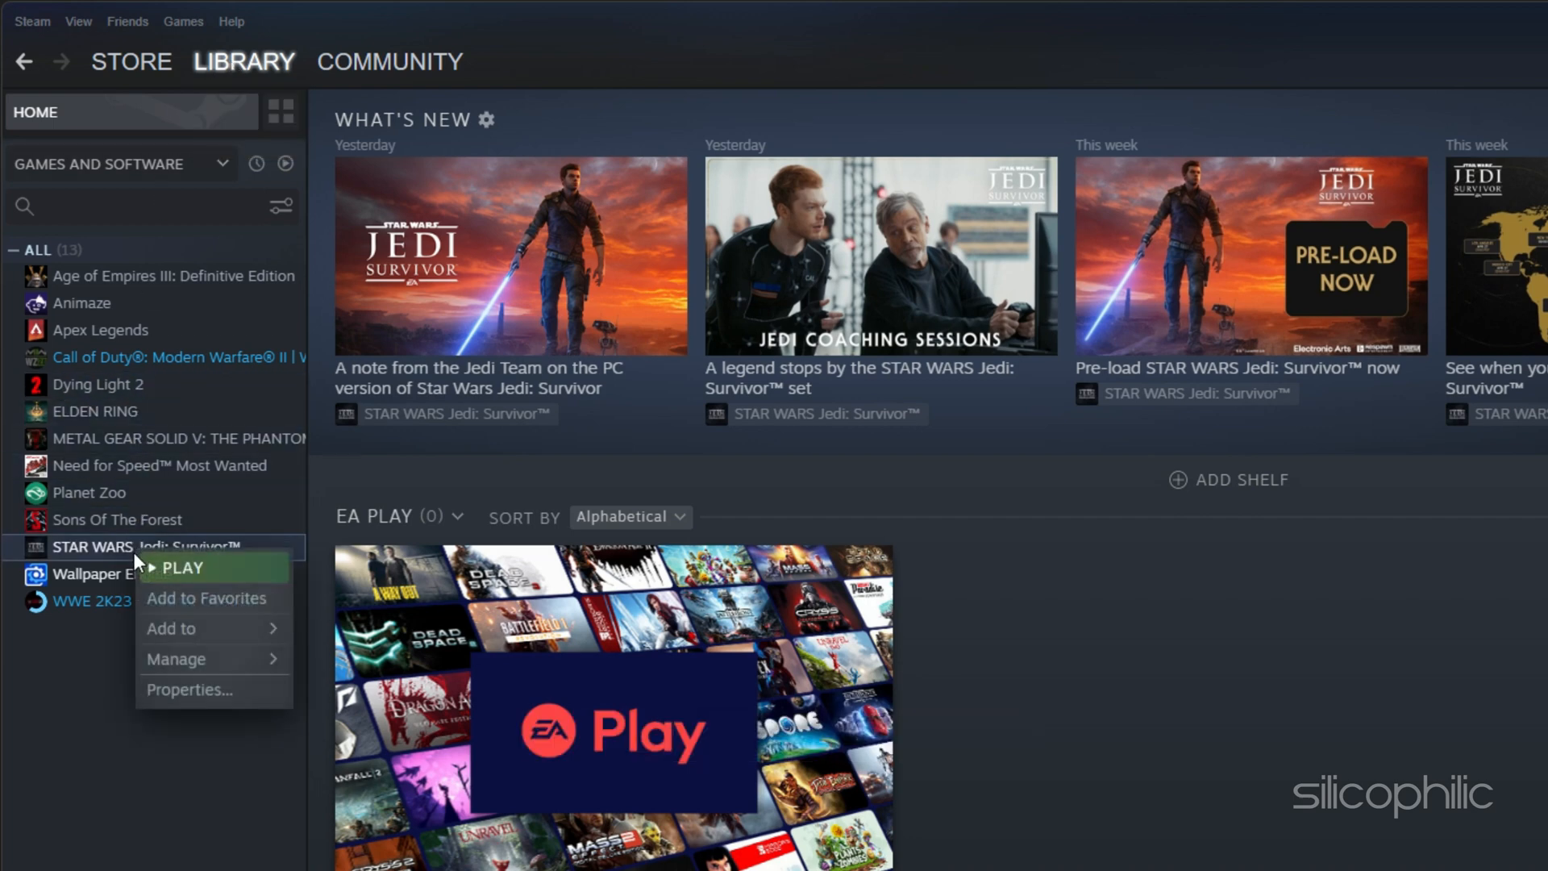
{"action": "mouse_move", "coordinate": [176, 658]}
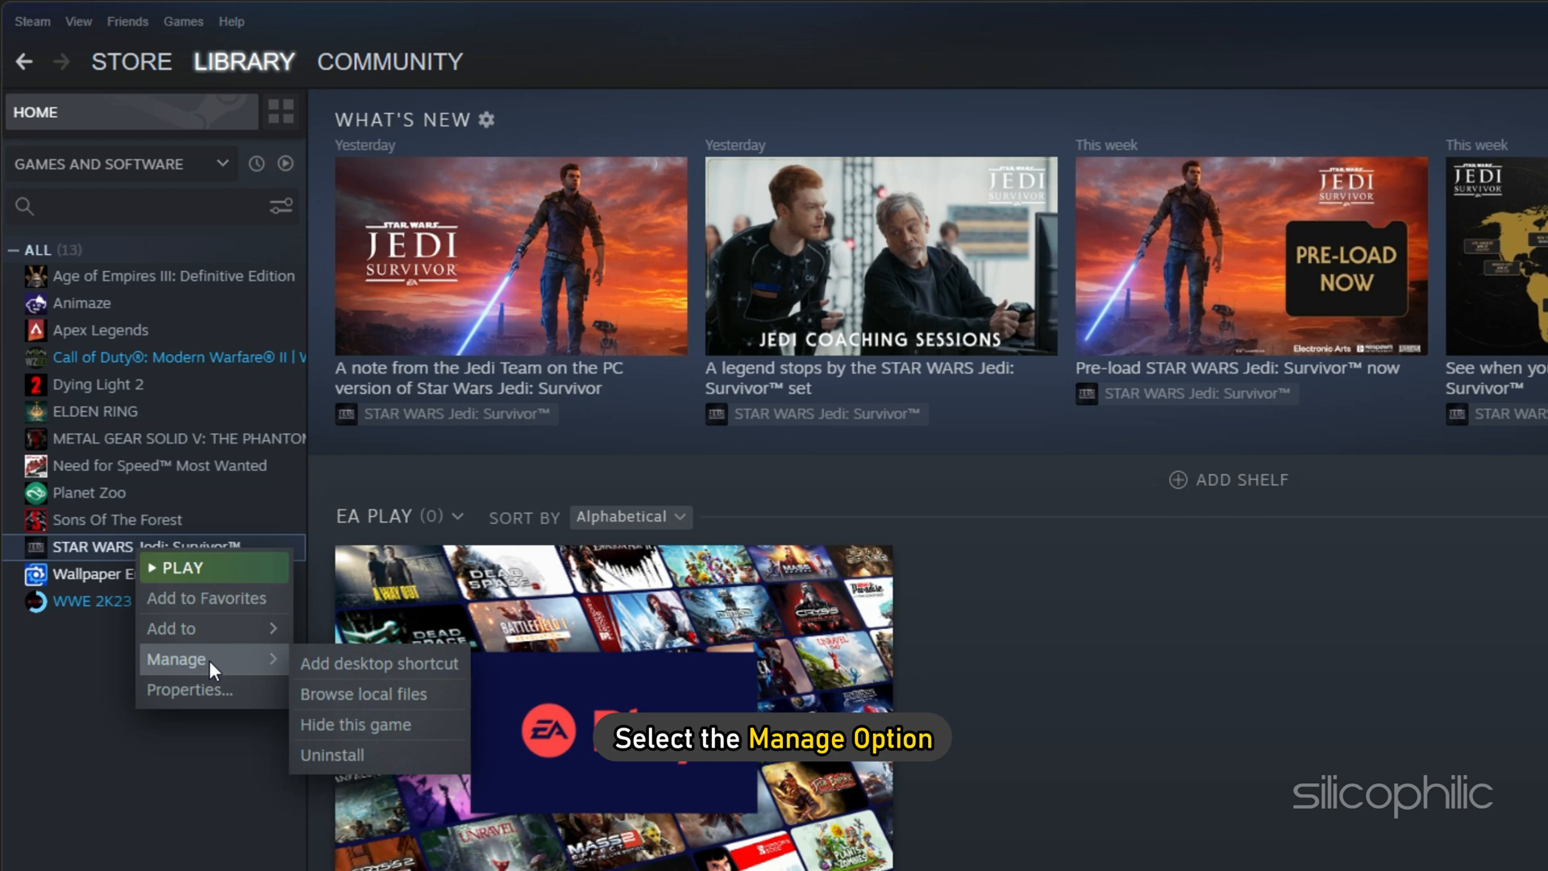
{"action": "left_click", "coordinate": [365, 694]}
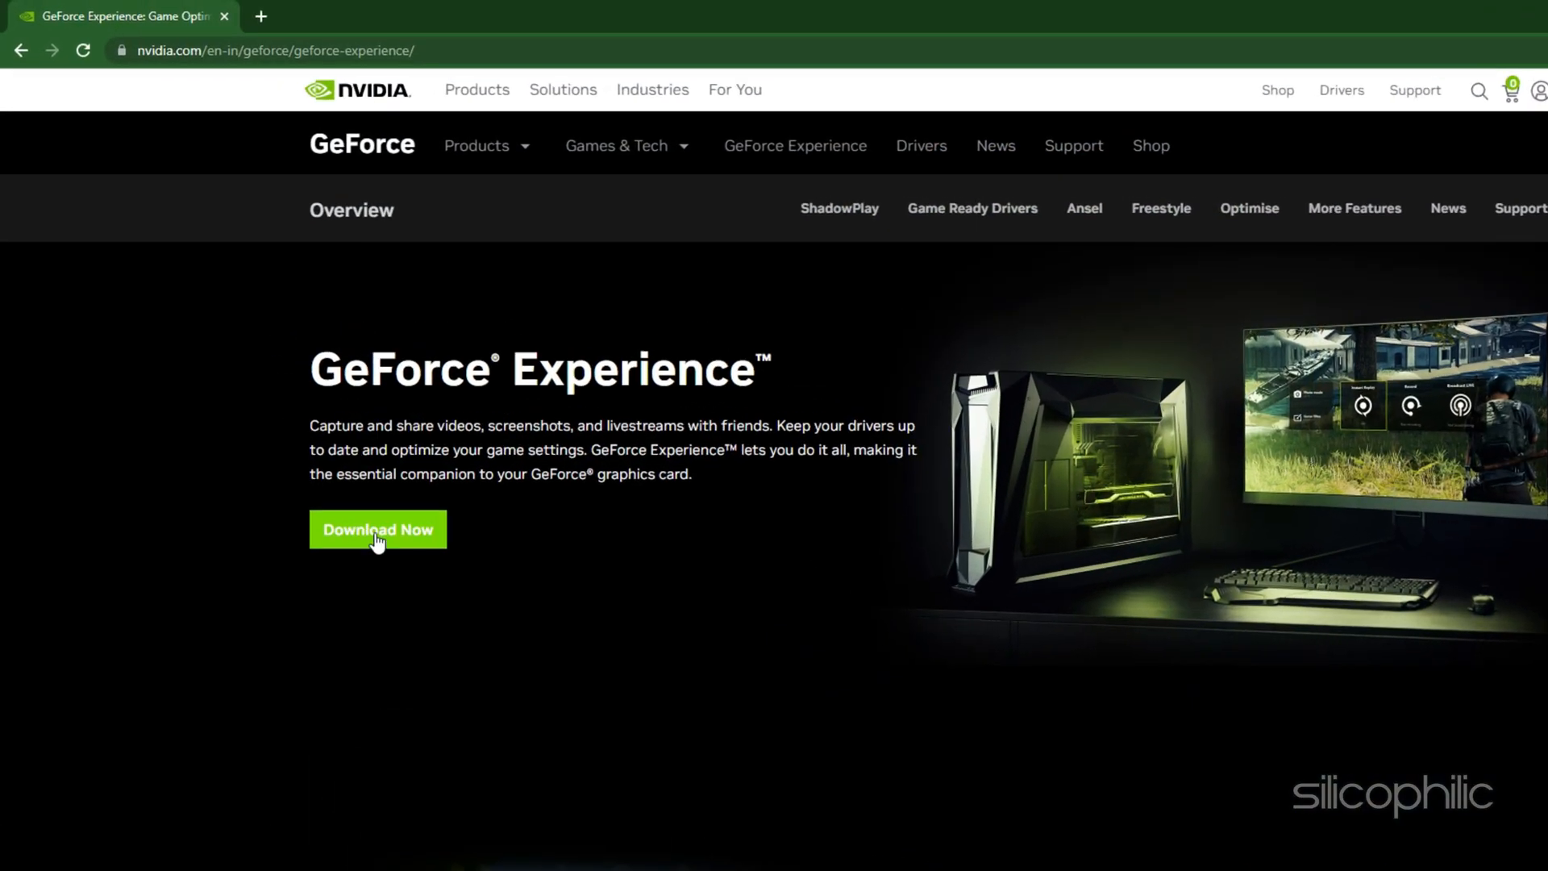
Download the GeForce Experience installer and allow it through User Account Control
{"action": "left_click", "coordinate": [377, 529]}
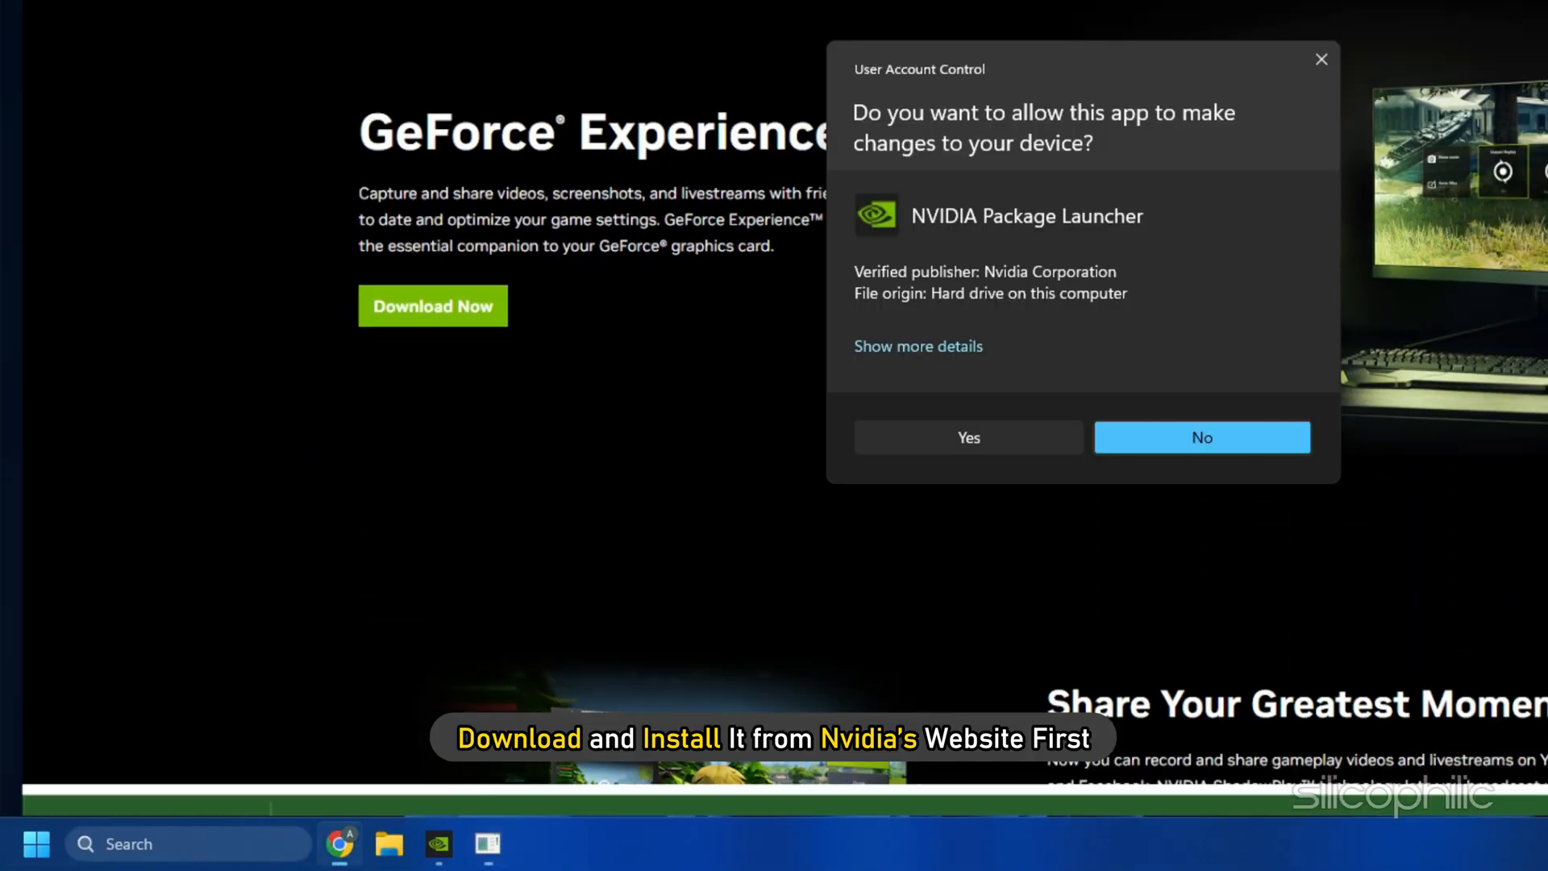
{"action": "left_click", "coordinate": [968, 437]}
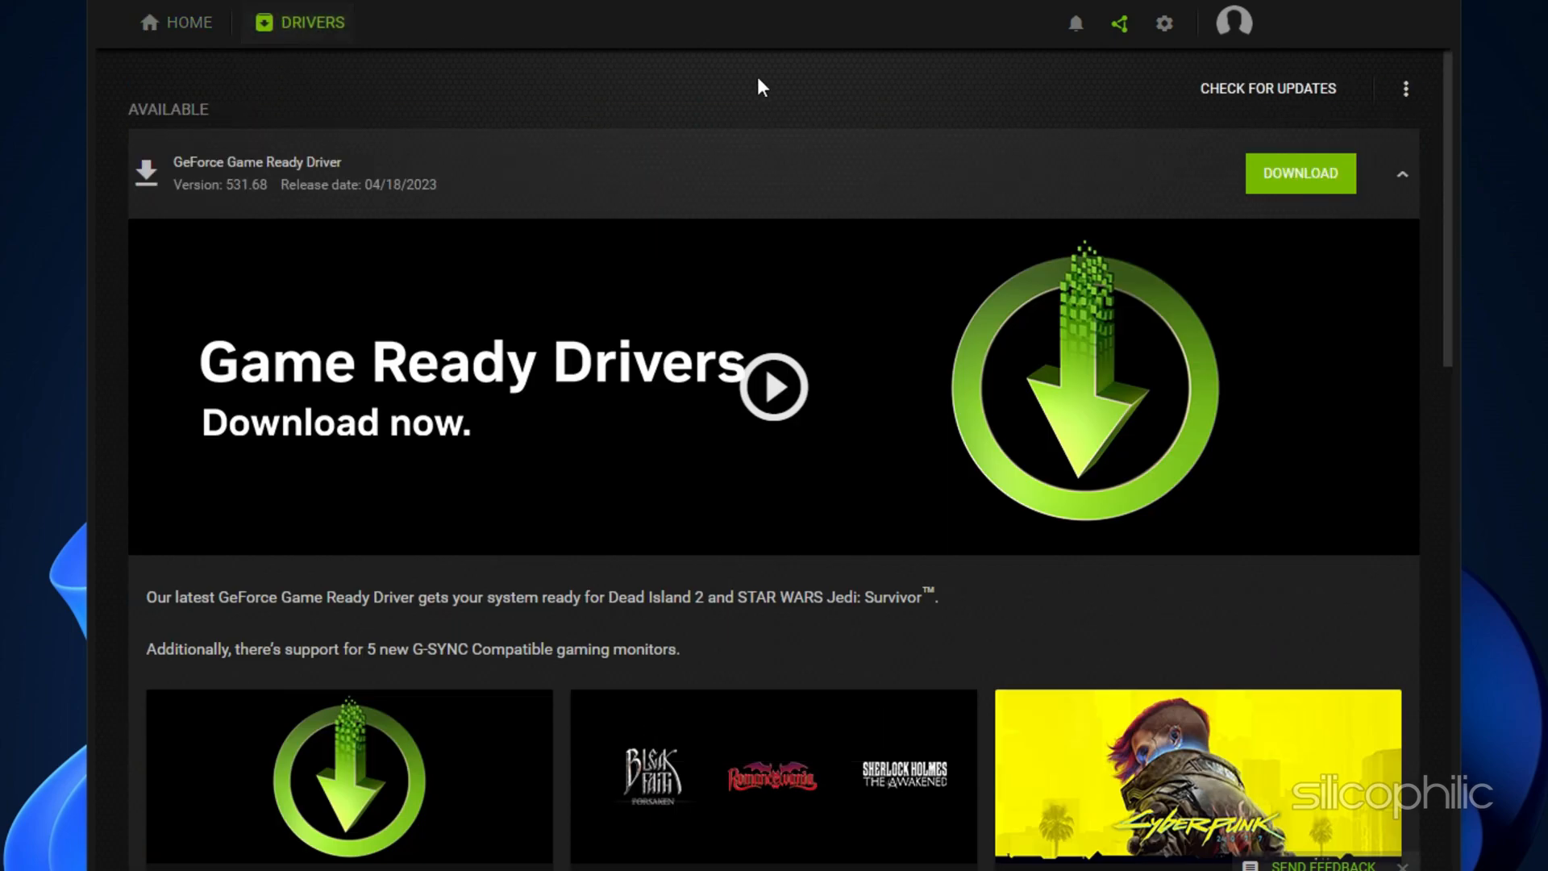
Run Check for Updates on the GeForce Experience Drivers tab
{"action": "left_click", "coordinate": [1268, 87]}
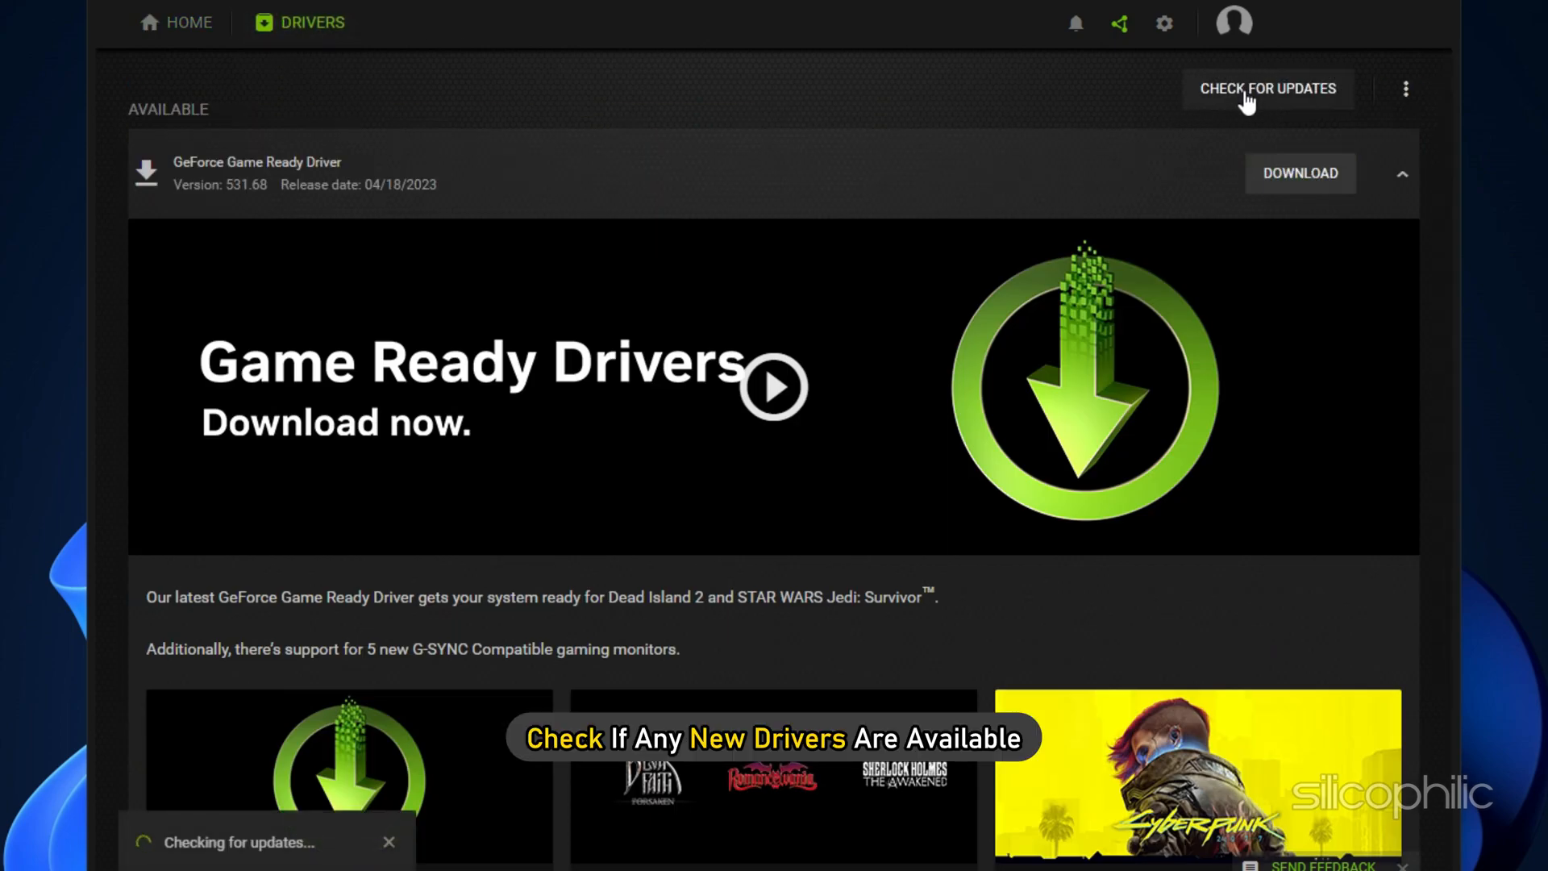
{"action": "left_click", "coordinate": [1267, 87]}
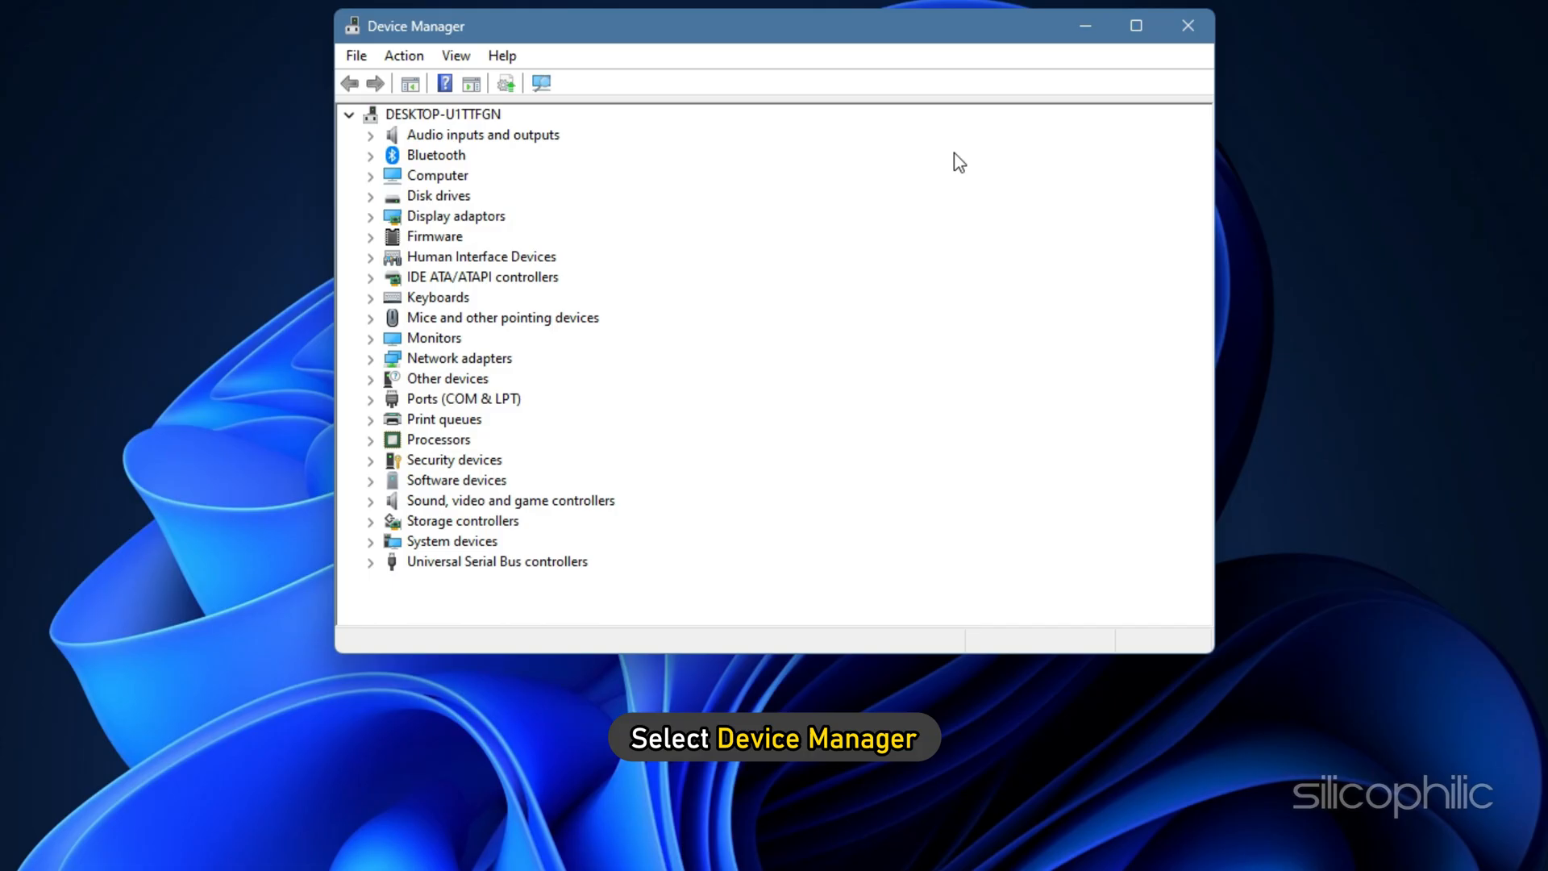
Expand Display adaptors and uninstall the NVIDIA GeForce RTX 3070 device
{"action": "left_click", "coordinate": [455, 215]}
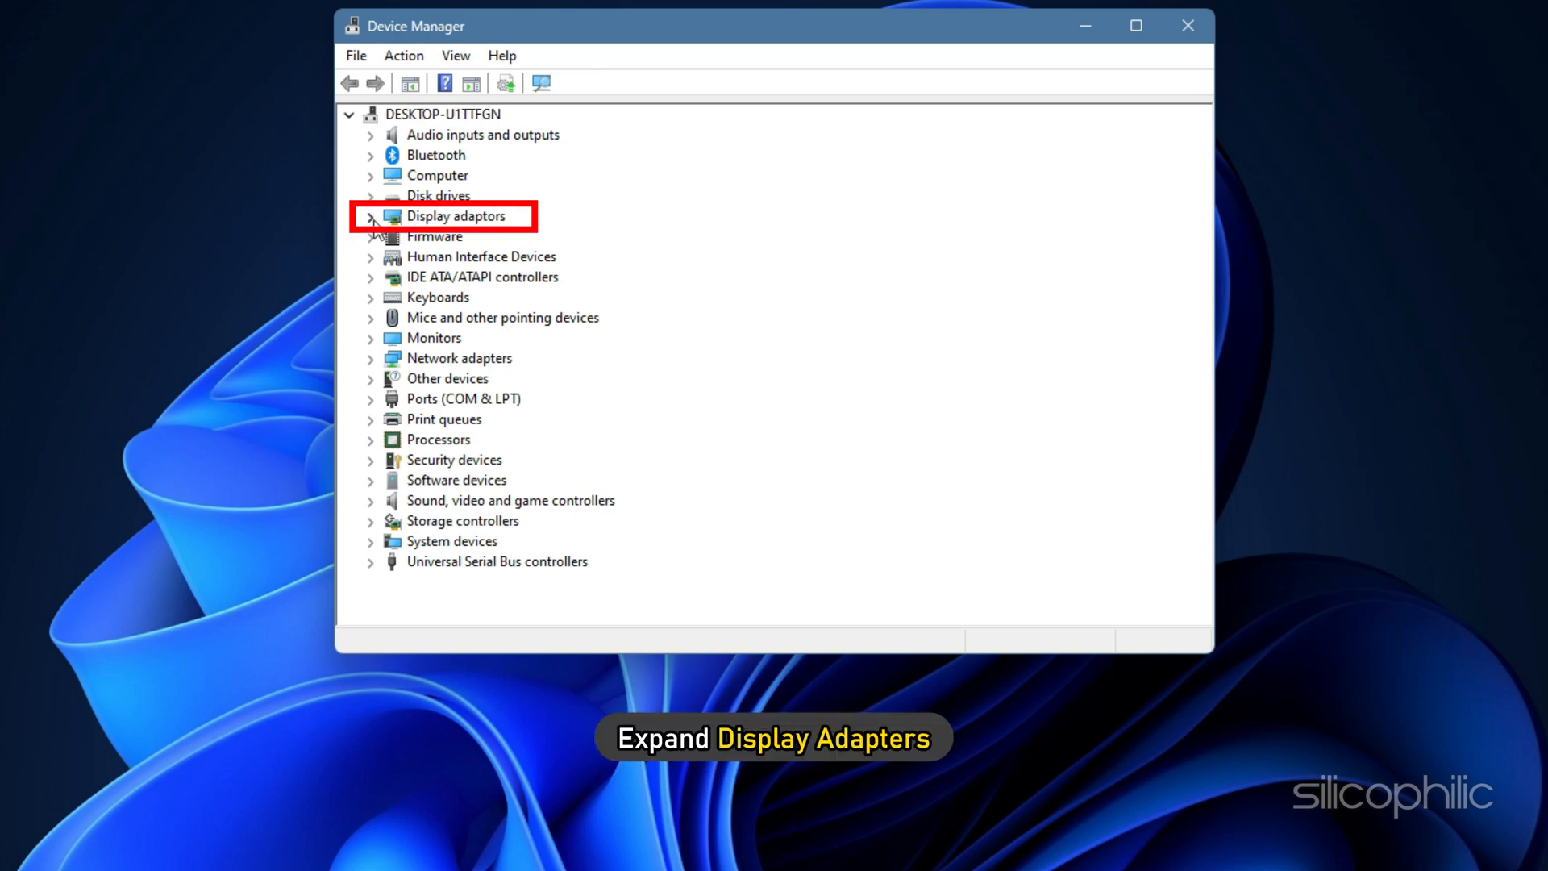
{"action": "left_click", "coordinate": [371, 214]}
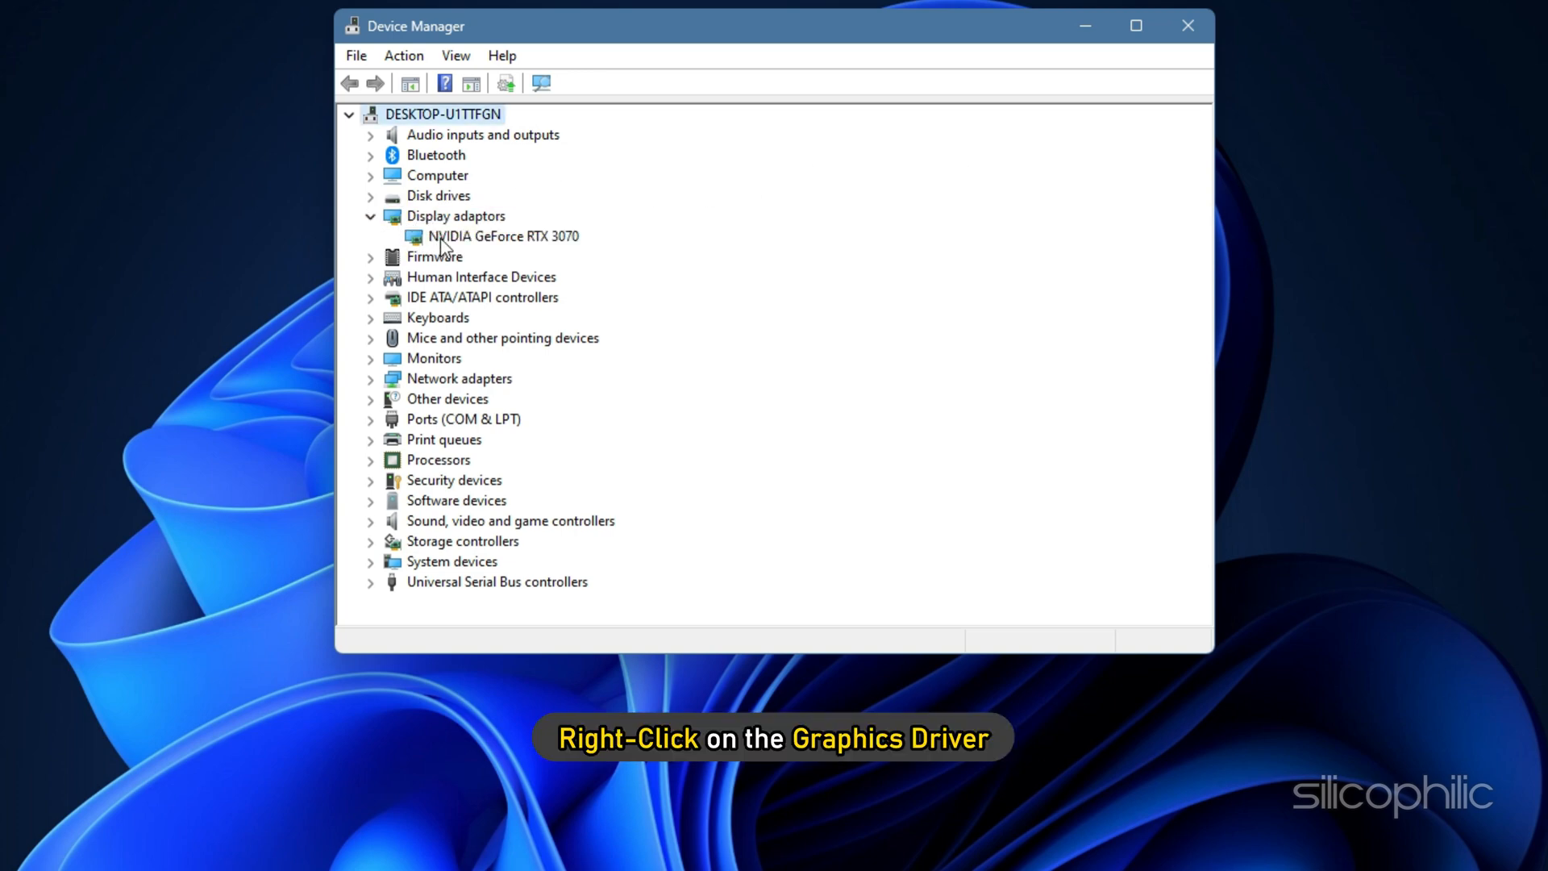
{"action": "right_click", "coordinate": [500, 236]}
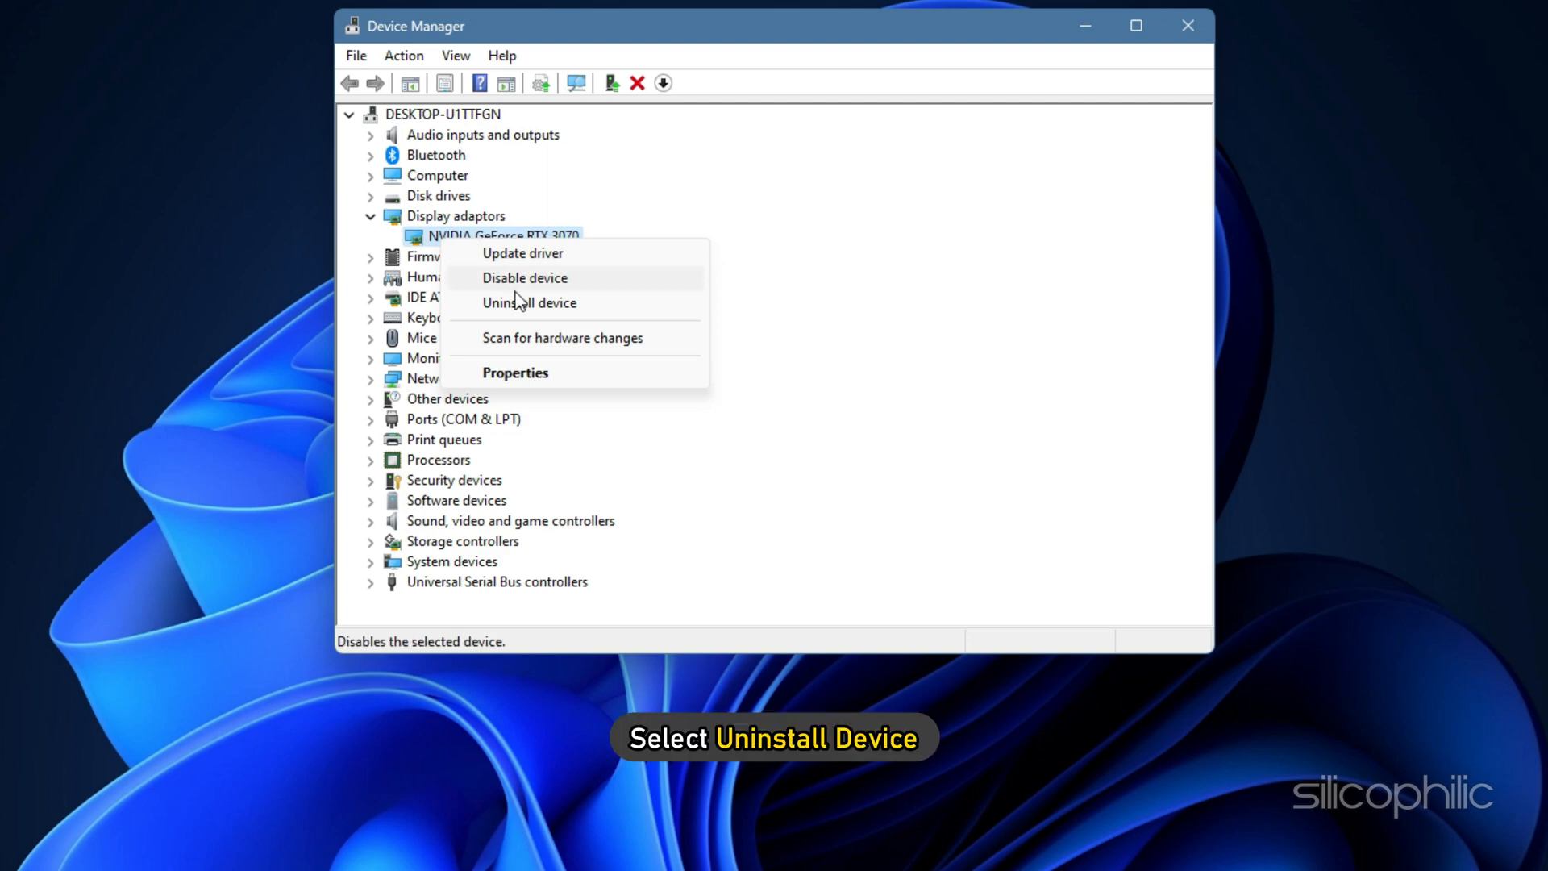
{"action": "left_click", "coordinate": [528, 302]}
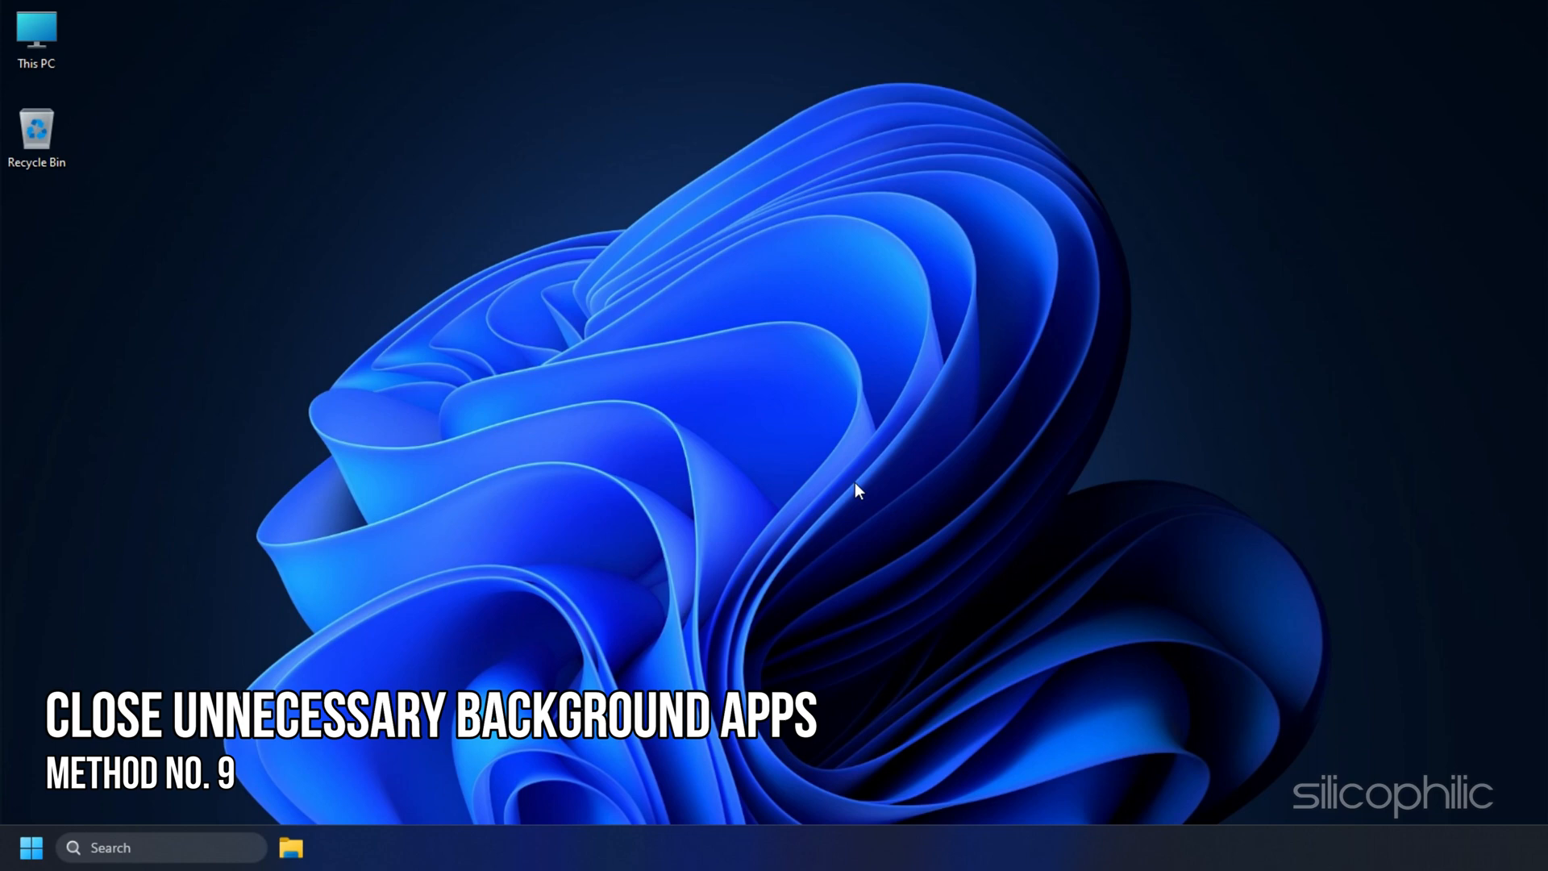
{"action": "mouse_move", "coordinate": [906, 427]}
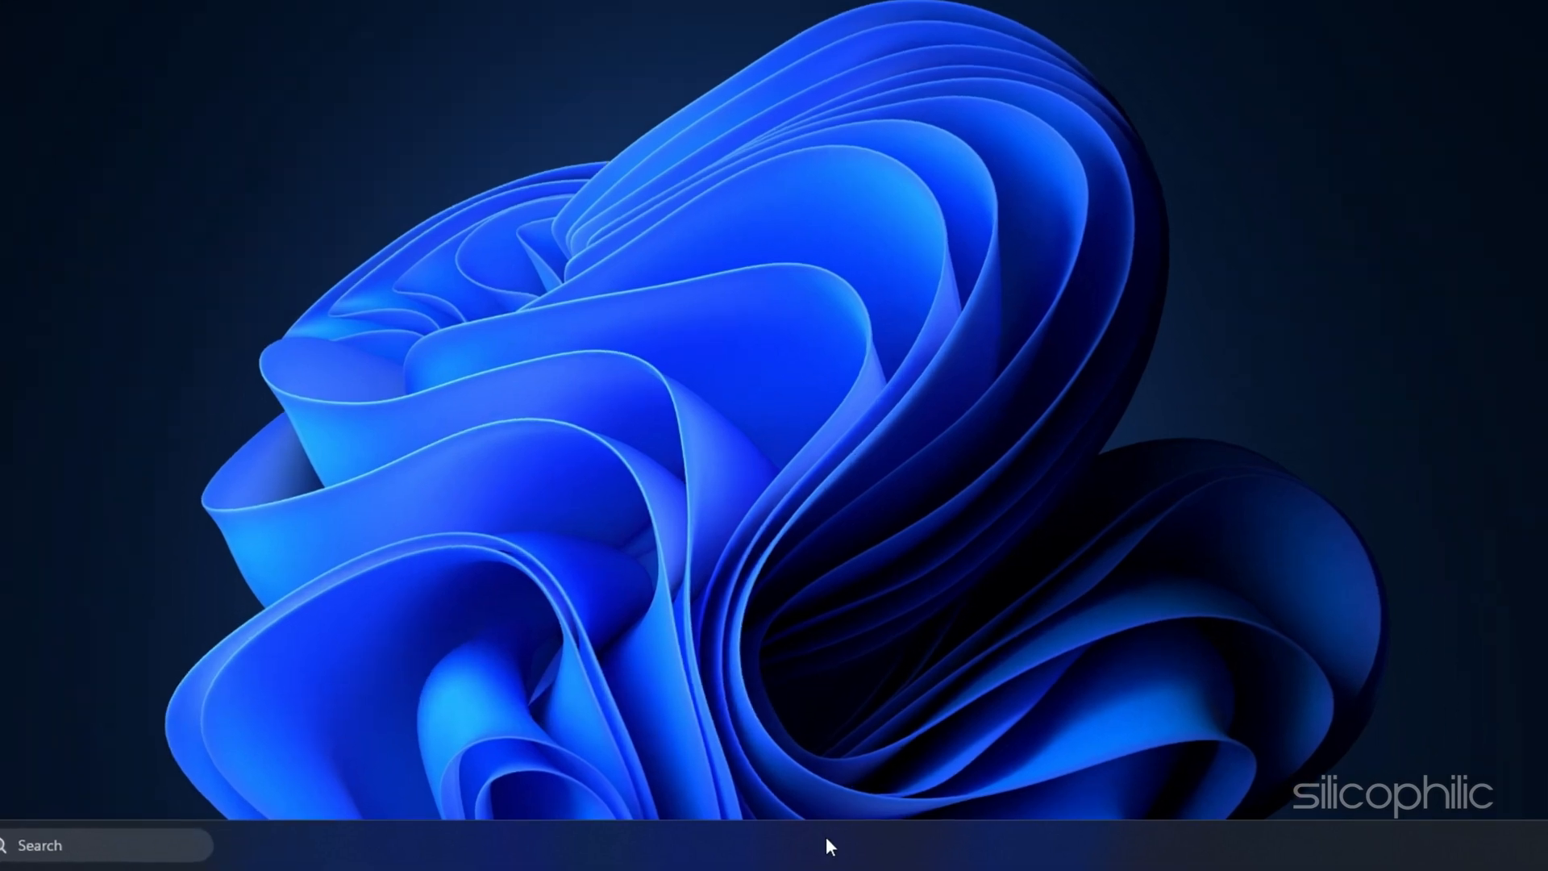
Bring up the taskbar's right-click menu to reach Task Manager
{"action": "right_click", "coordinate": [843, 843]}
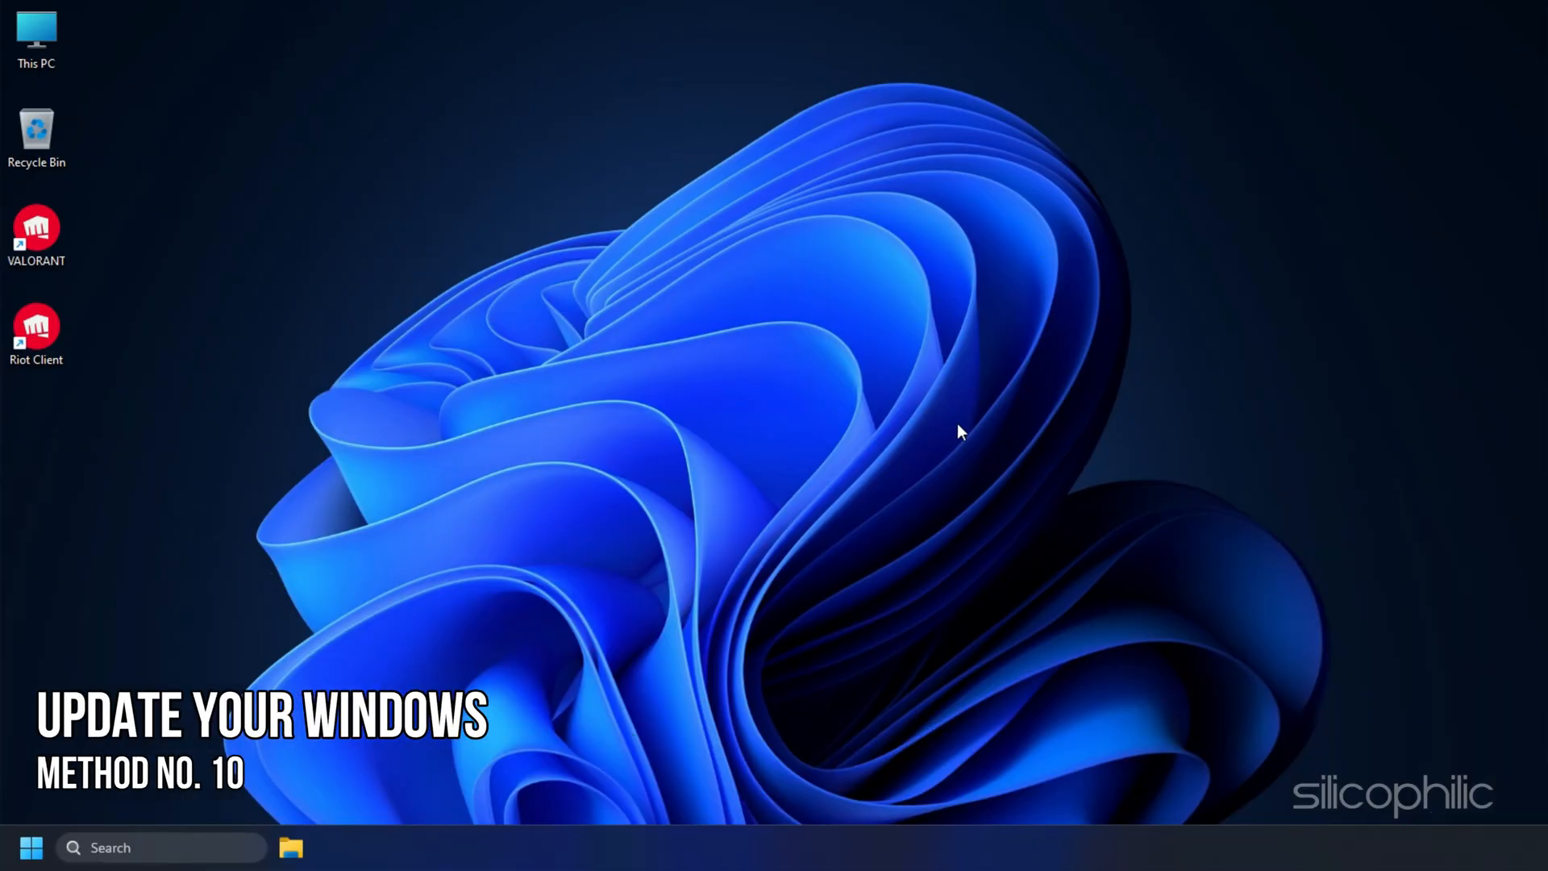
{"action": "mouse_move", "coordinate": [956, 427]}
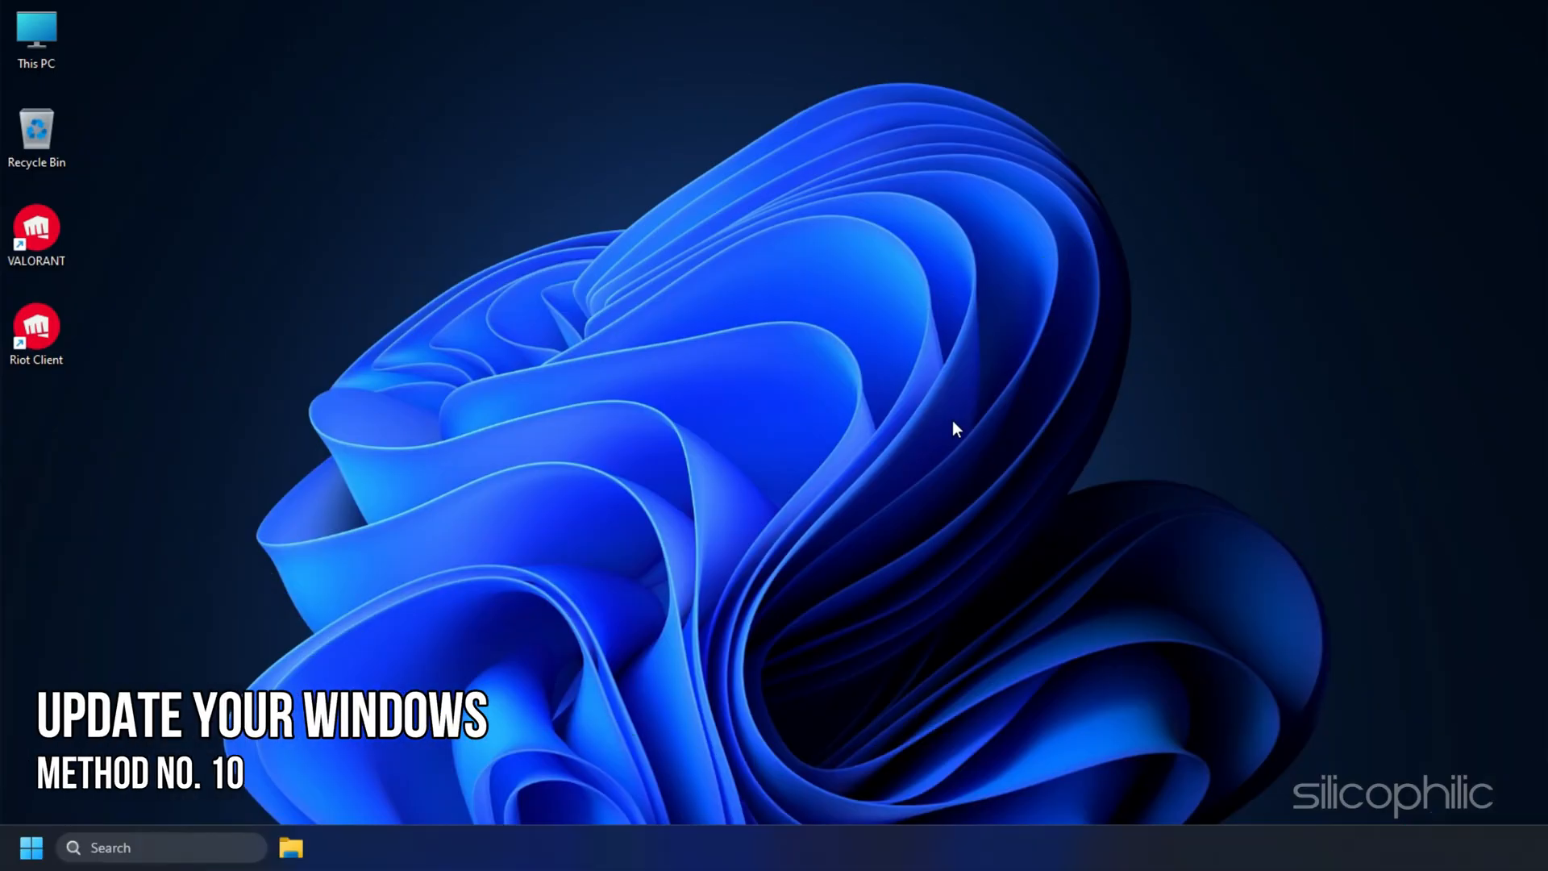
Search Start for 'check for updates', open Windows Update and run a check
{"action": "type", "text": "check for updates"}
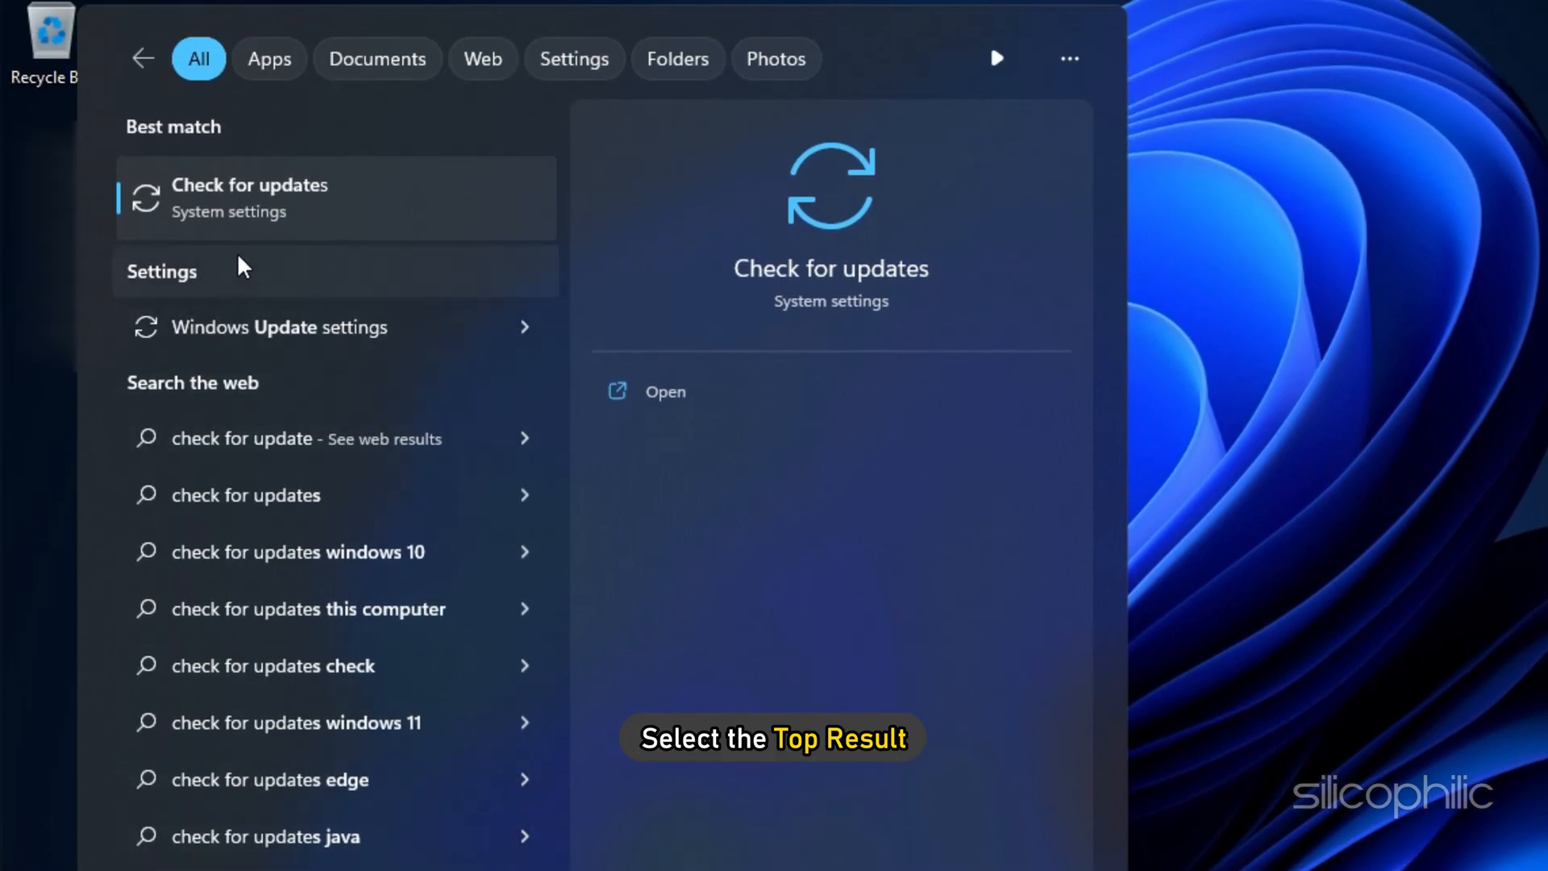
{"action": "left_click", "coordinate": [248, 192]}
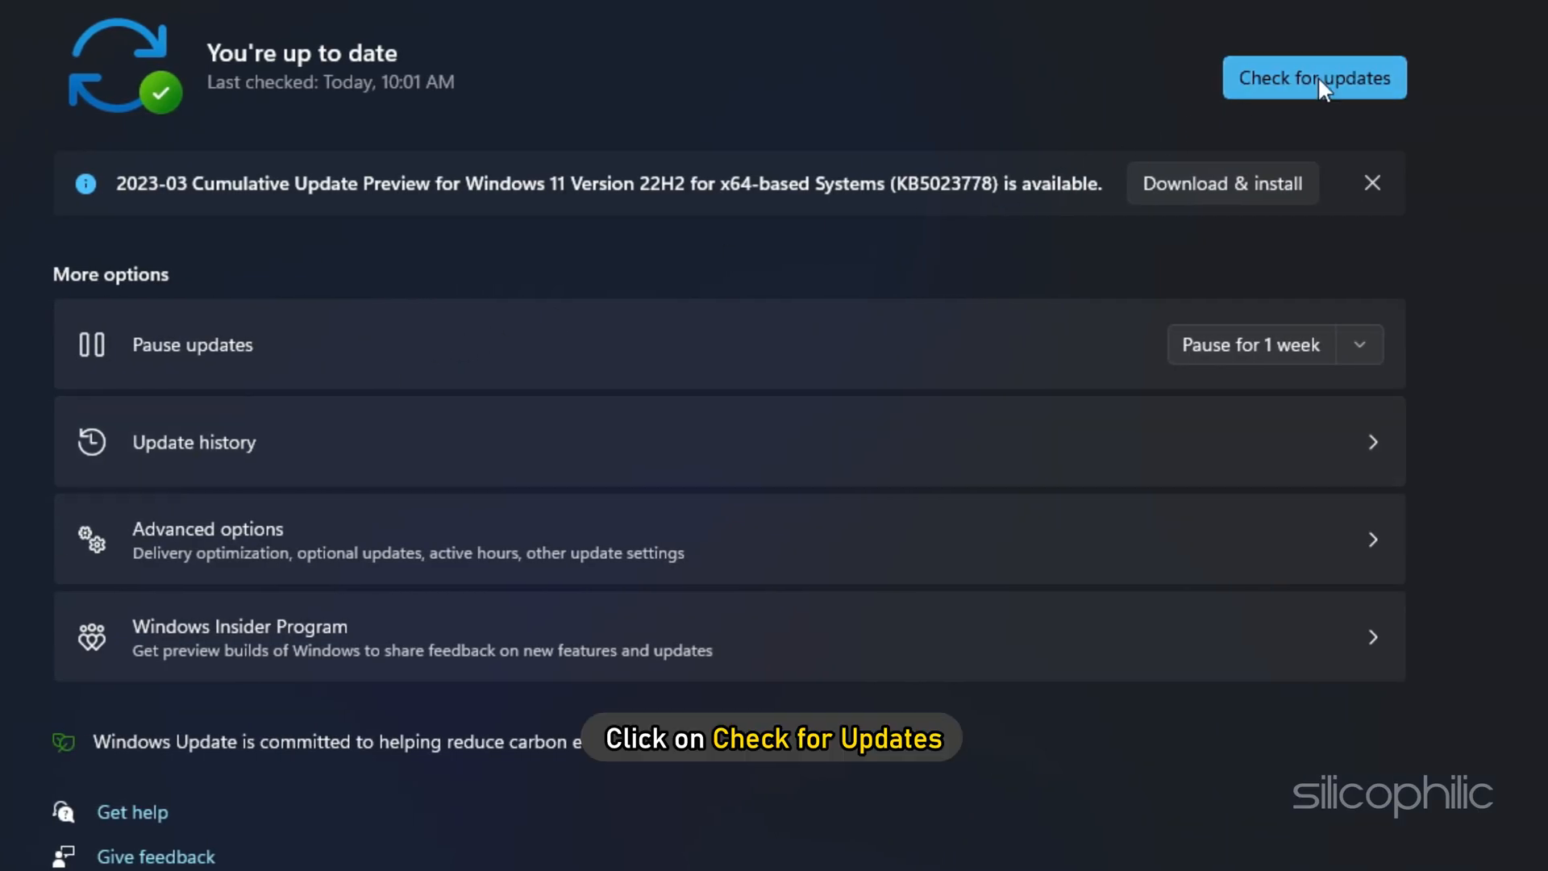
{"action": "left_click", "coordinate": [1313, 77]}
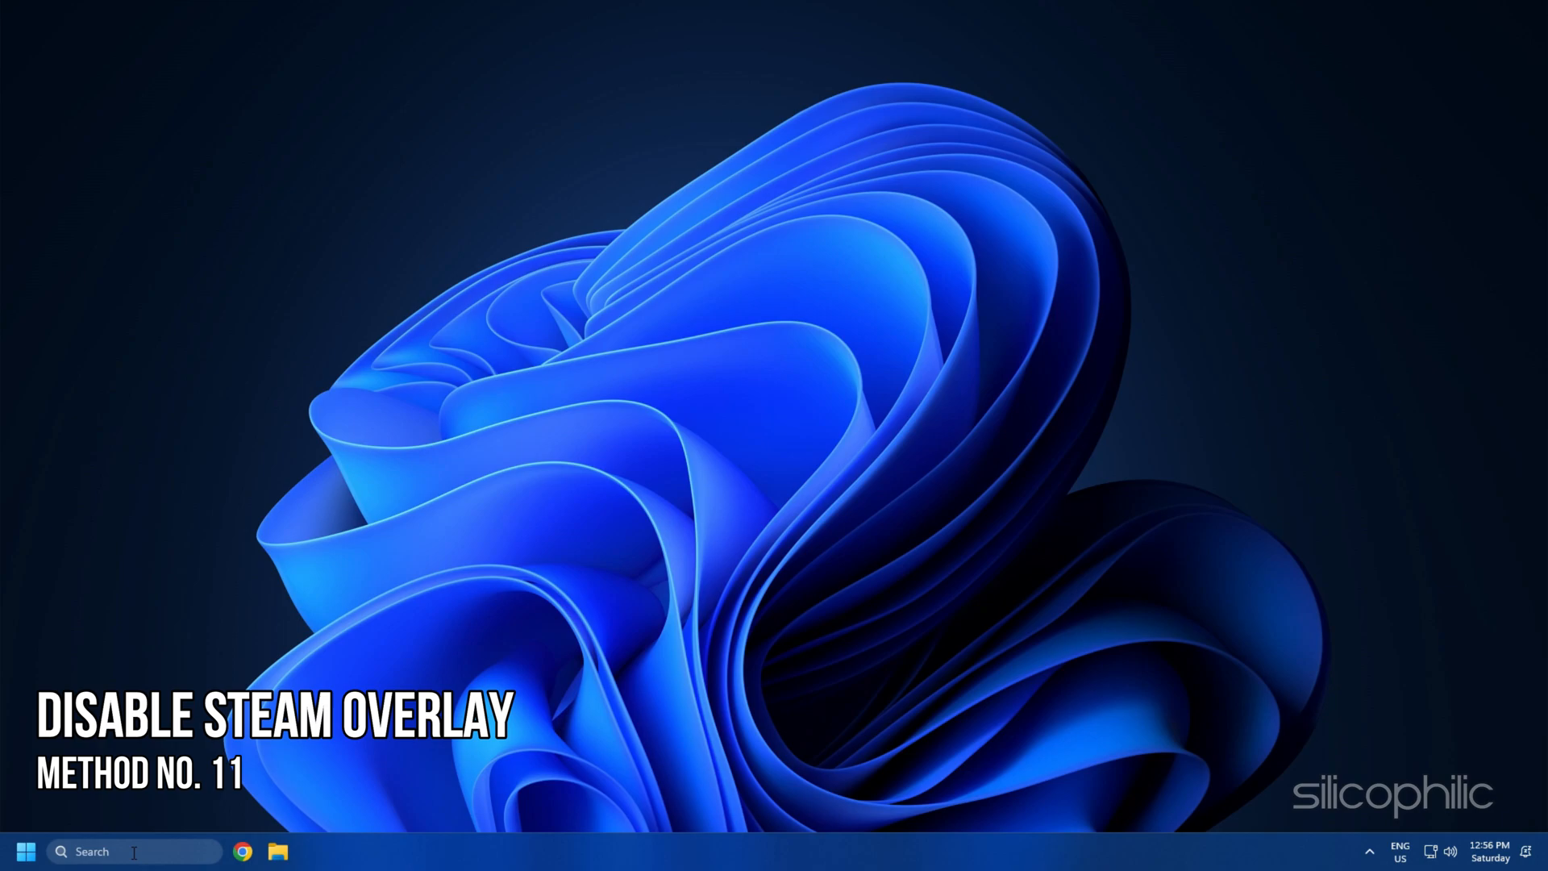
In the game's Steam Properties, uncheck Enable the Steam Overlay while in-game
{"action": "left_click", "coordinate": [309, 852]}
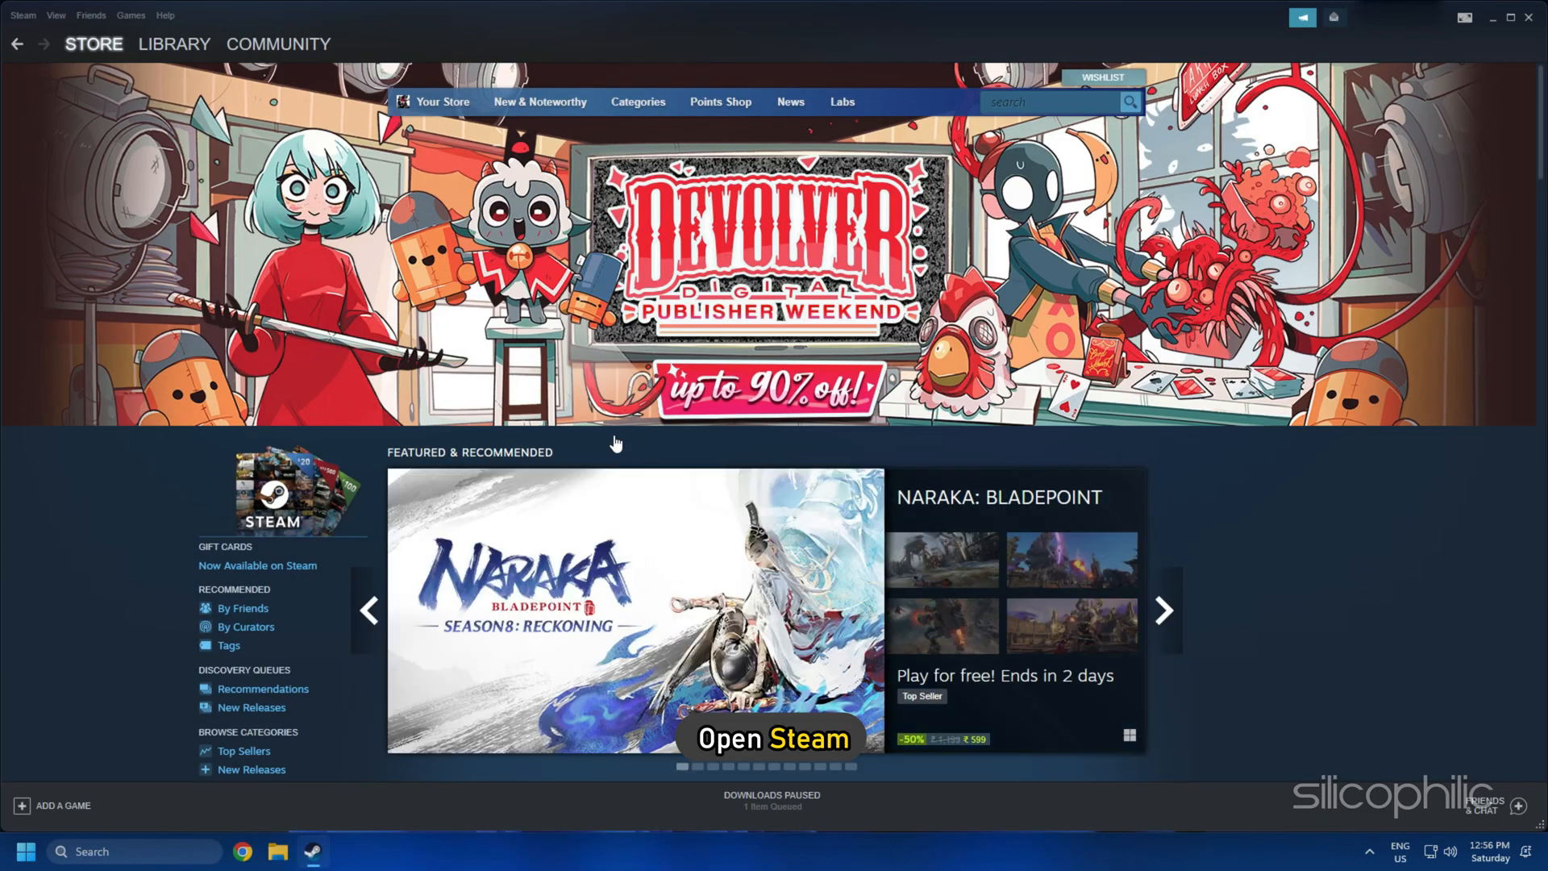
{"action": "left_click", "coordinate": [174, 43]}
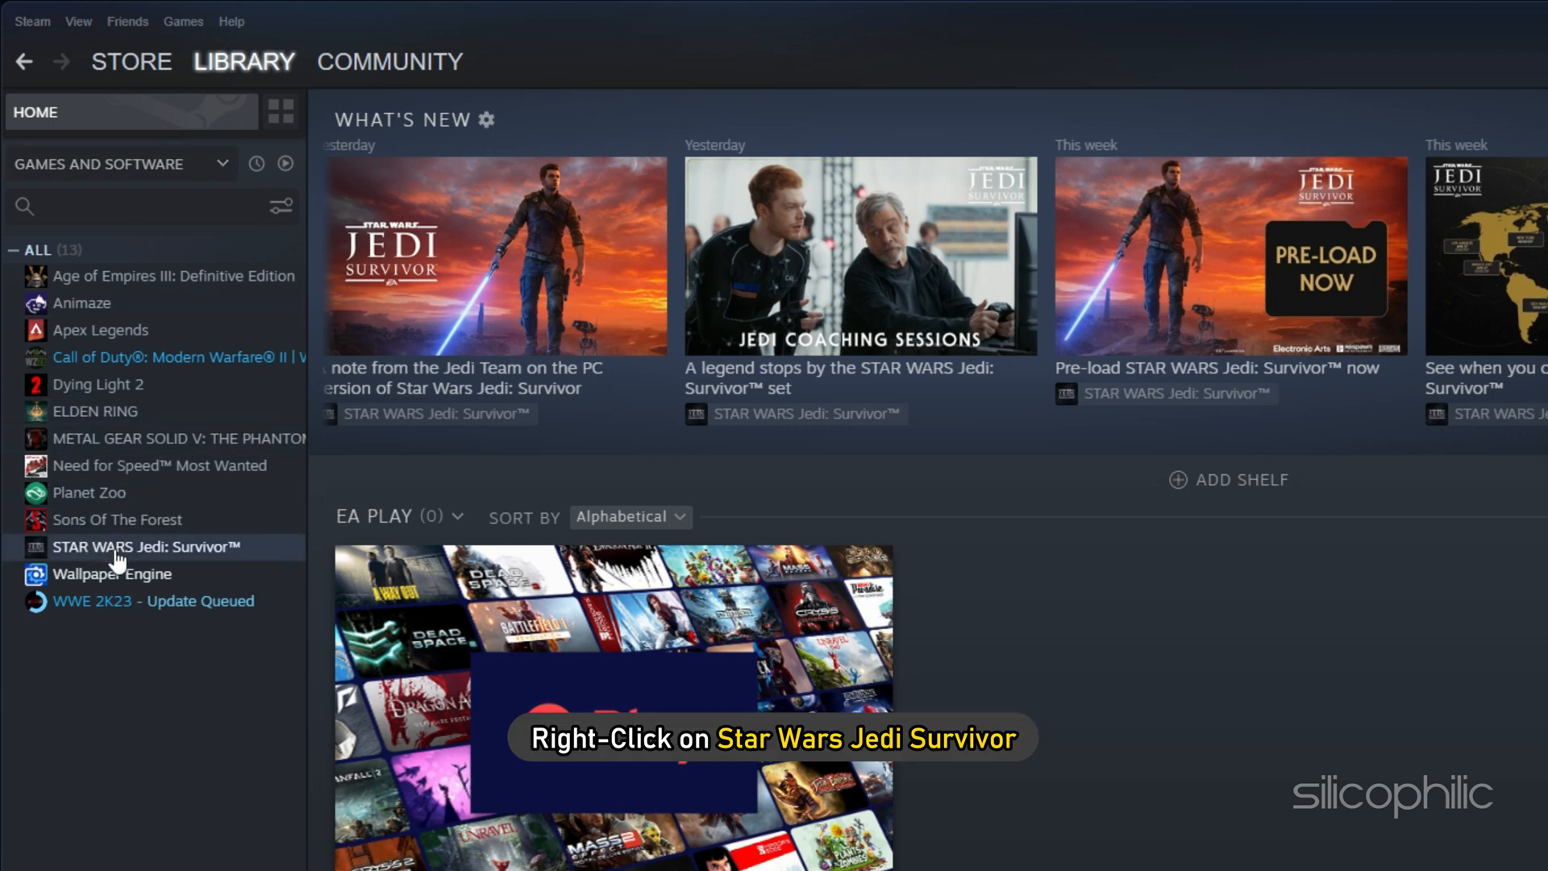
{"action": "right_click", "coordinate": [148, 547]}
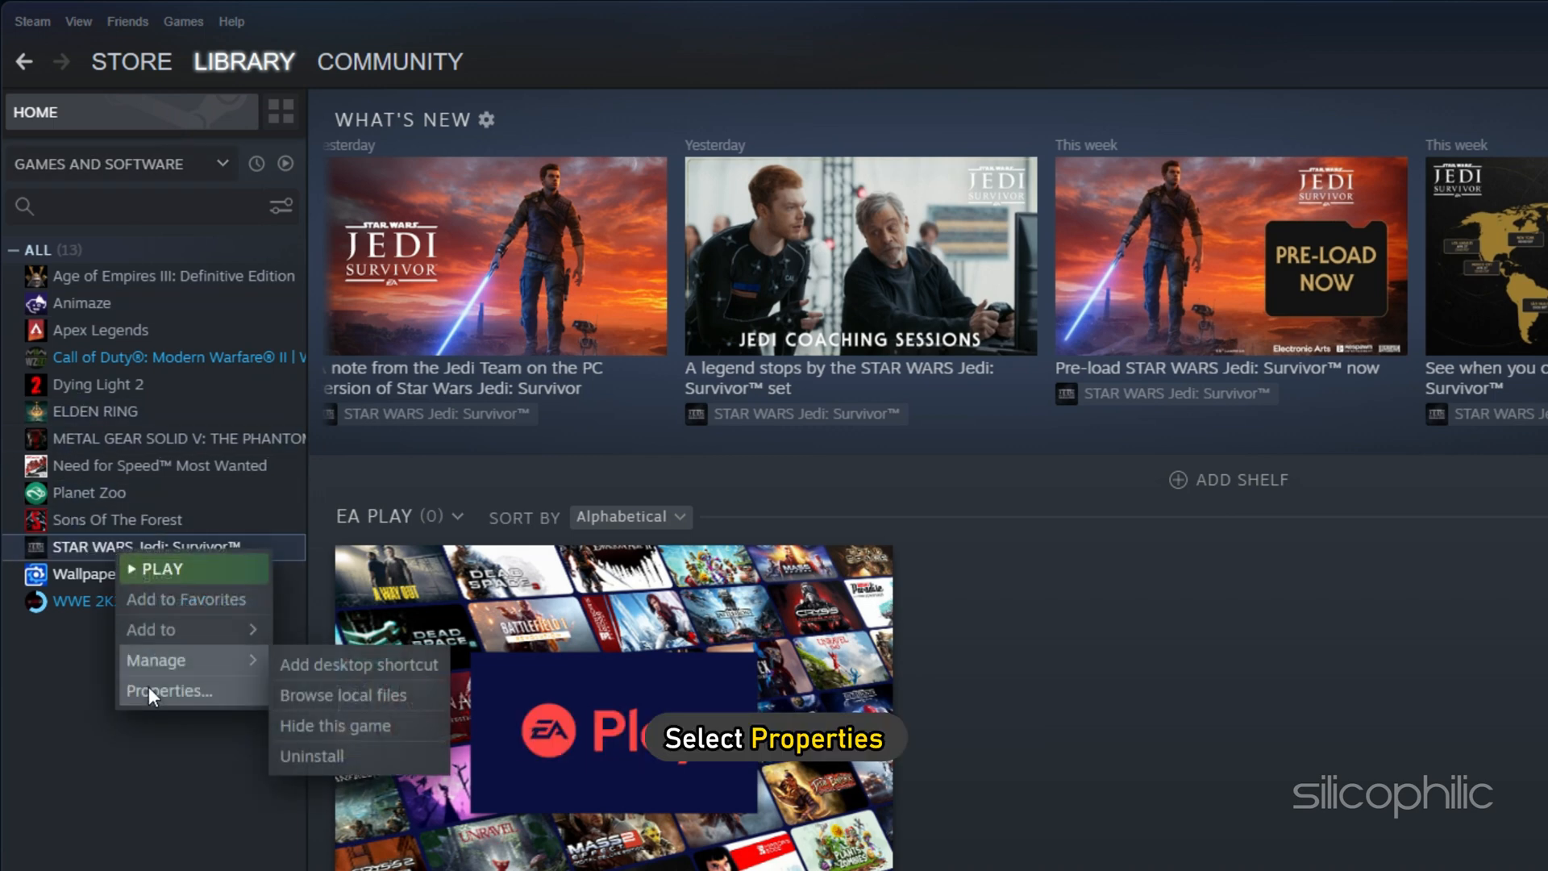
{"action": "left_click", "coordinate": [170, 689]}
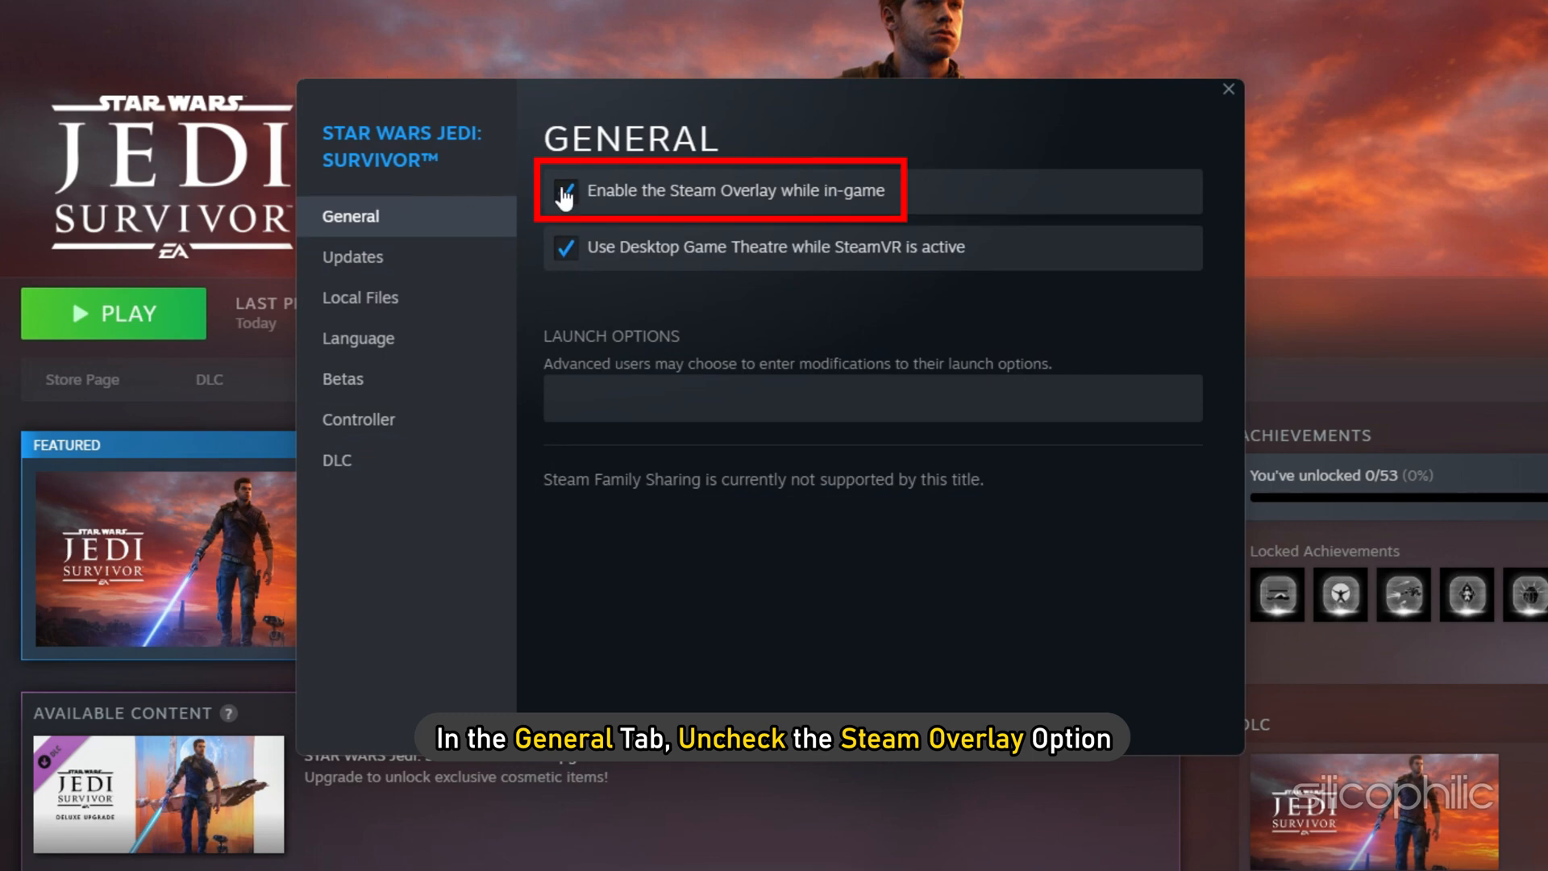
{"action": "left_click", "coordinate": [564, 190]}
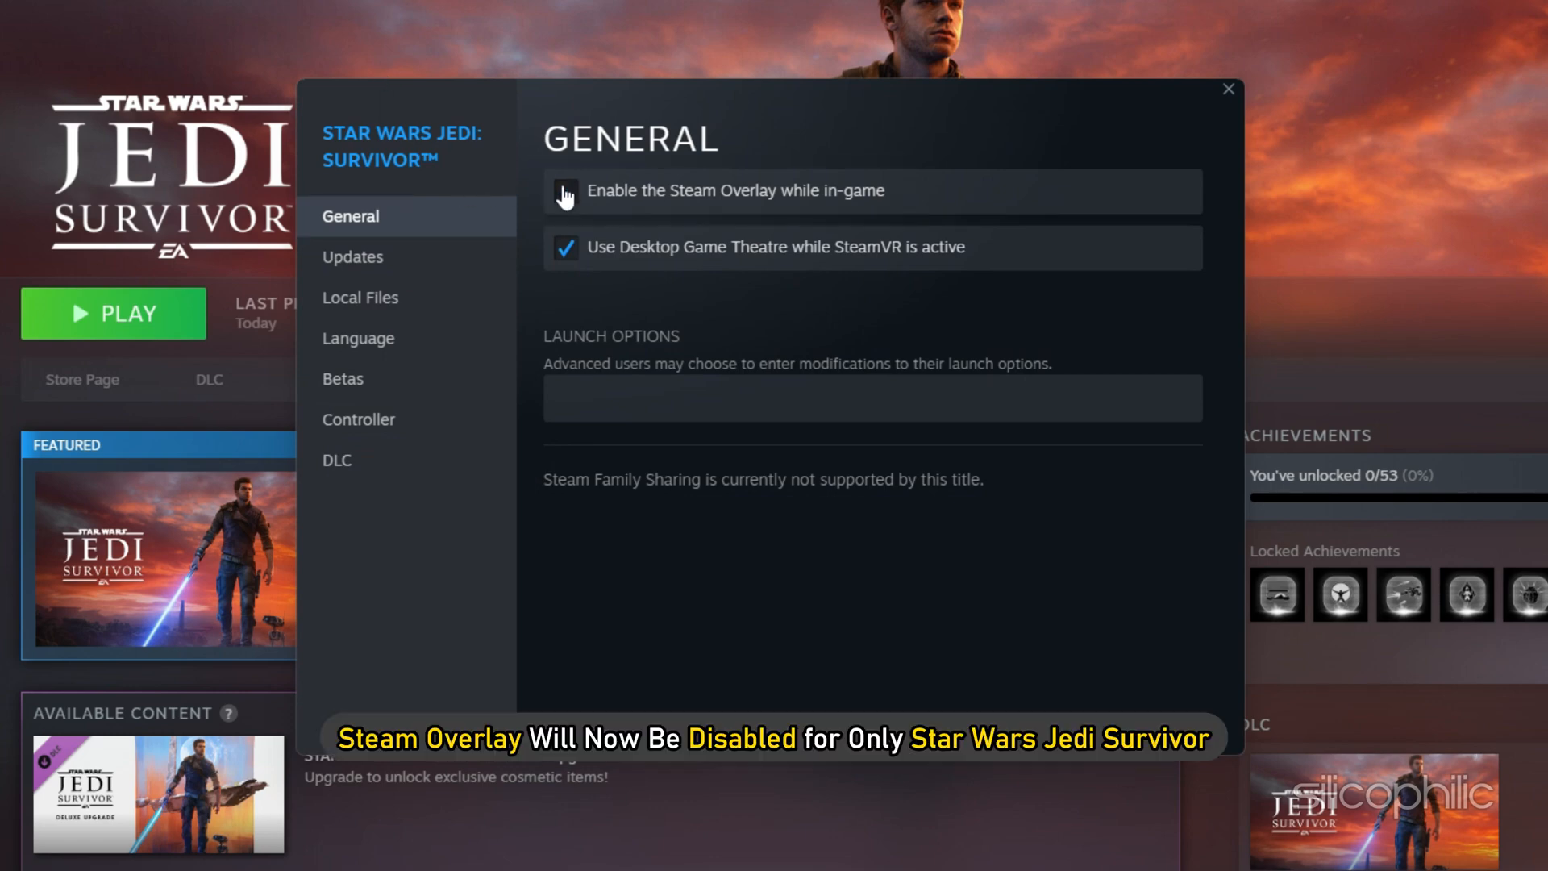